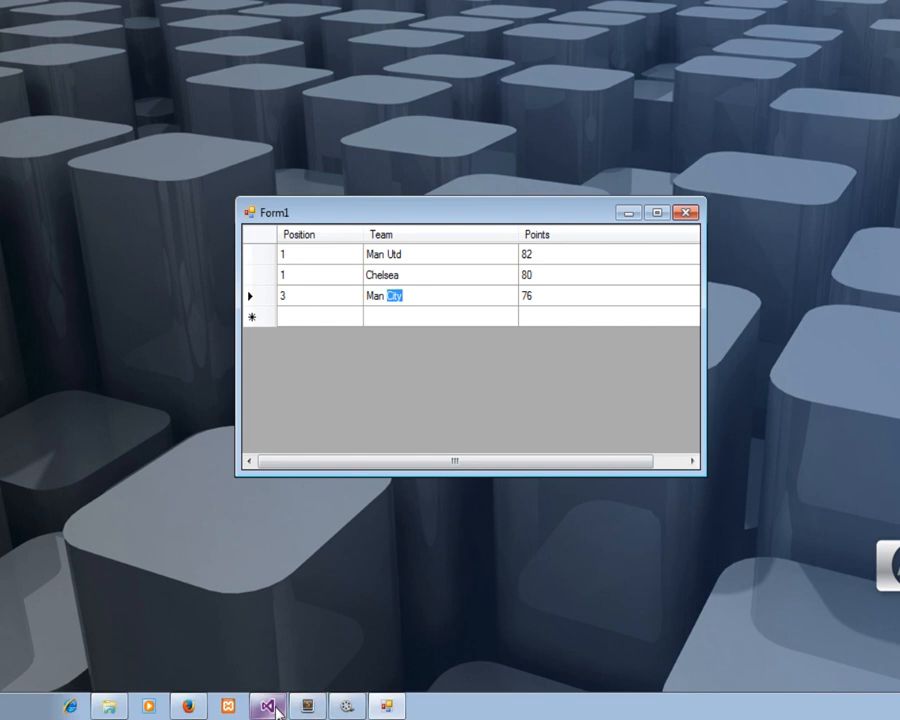
- Return to Visual Studio and stop the running team-table application
left_click(268, 706)
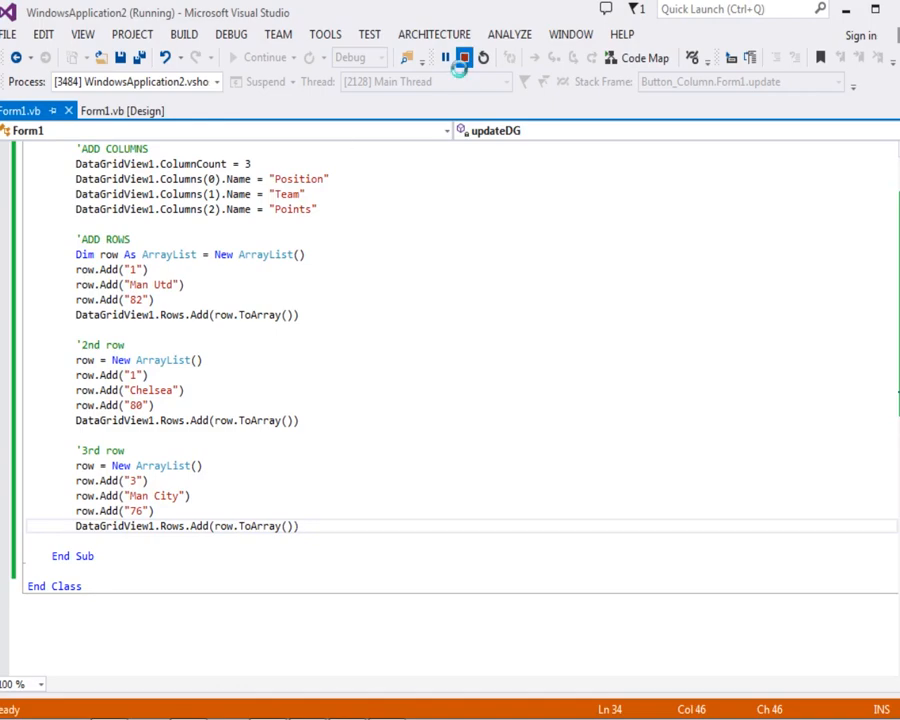
left_click(464, 57)
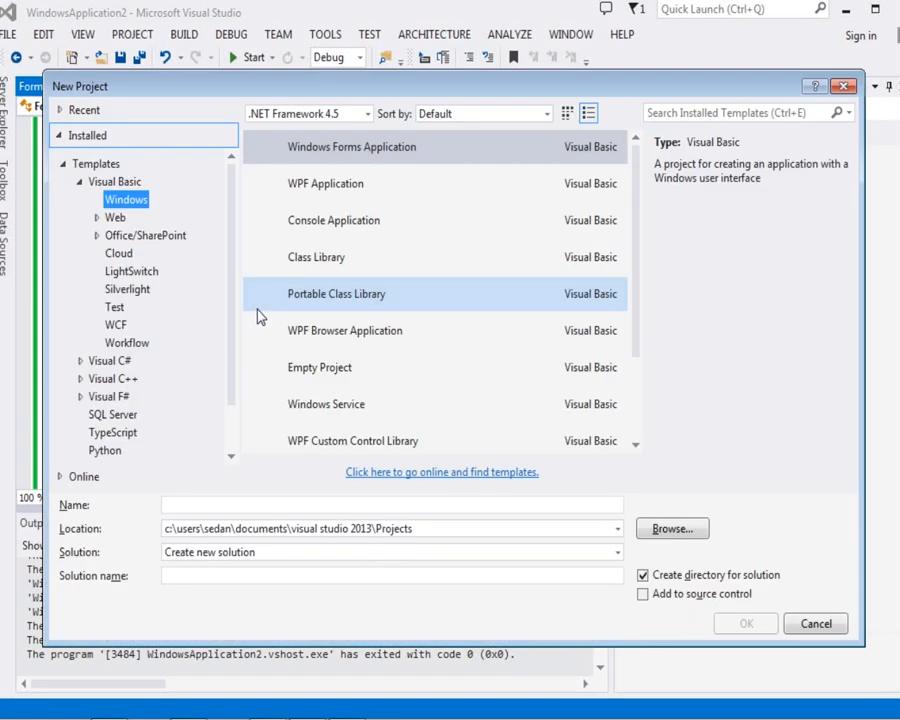
- Create a Windows Forms Application project named AddRowsColumns
left_click(351, 147)
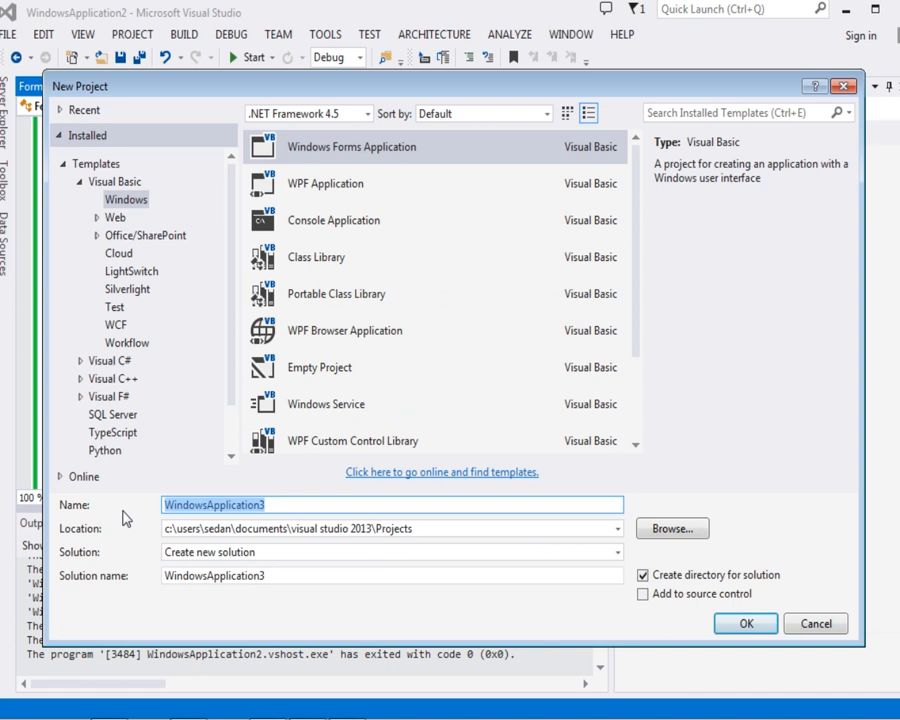
type("A")
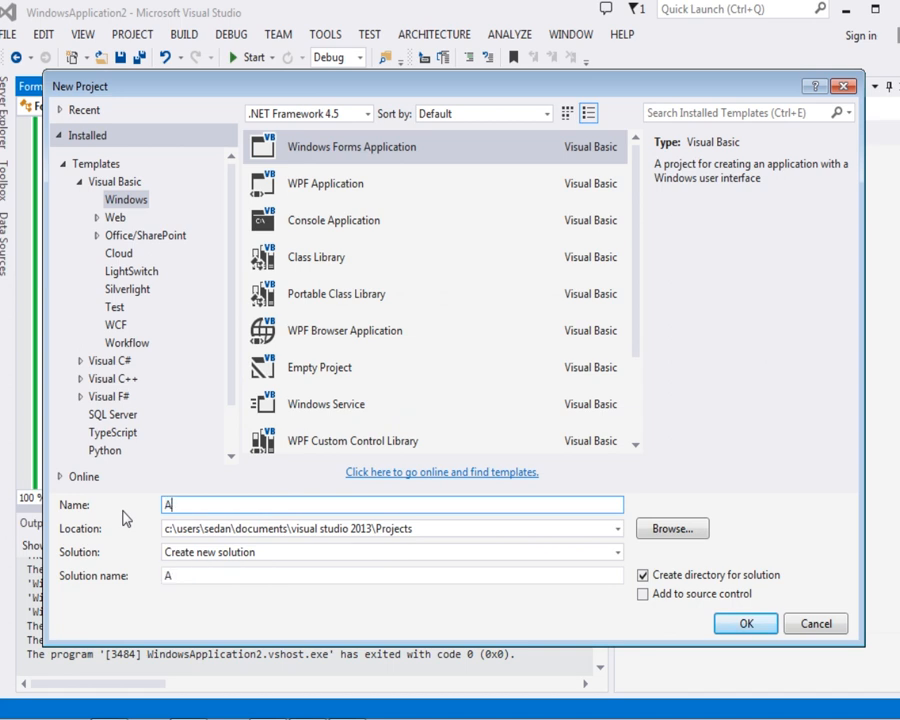
type("dd")
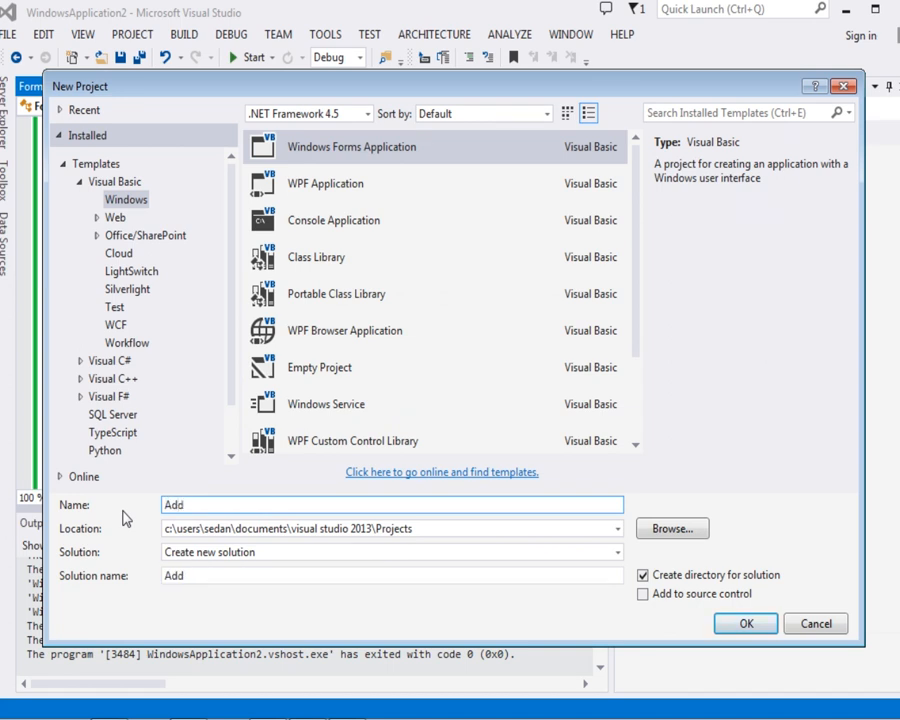
type("Rows")
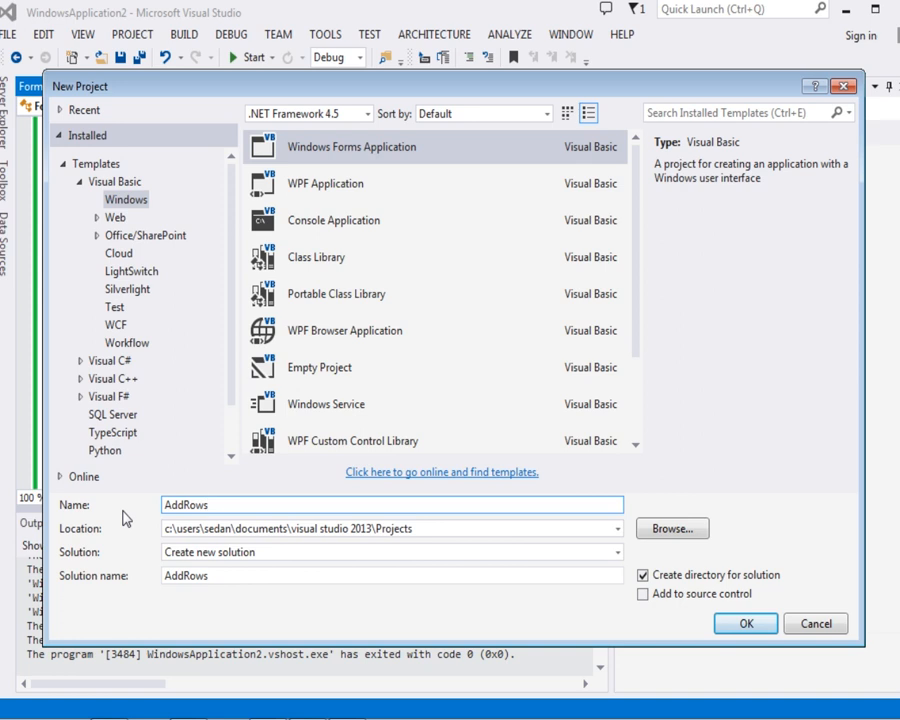
type("Columns")
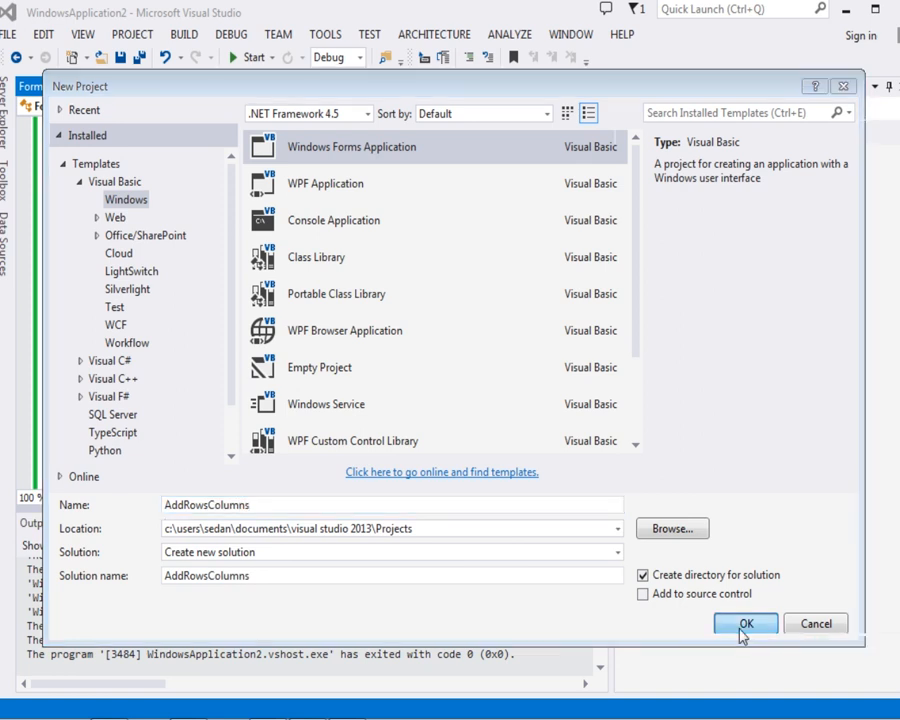
left_click(745, 623)
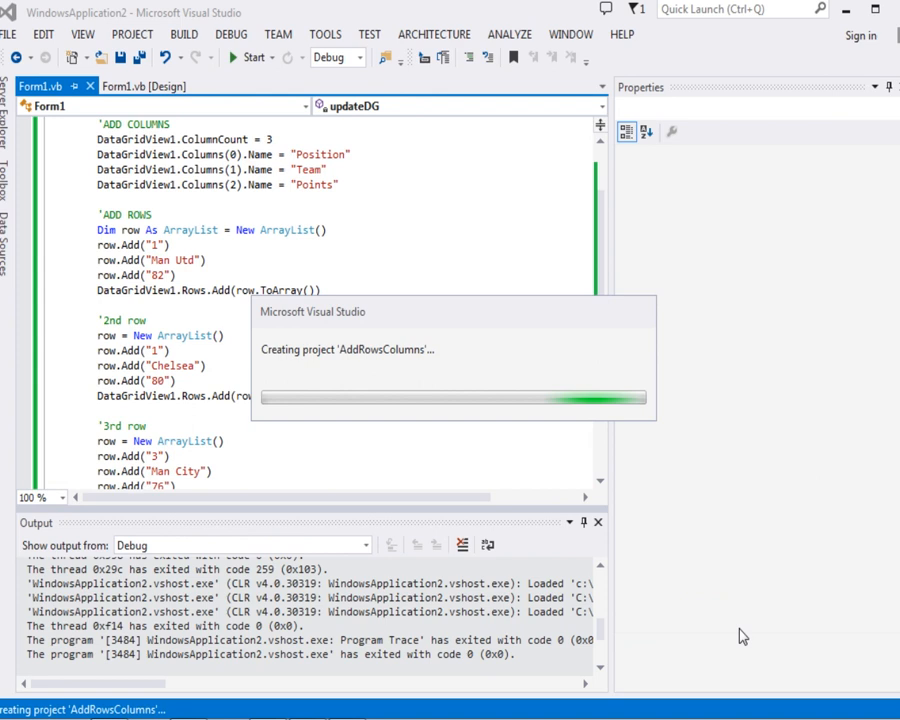
mouse_move(684, 346)
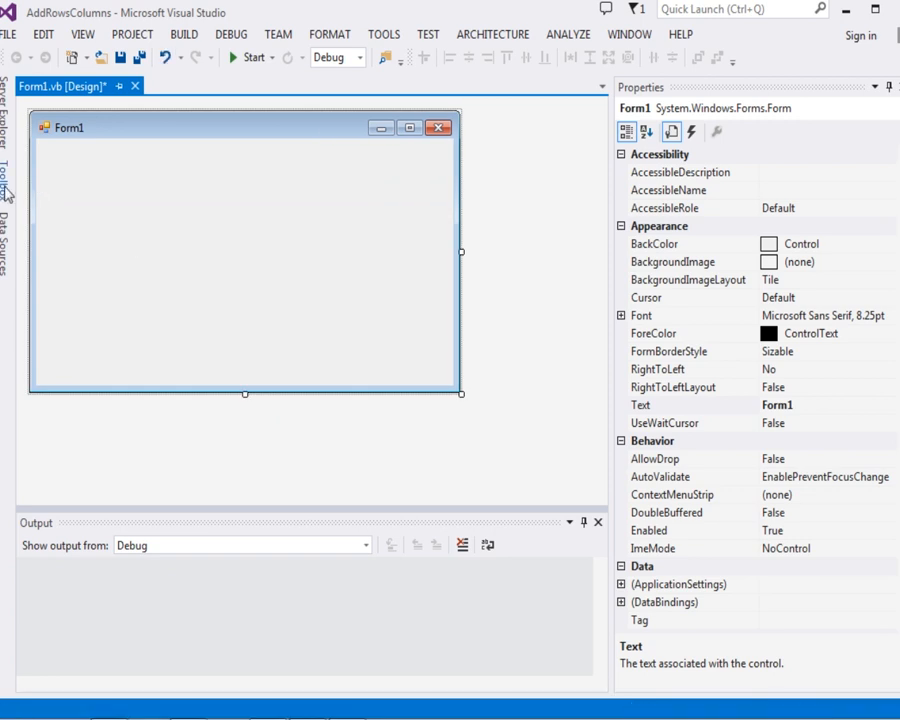
- Add a DataGridView from the Toolbox onto Form1 and dock it to fill the form
left_click(5, 190)
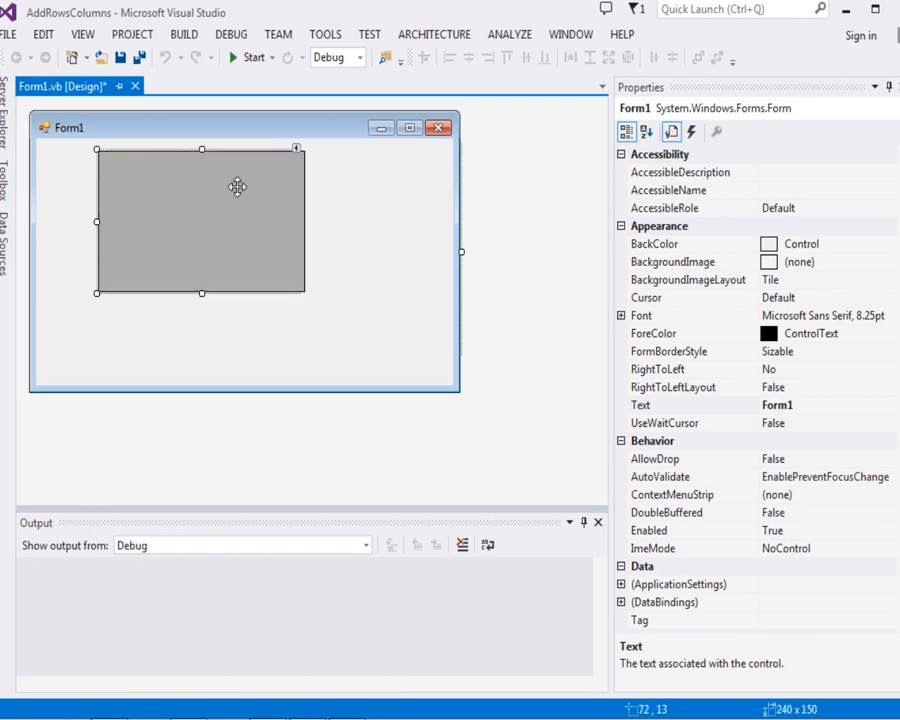
left_click(297, 147)
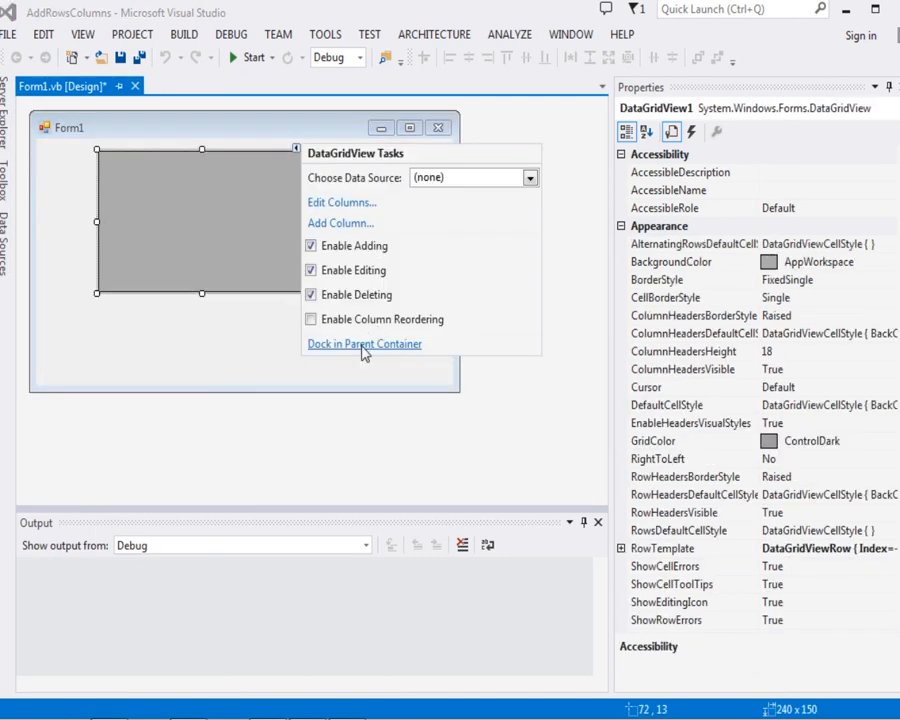
left_click(364, 343)
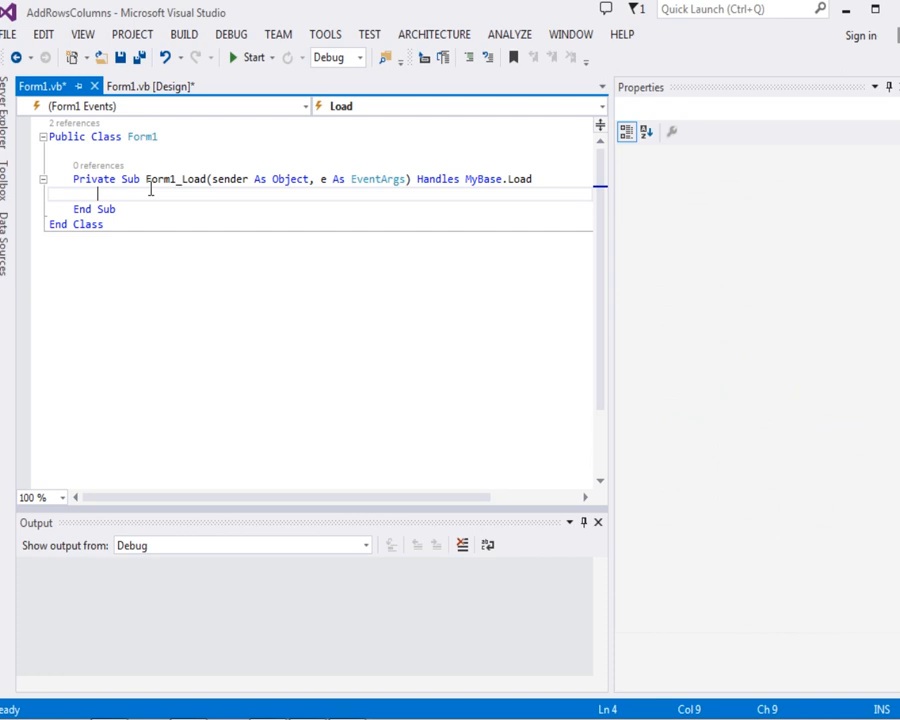
mouse_move(168, 185)
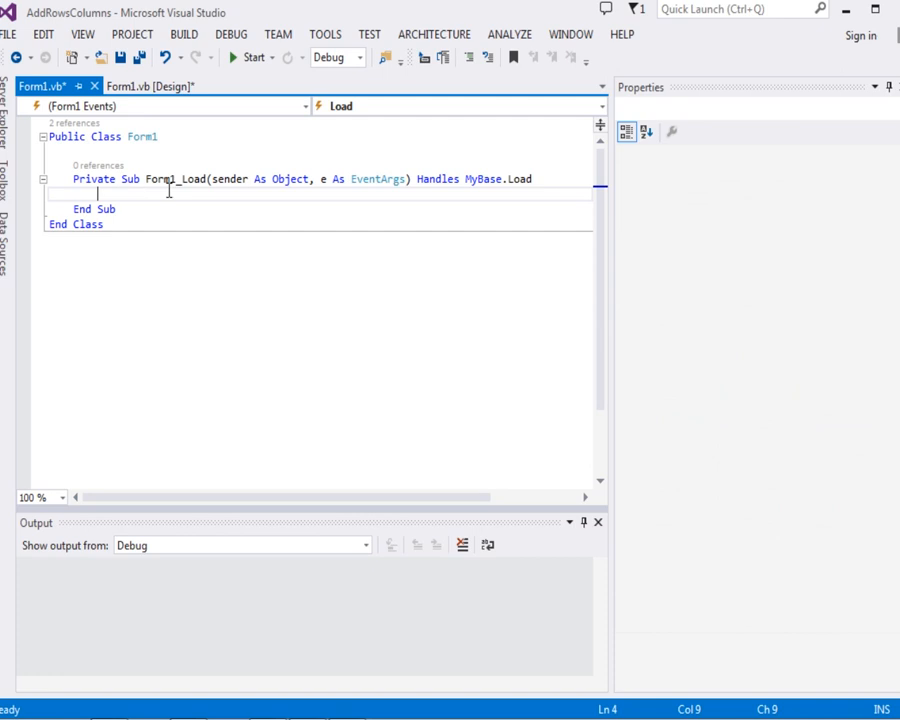
- Call updateDG() inside Form1_Load and start a blank line below End Sub
type("update")
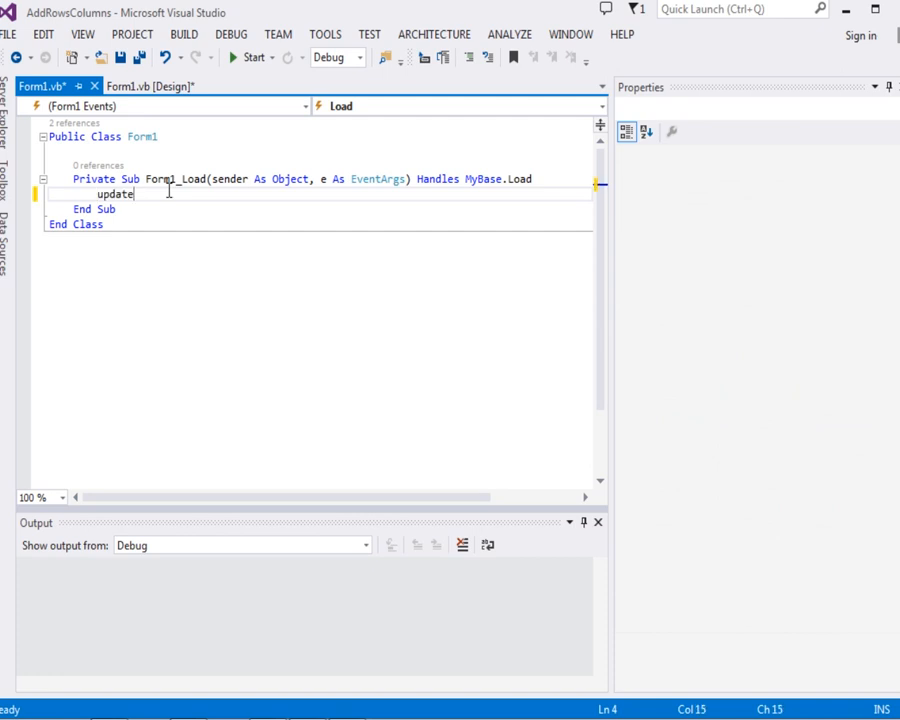
type("DG")
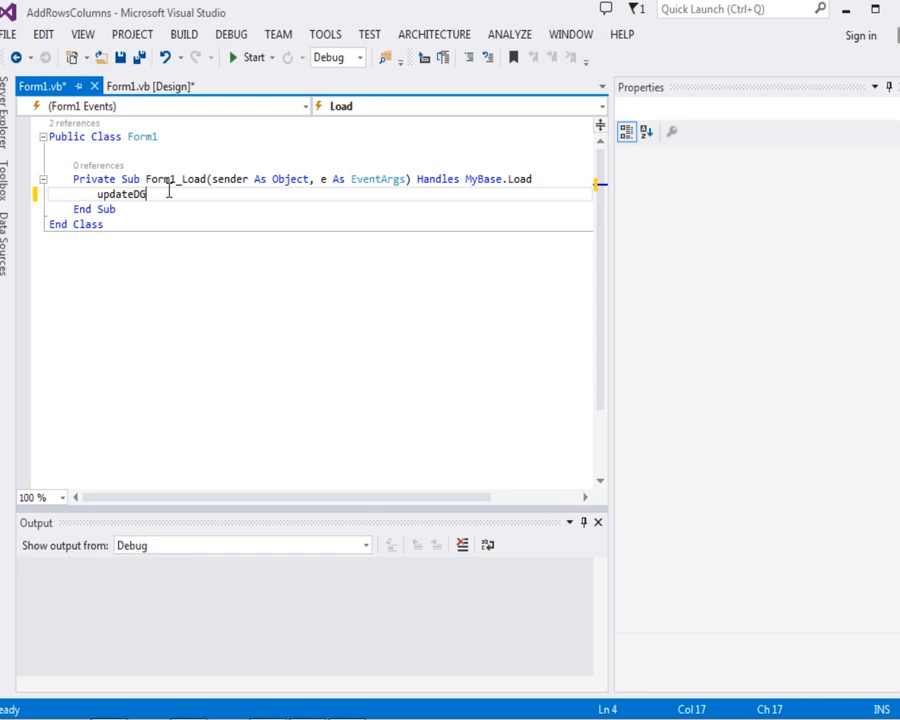
type("()")
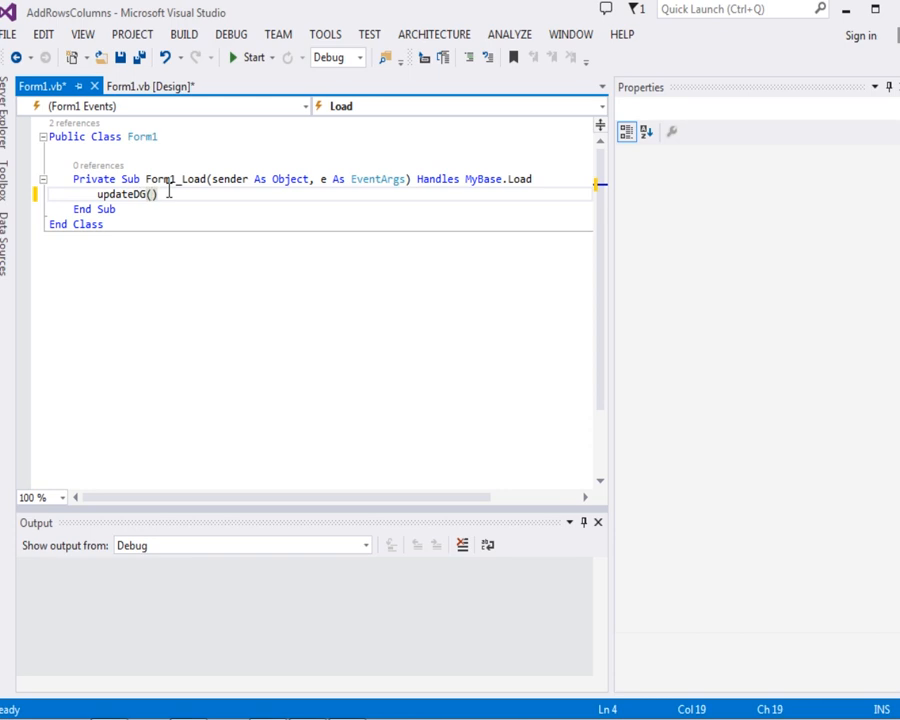
left_click(117, 209)
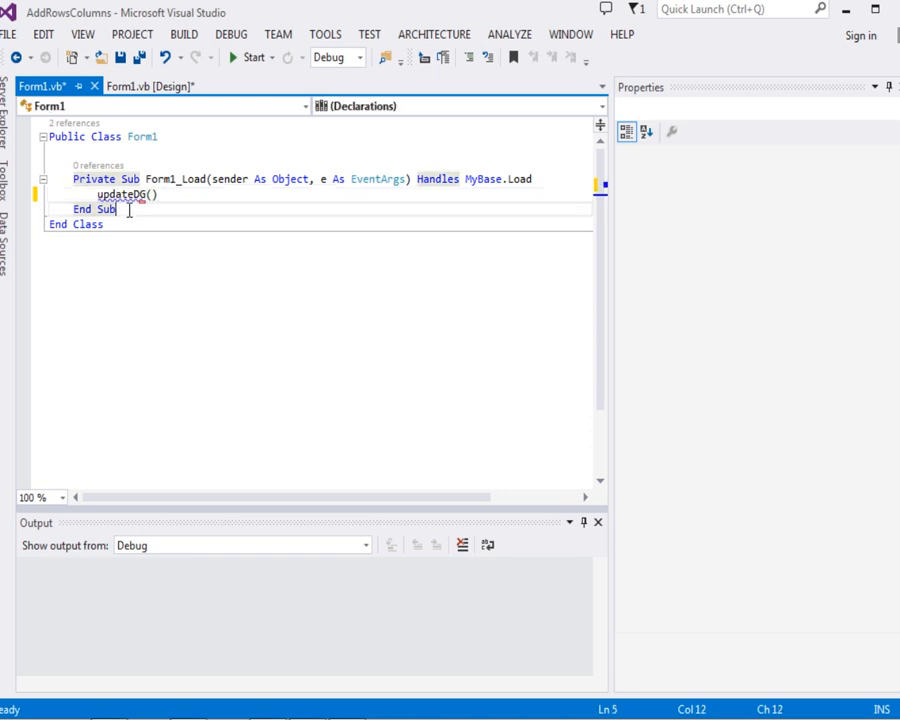
key("Return")
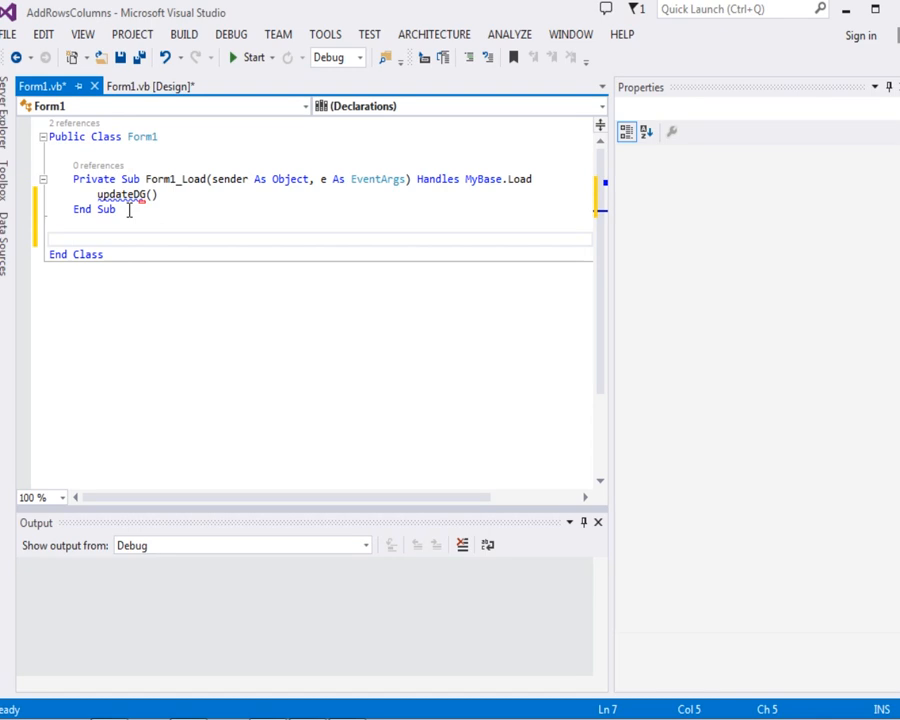
- Write Private Sub updateDG() with an 'ADD COLUMNS comment as its first line
type("Private S")
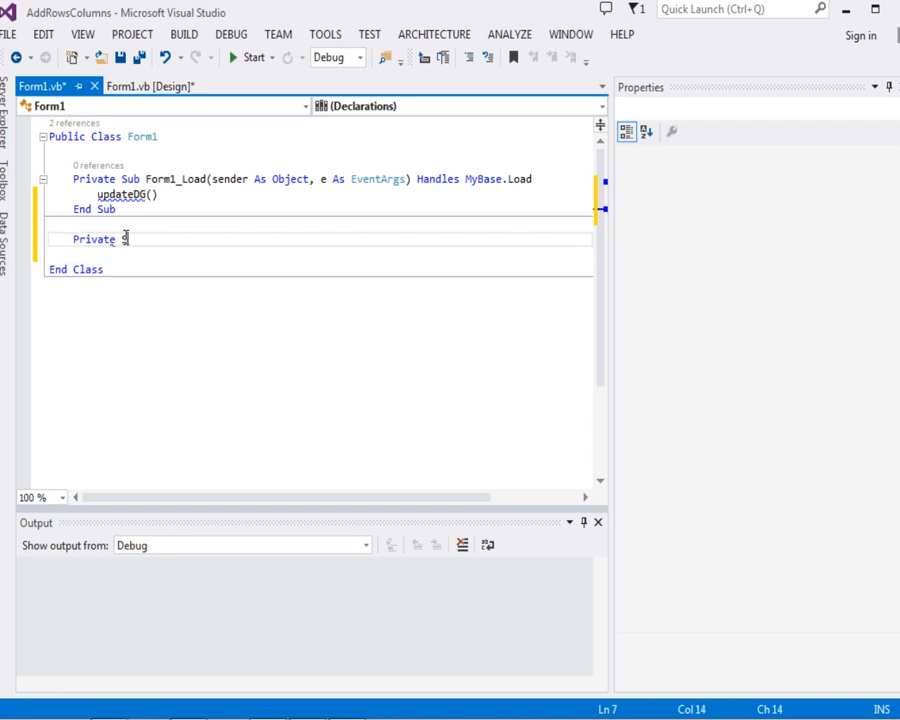
type("ub")
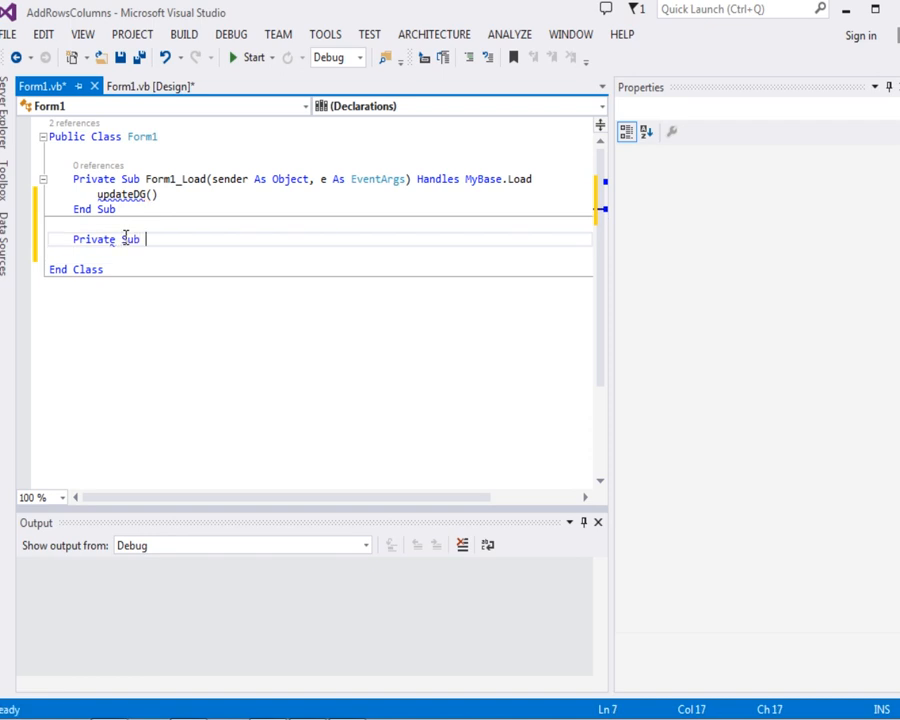
type("upd")
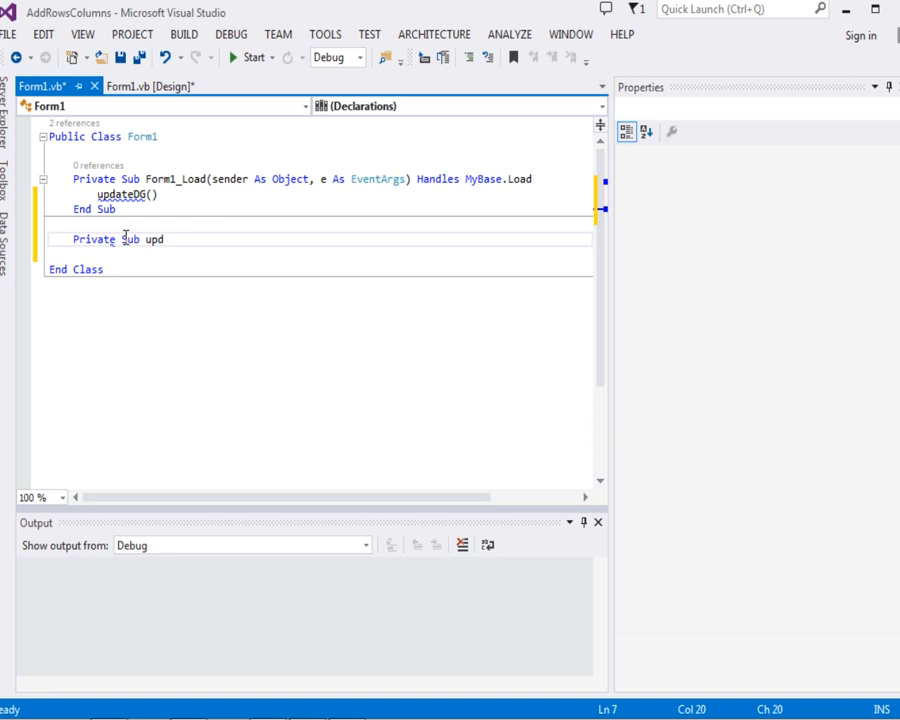
type("ateD")
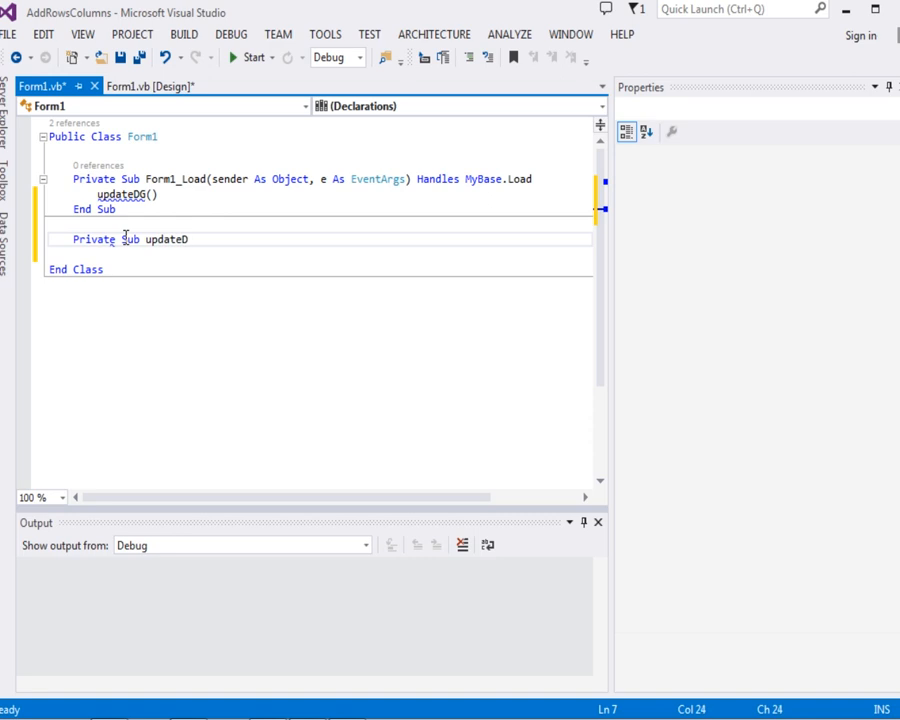
type("G()")
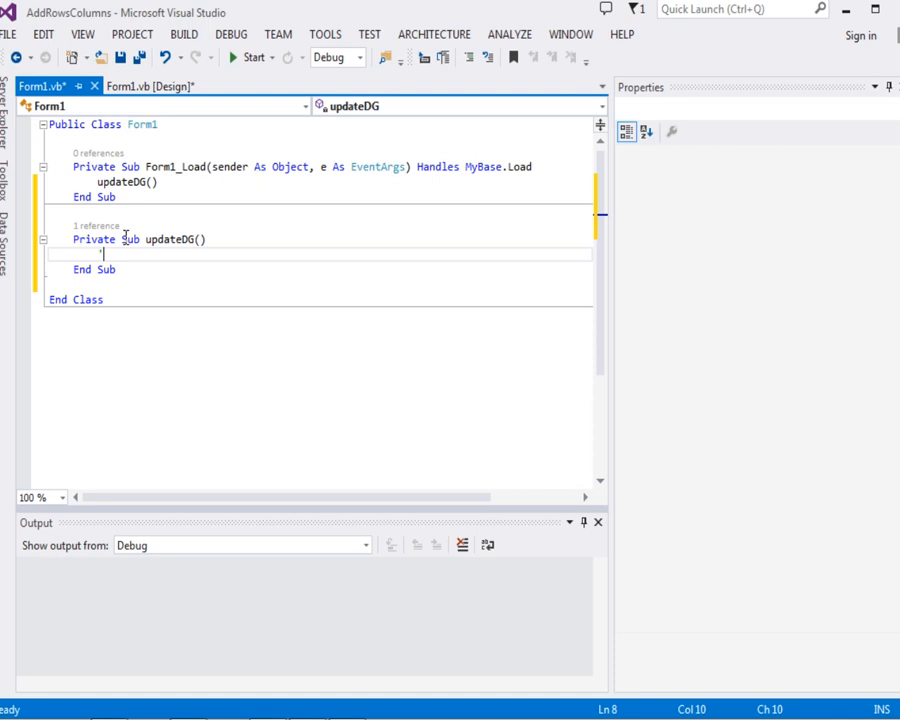
type("'ADD COL")
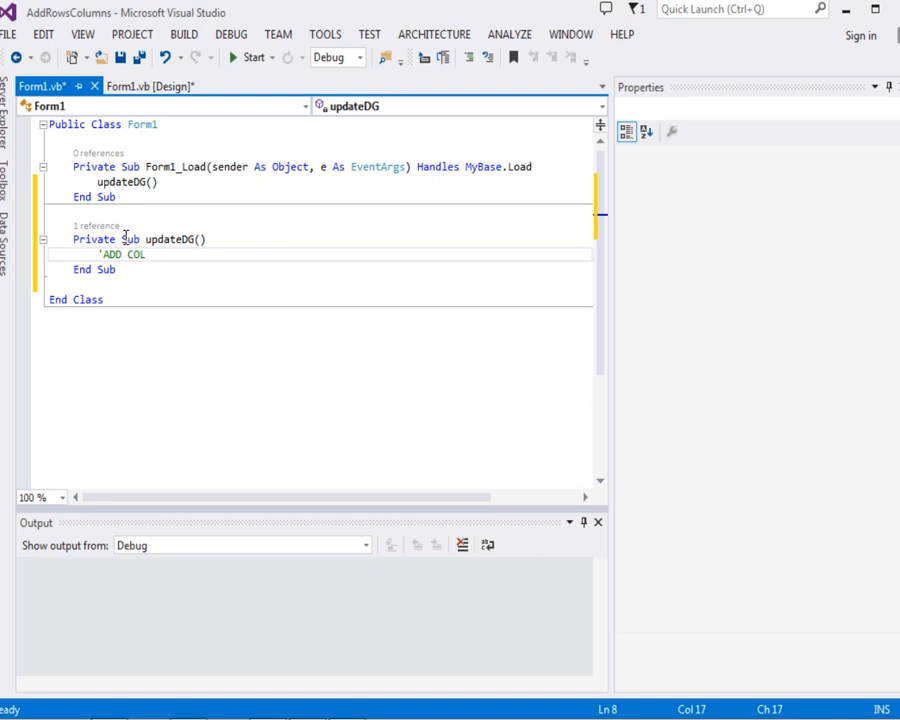
type("UMNS")
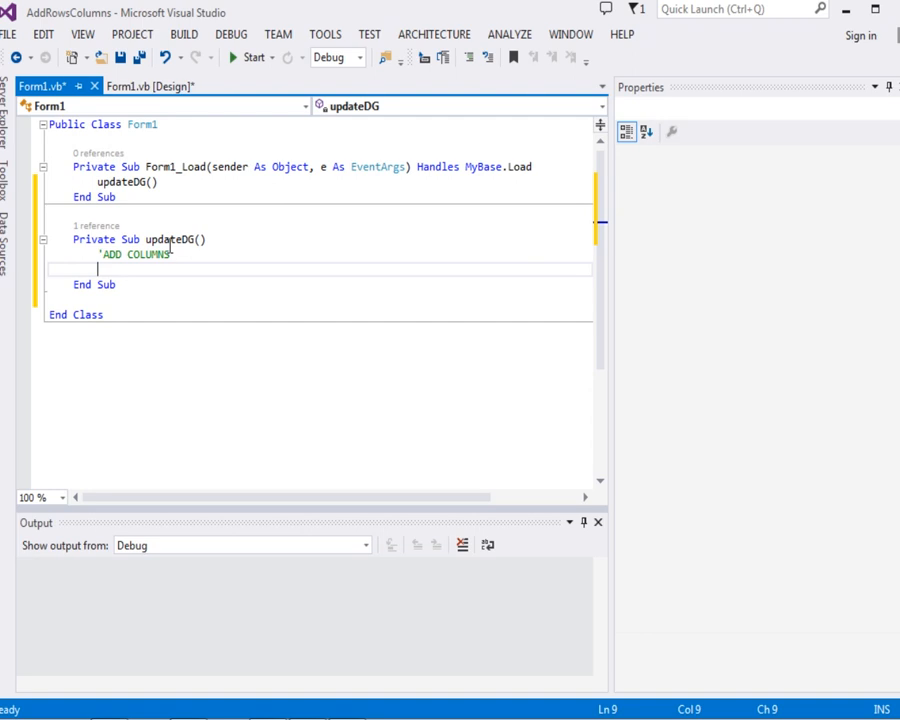
- Write DataGridView1.ColumnCount = 3 under the ADD COLUMNS comment
type("d")
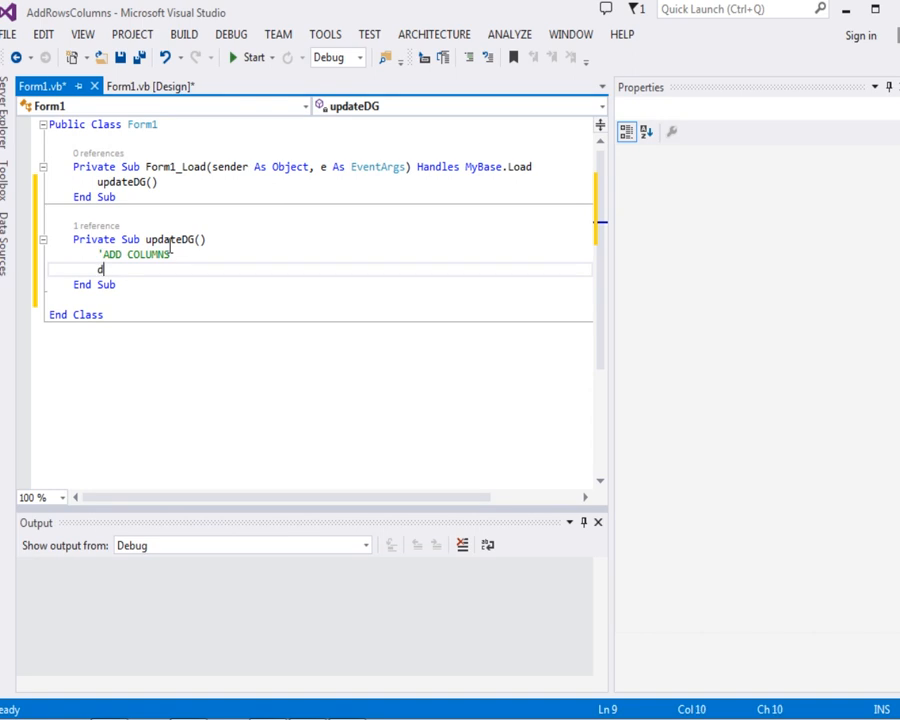
key("Backspace")
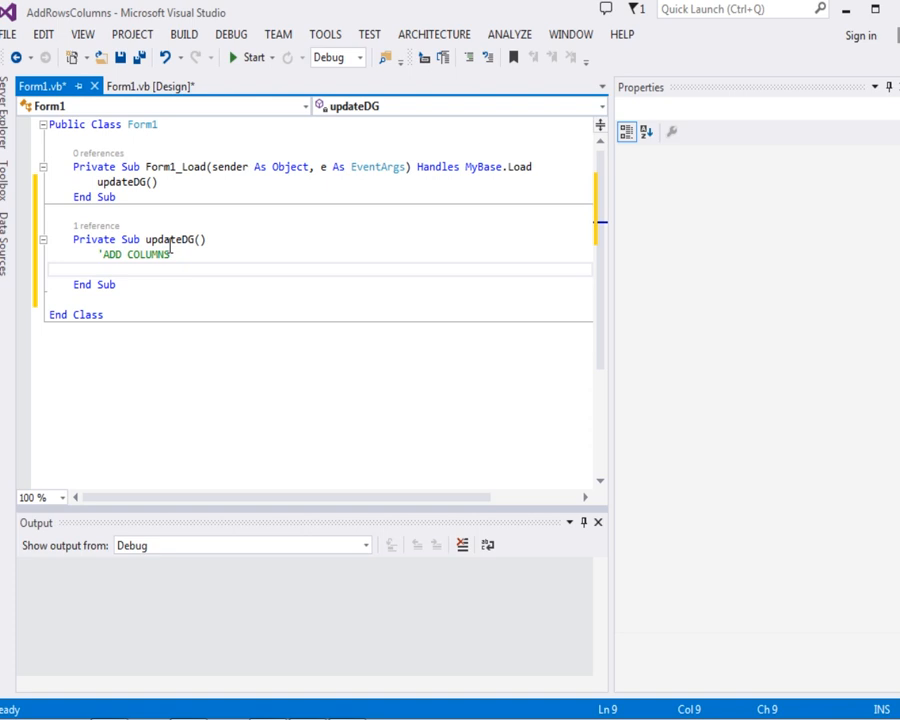
type("DataGridView1")
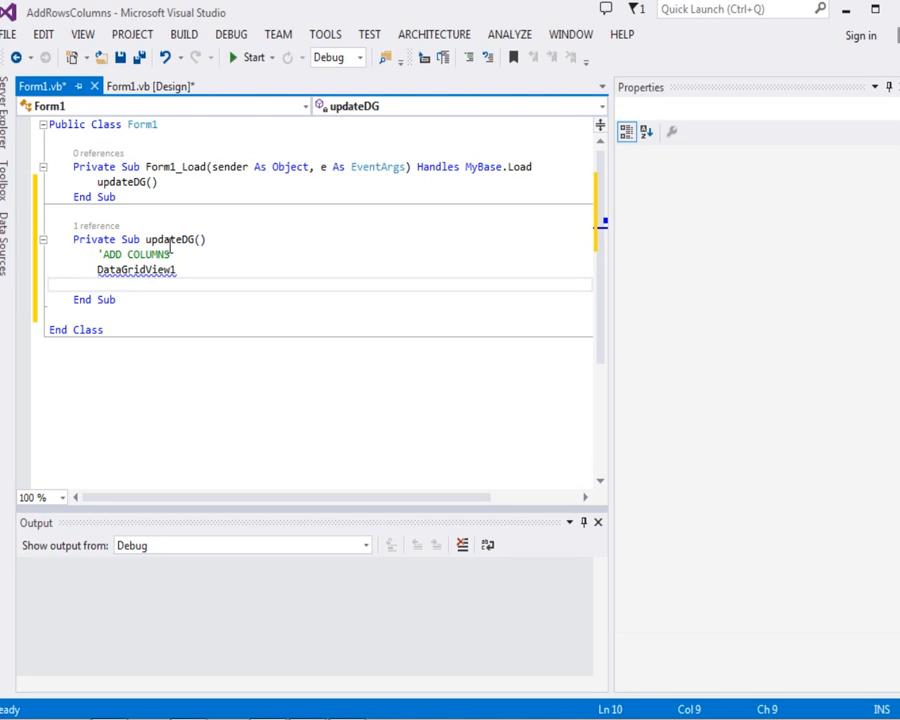
left_click(178, 270)
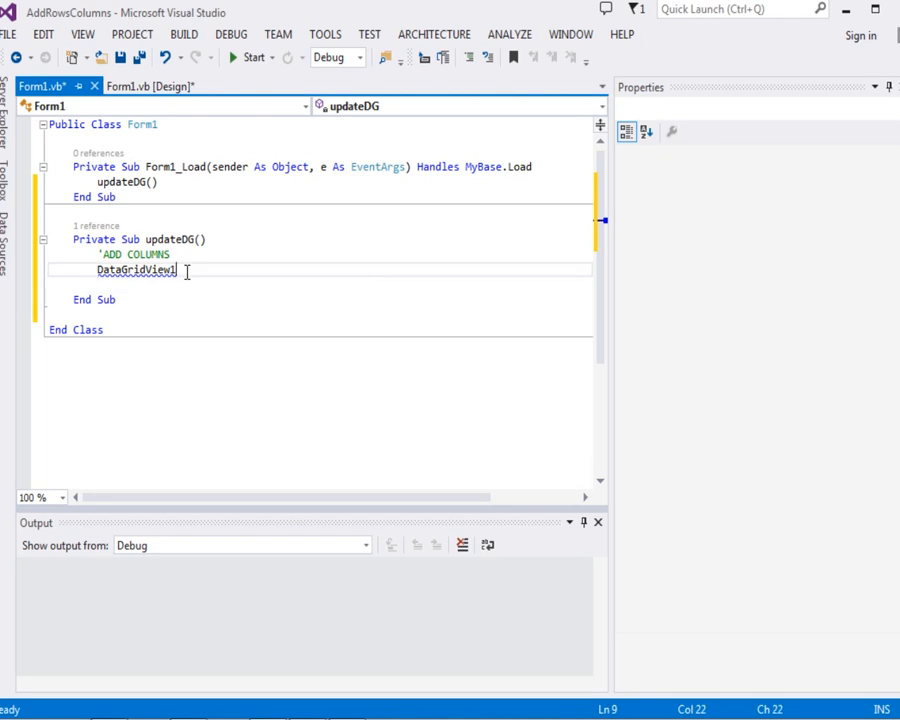
type(".Col")
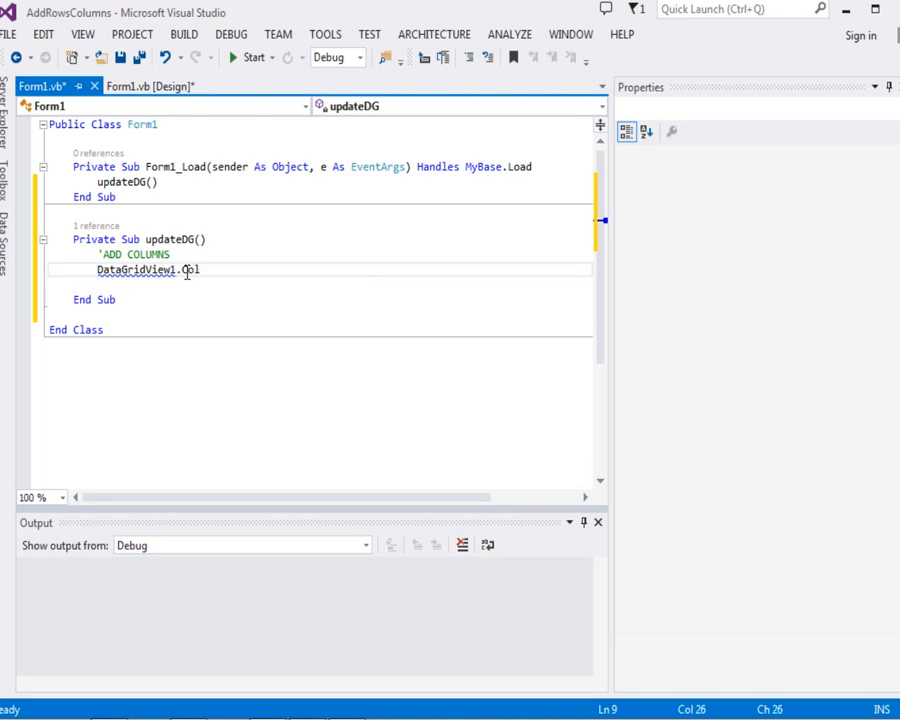
type("u")
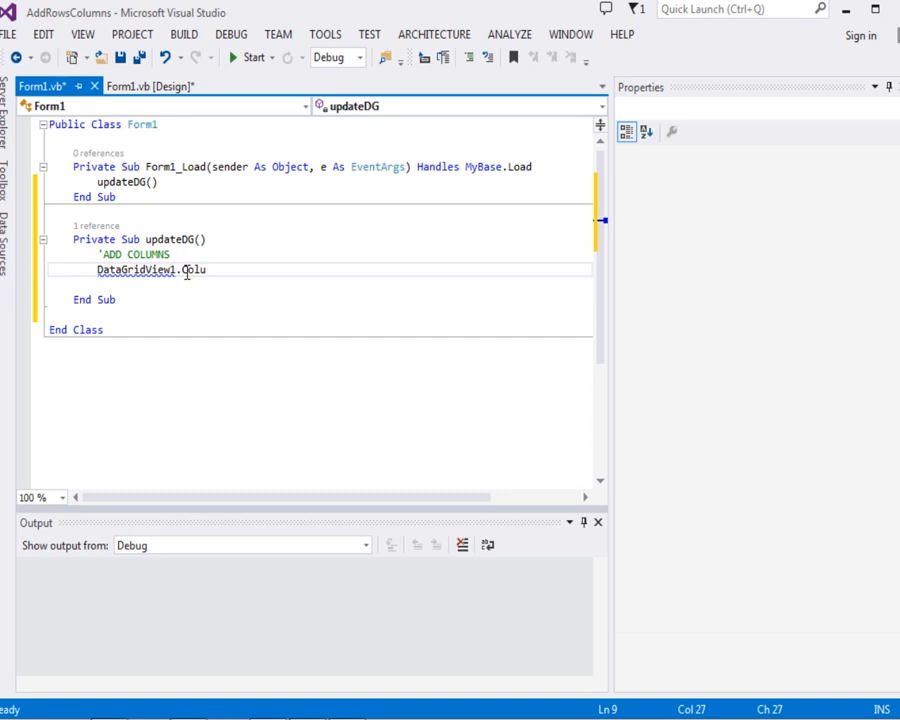
type("mnCount")
type("=")
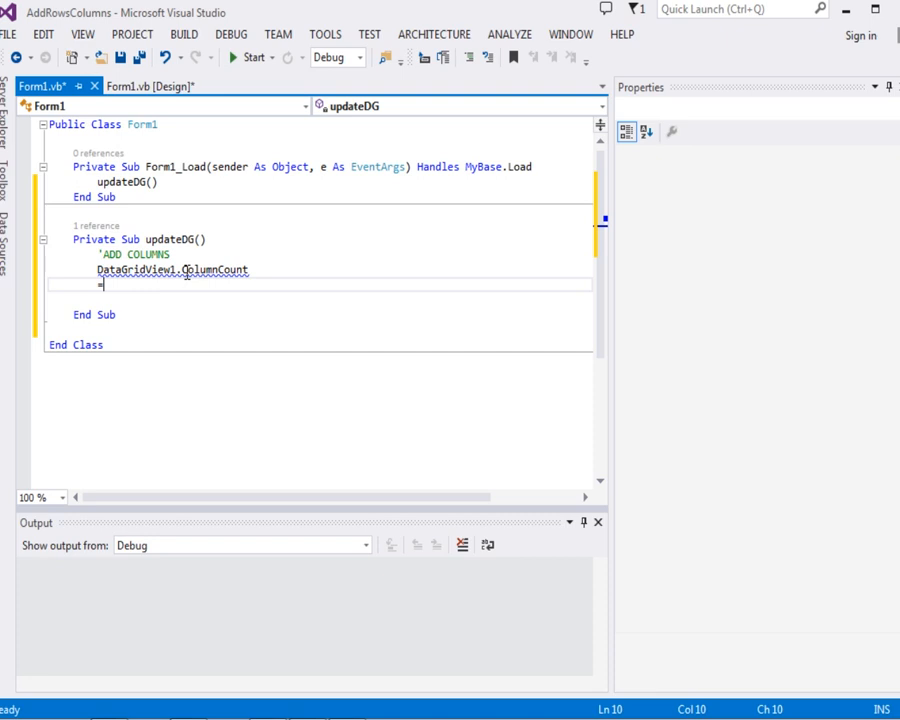
mouse_move(267, 289)
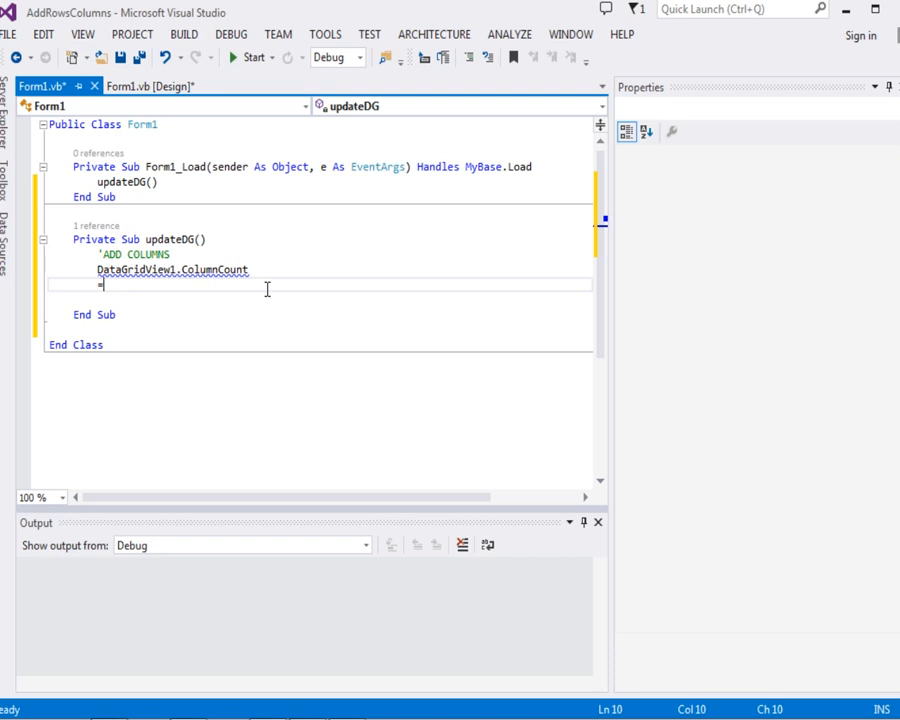
key("Backspace")
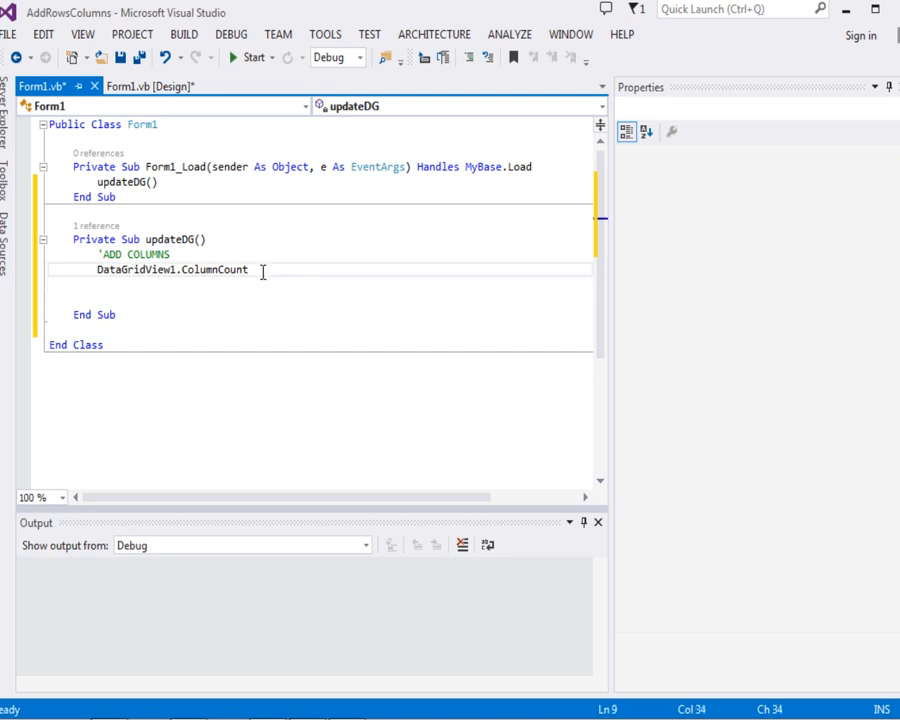
type("=3")
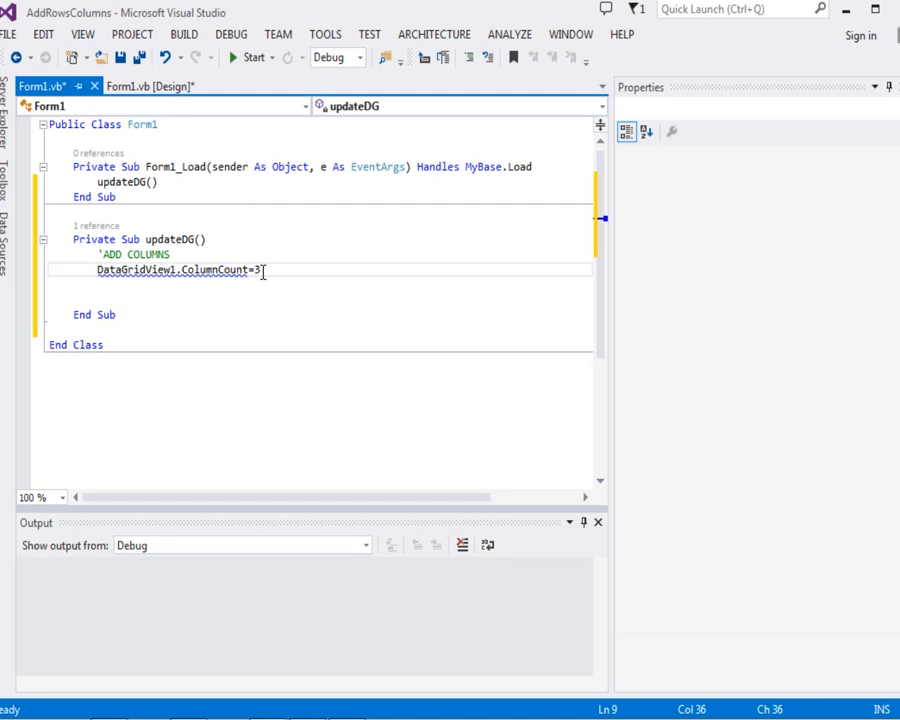
key("Return")
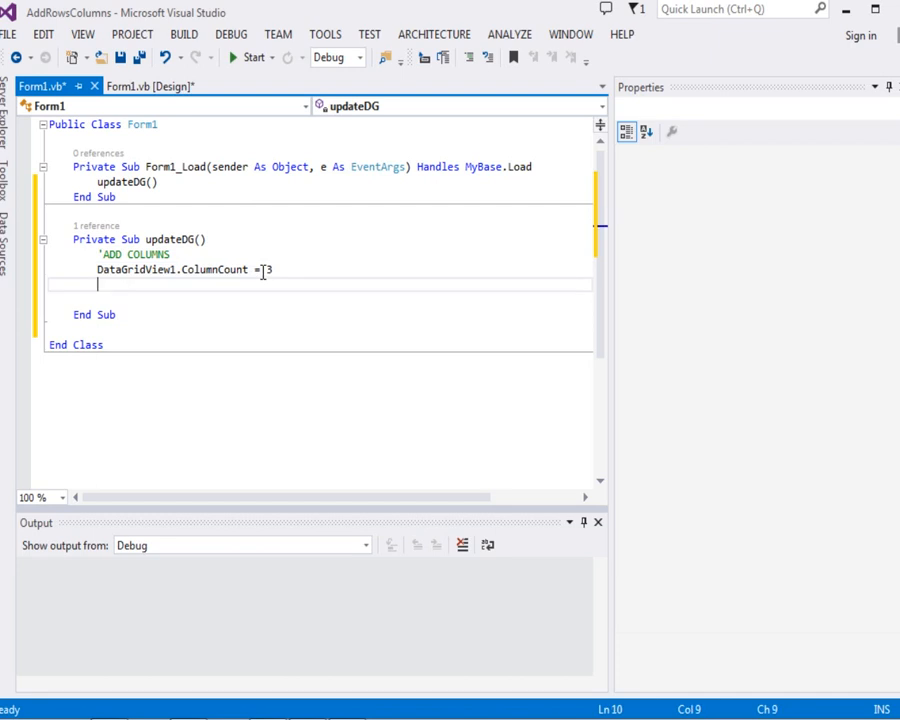
- Write DataGridView1.Columns(0).Name = "Position" to name the first column
type("DataGr")
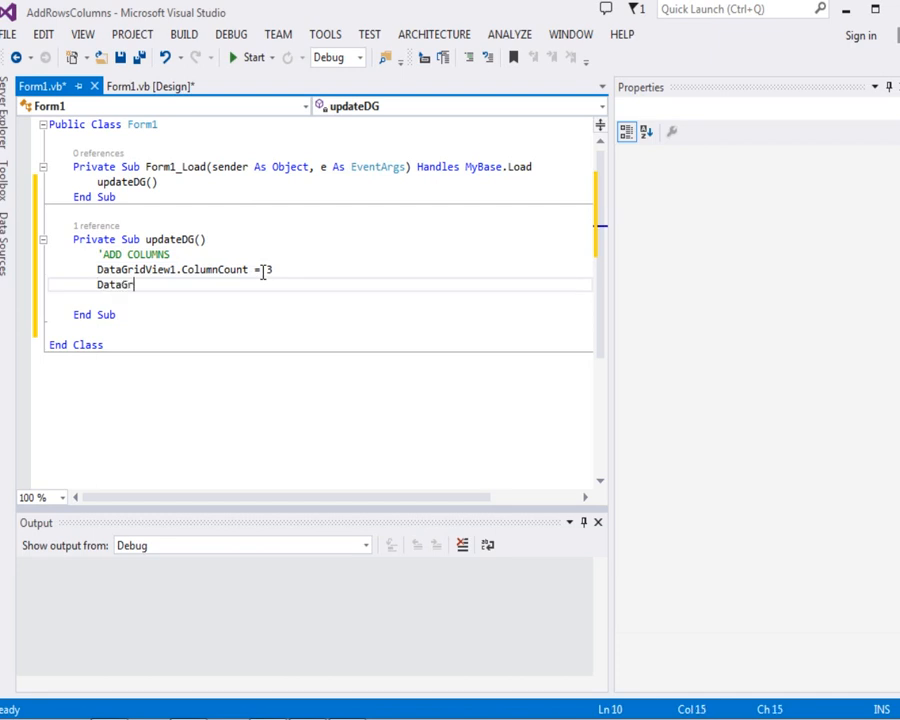
type("idView1")
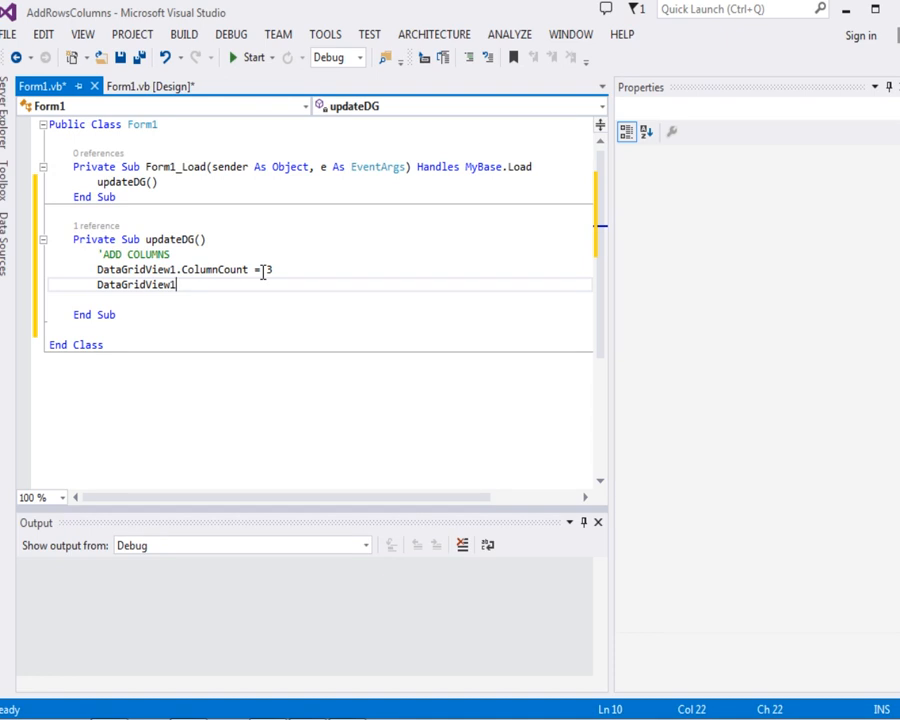
type(".")
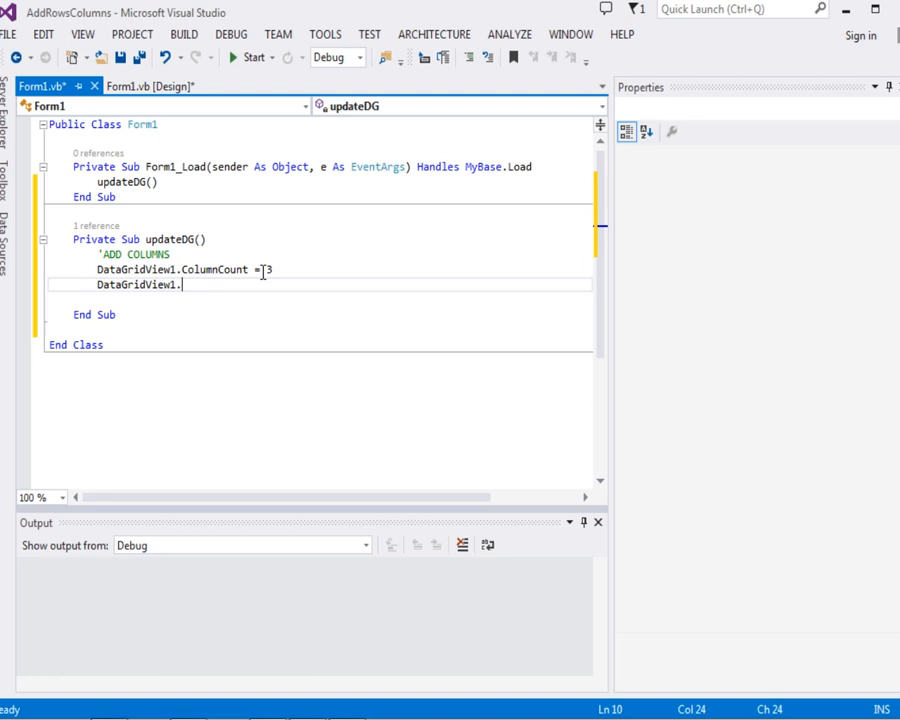
type("Columns")
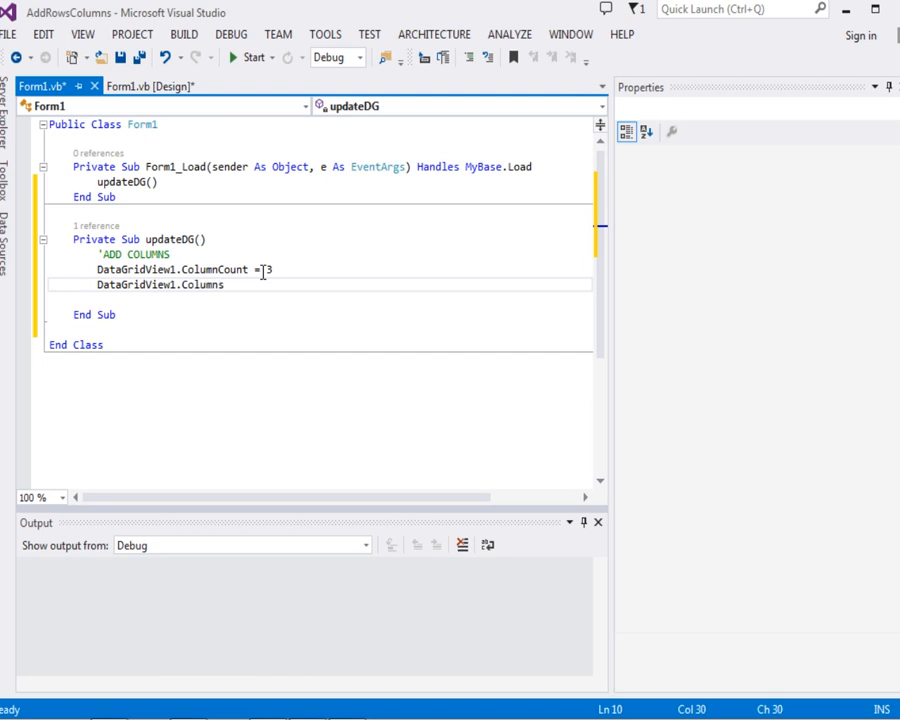
type("()")
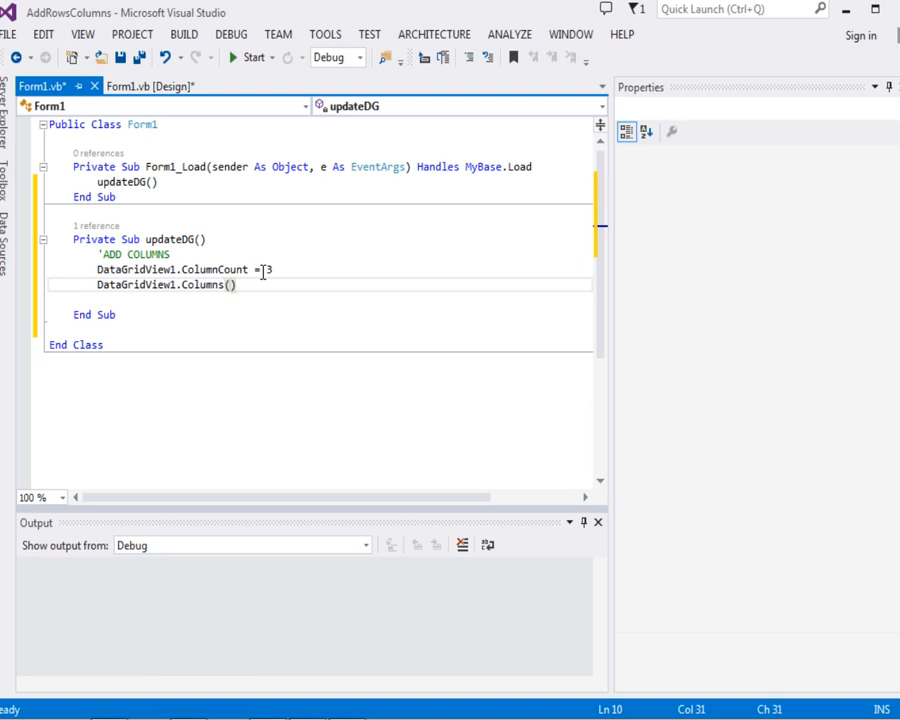
type("0")
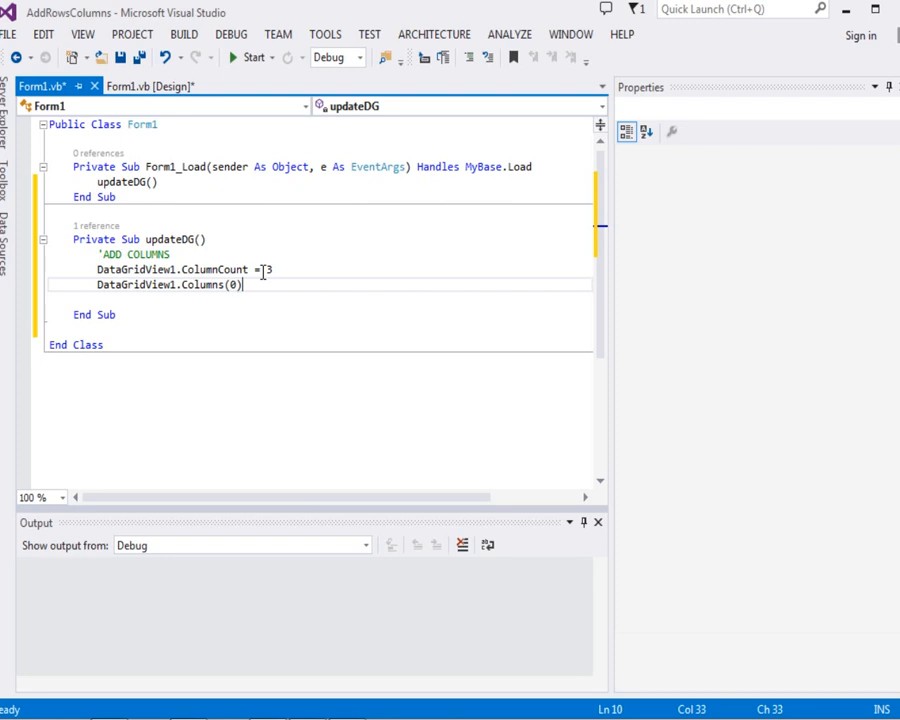
type(".")
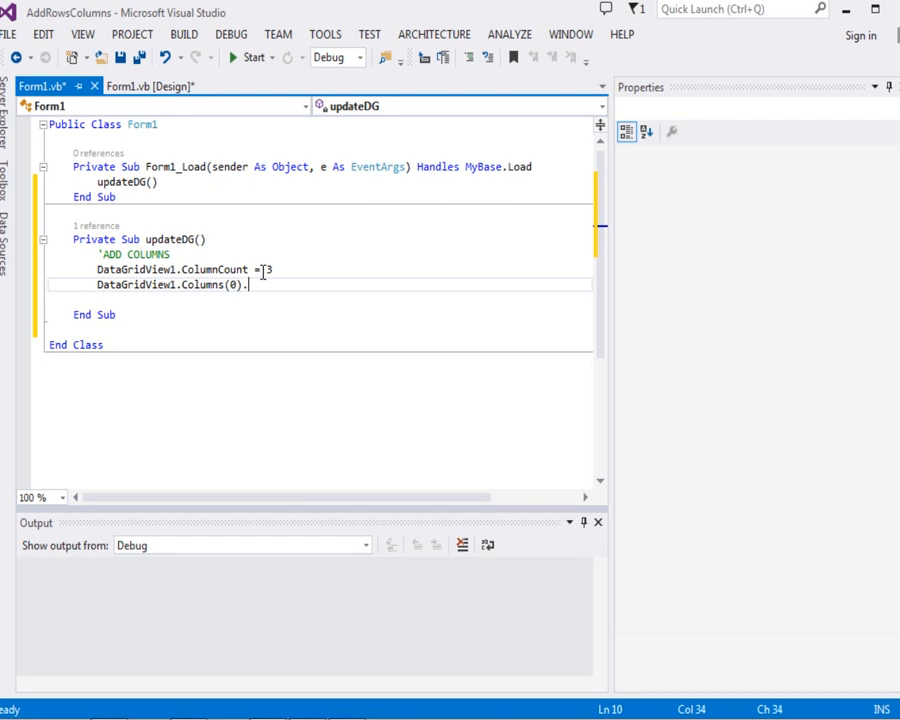
type("N")
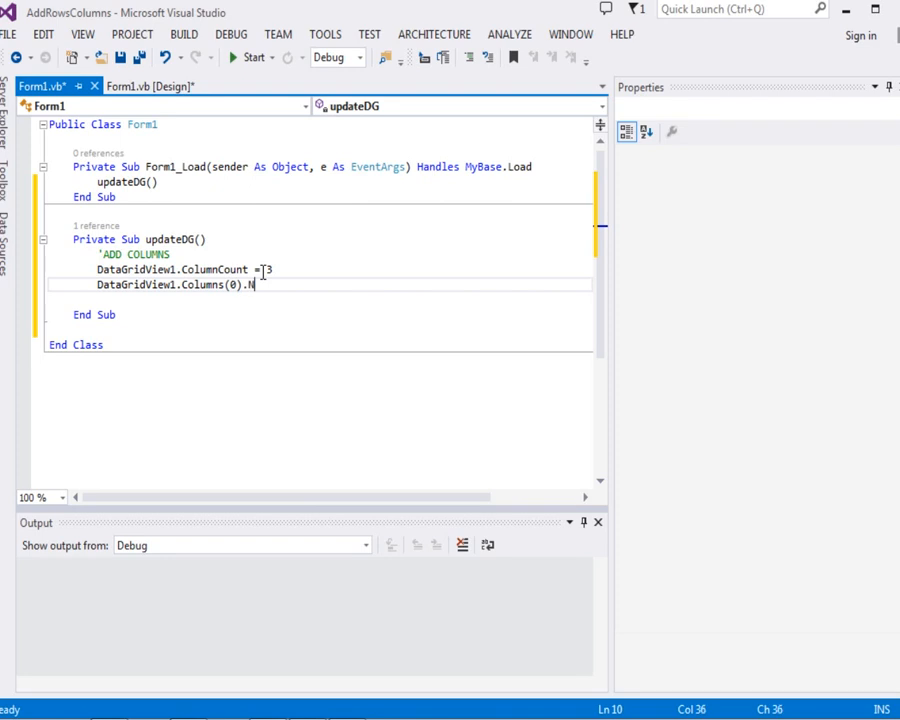
type("ame=")
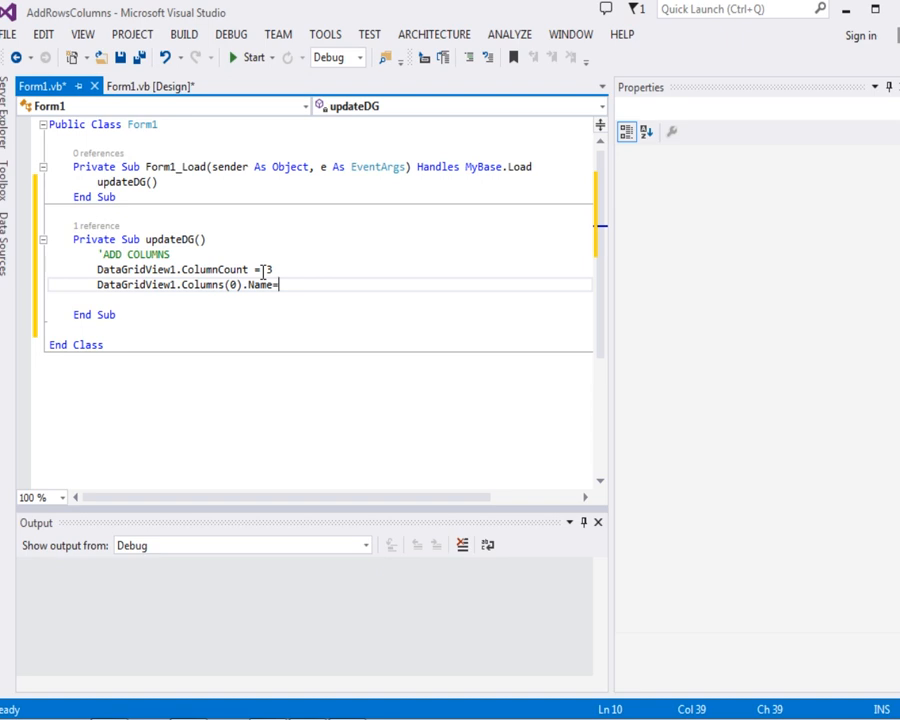
type("\"\"")
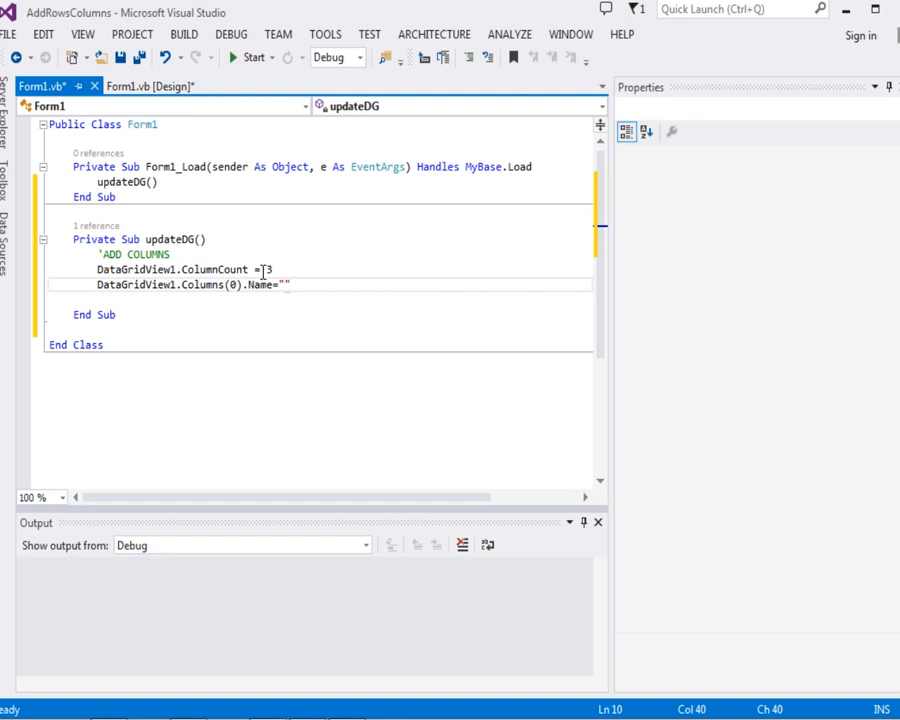
type("Positi")
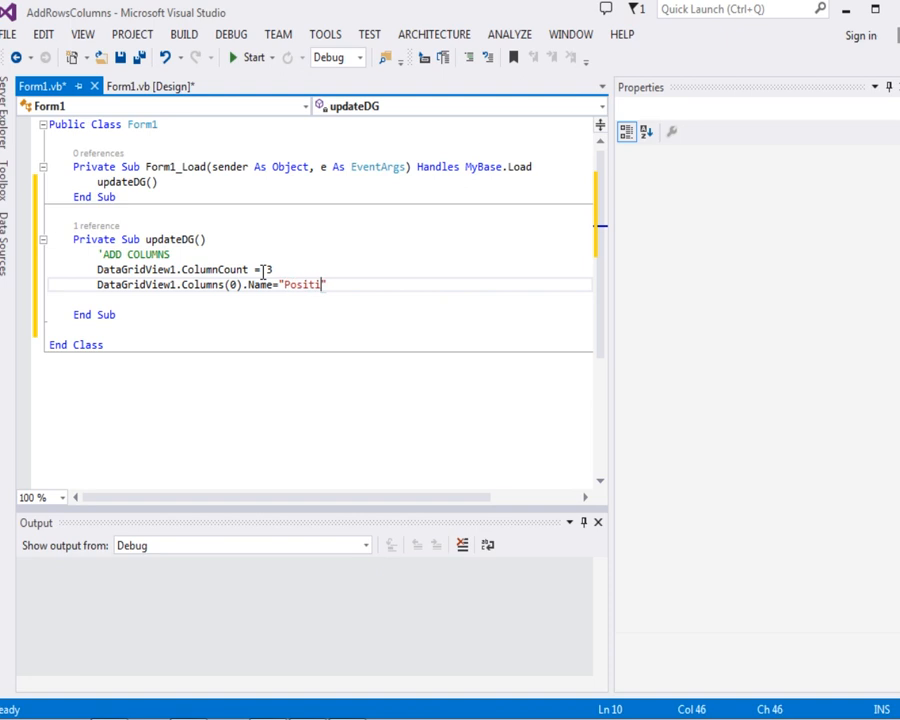
type("on")
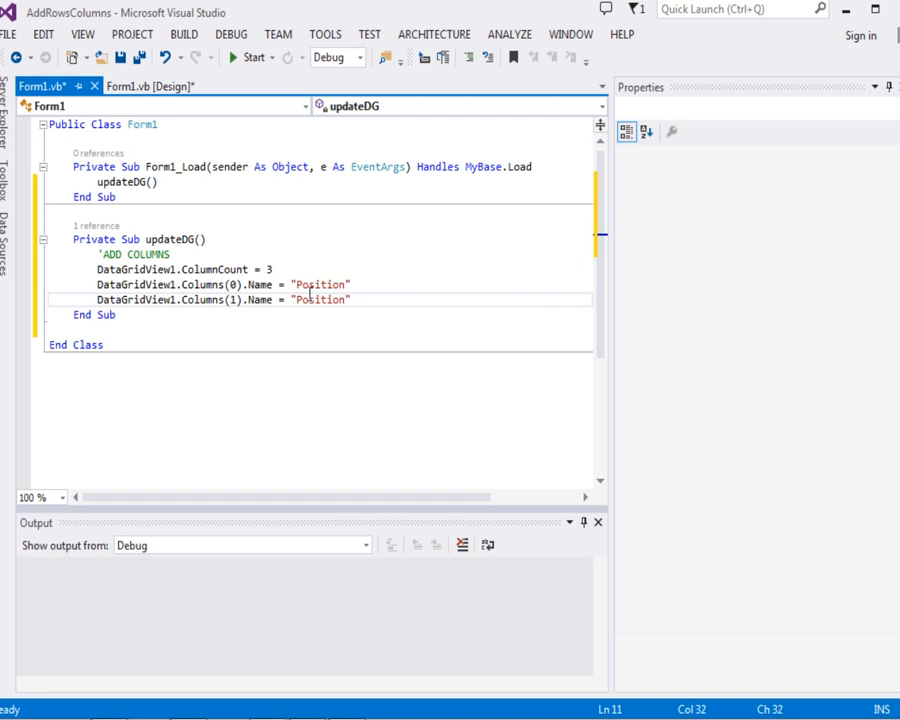
- Name Columns(1) "Team" and Columns(2) "Points", leaving a blank line after them
double_click(320, 299)
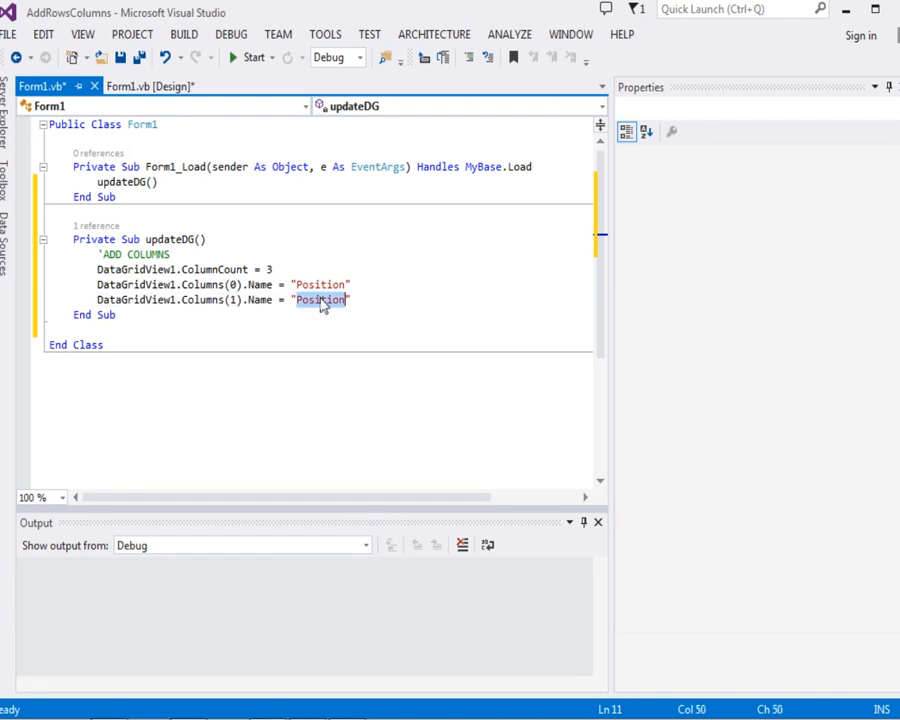
type("Team")
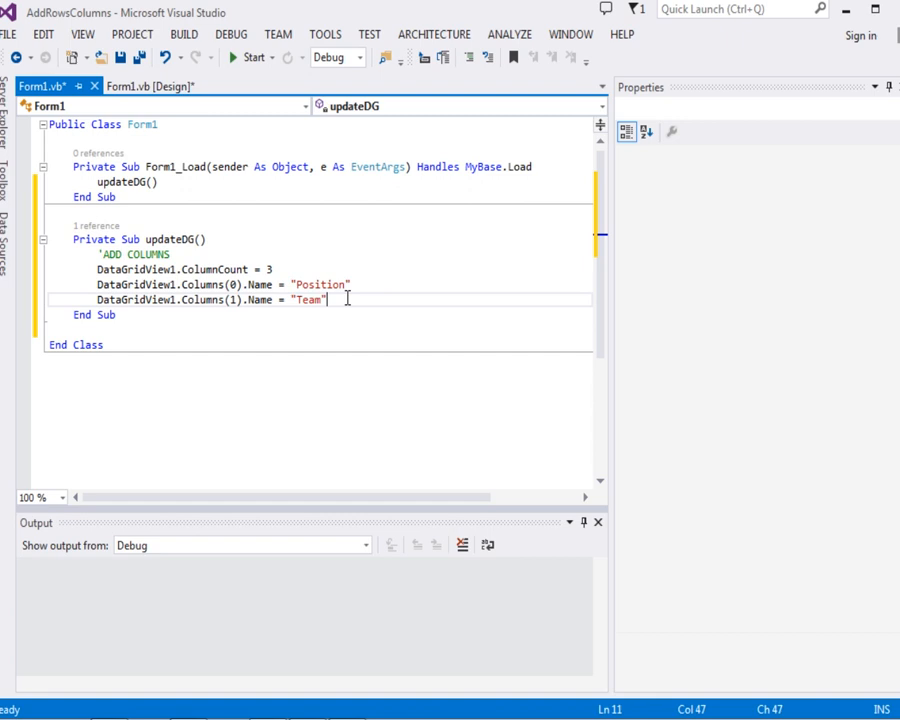
type("DataGridView1.Columns(0).Name = \"Position\"")
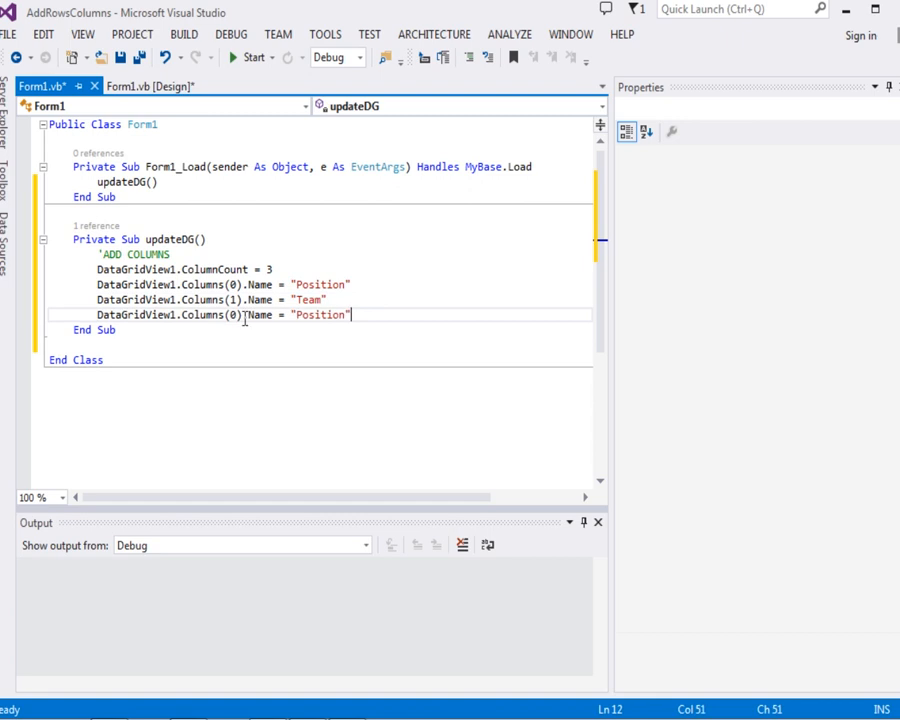
type("2")
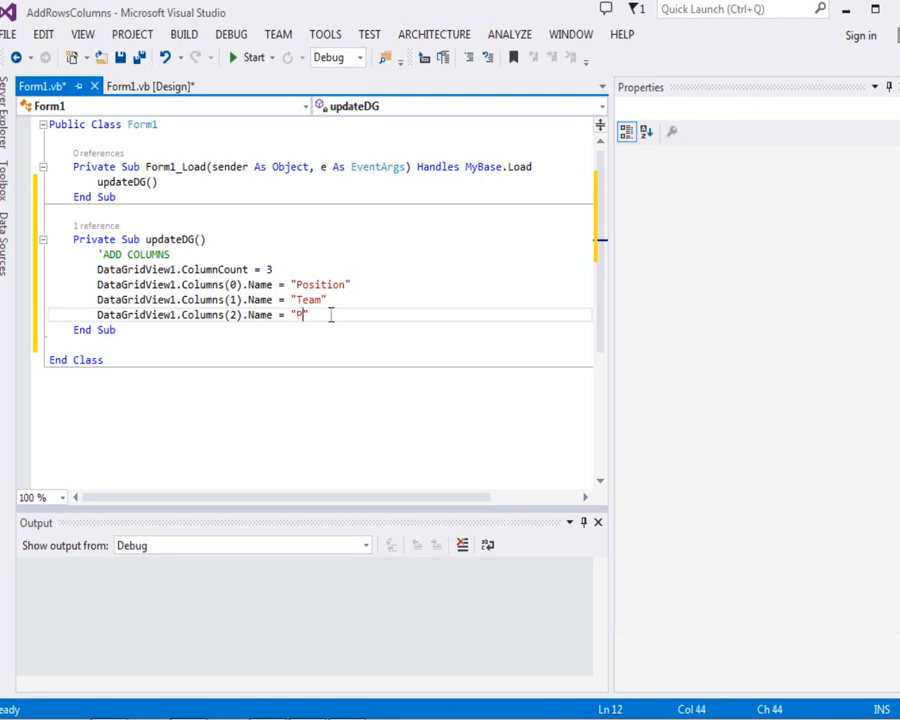
type("oints")
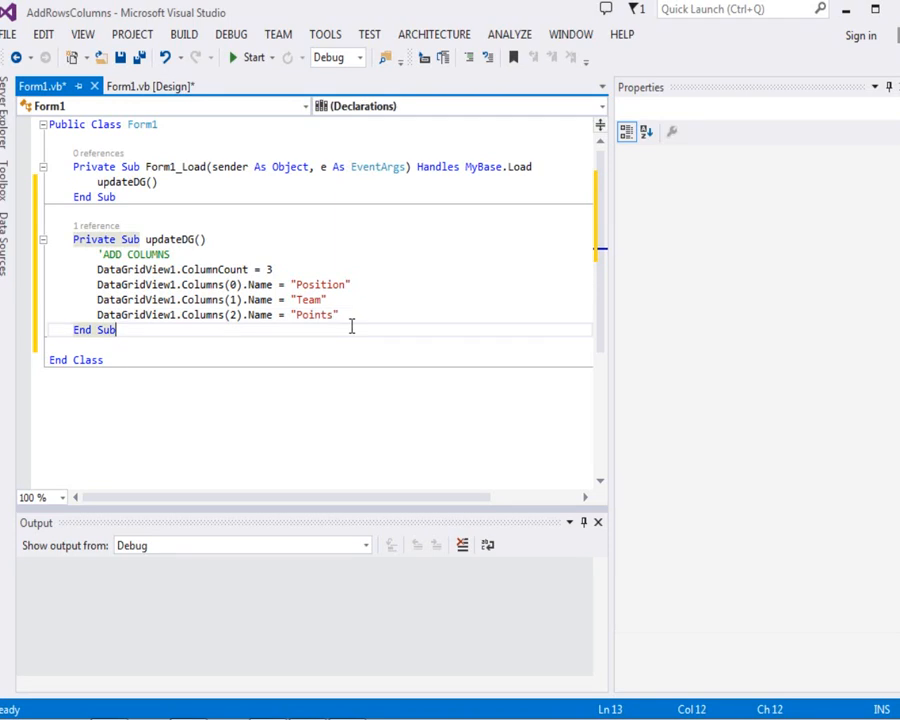
left_click(340, 315)
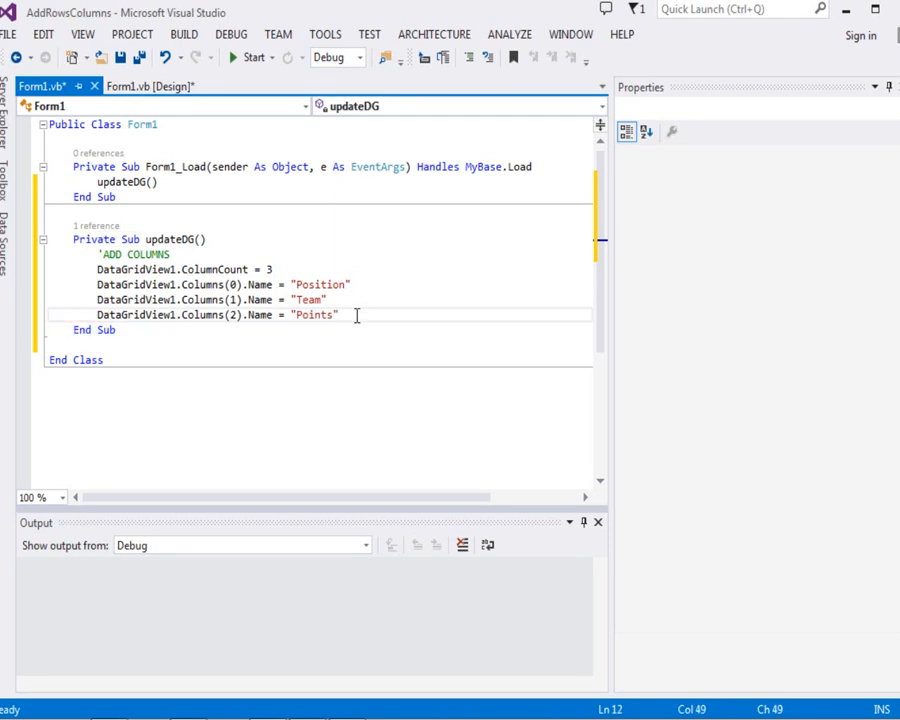
key("enter")
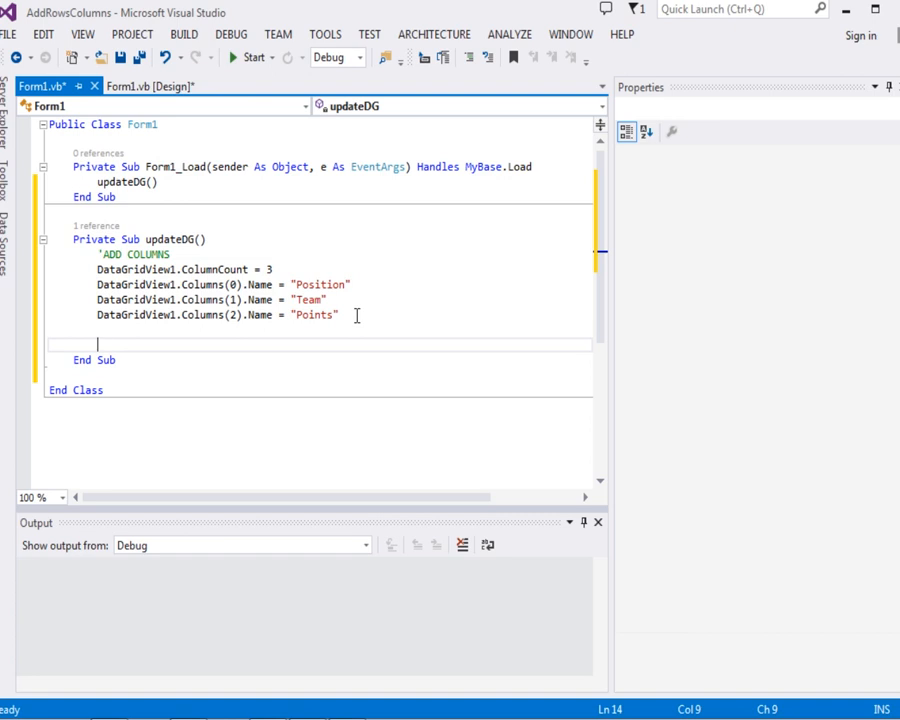
- Write an 'ADD ROWS comment below the column names
type("'AR")
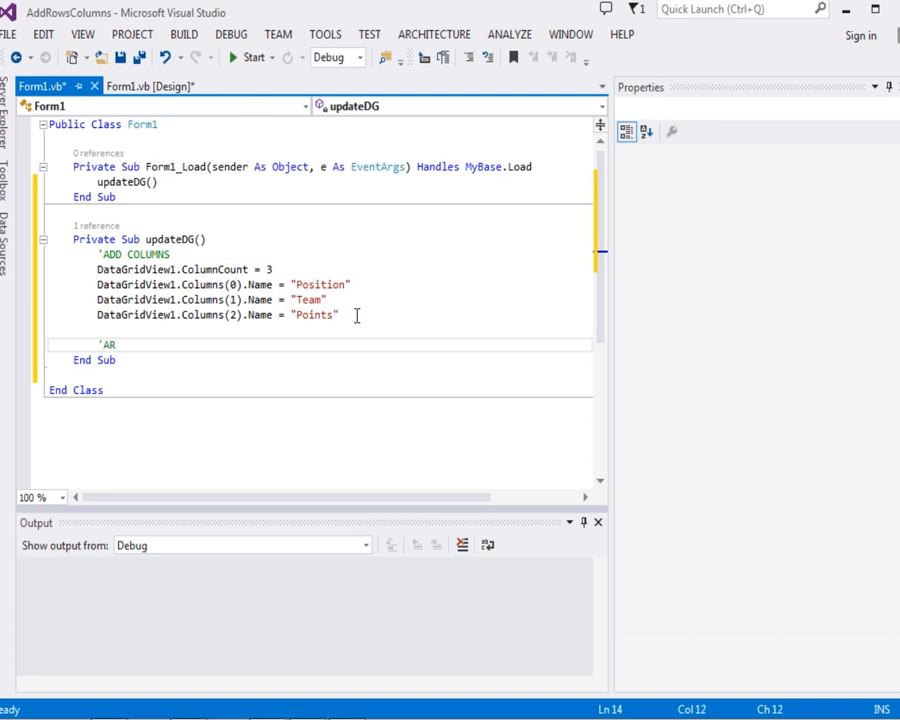
type("DD R")
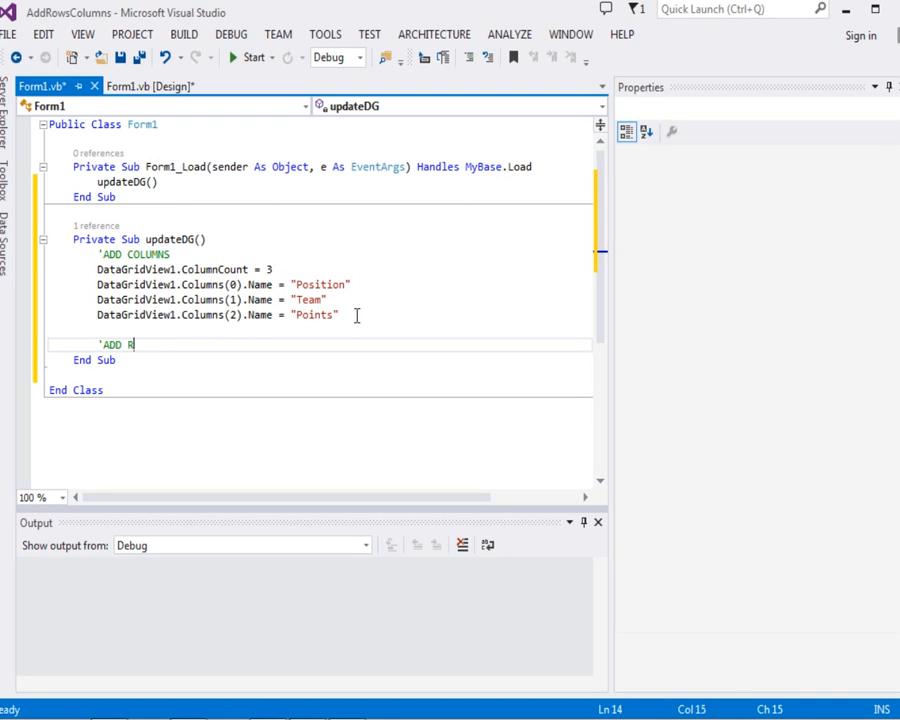
type("OWS")
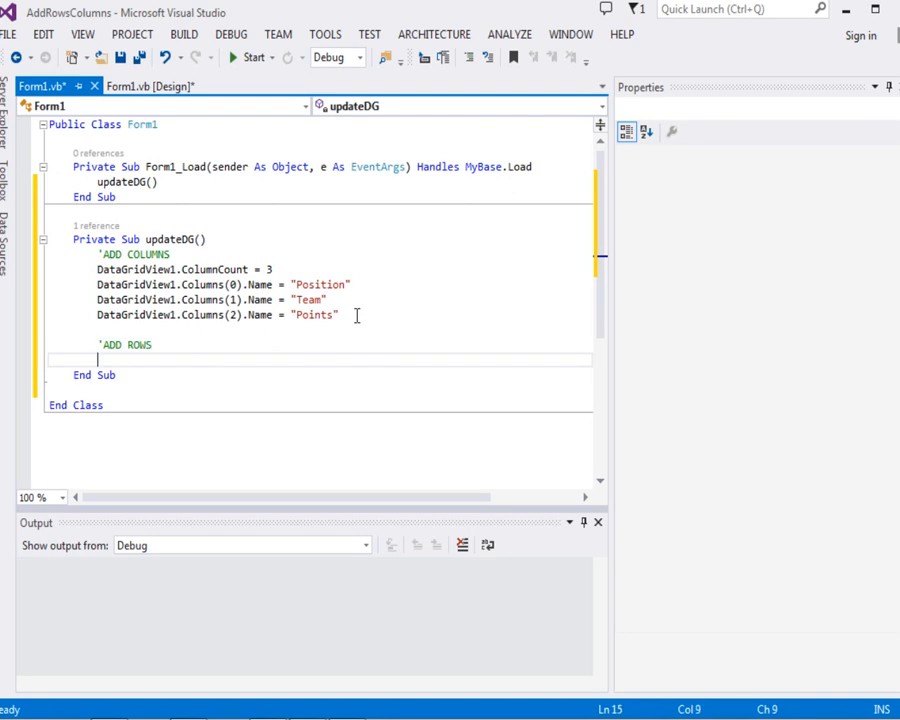
- Declare Dim row As ArrayList = New ArrayList
type("Dim")
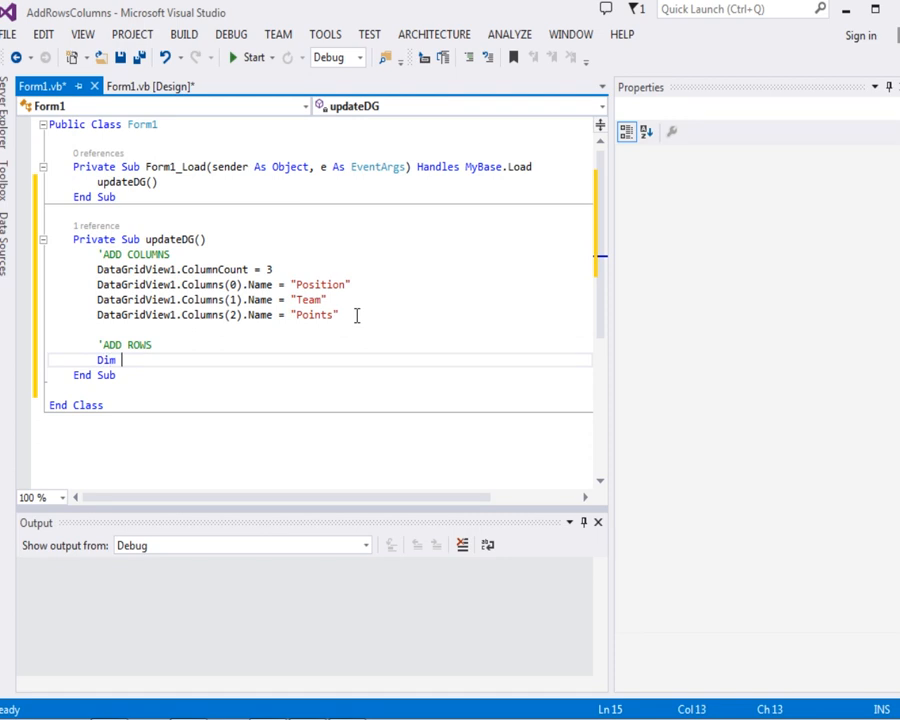
type("row As")
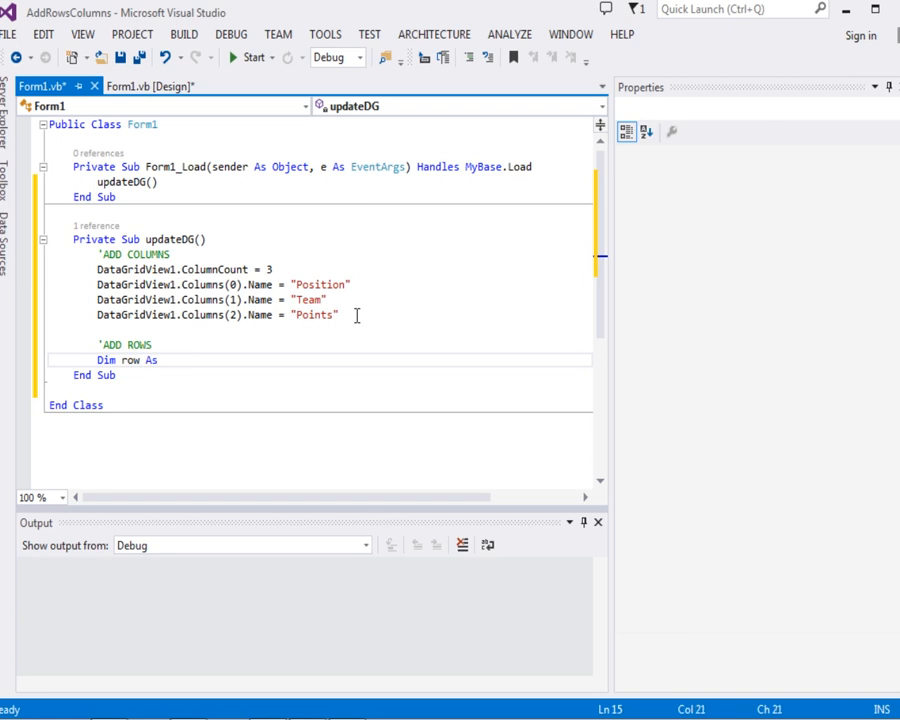
type("ArrayList")
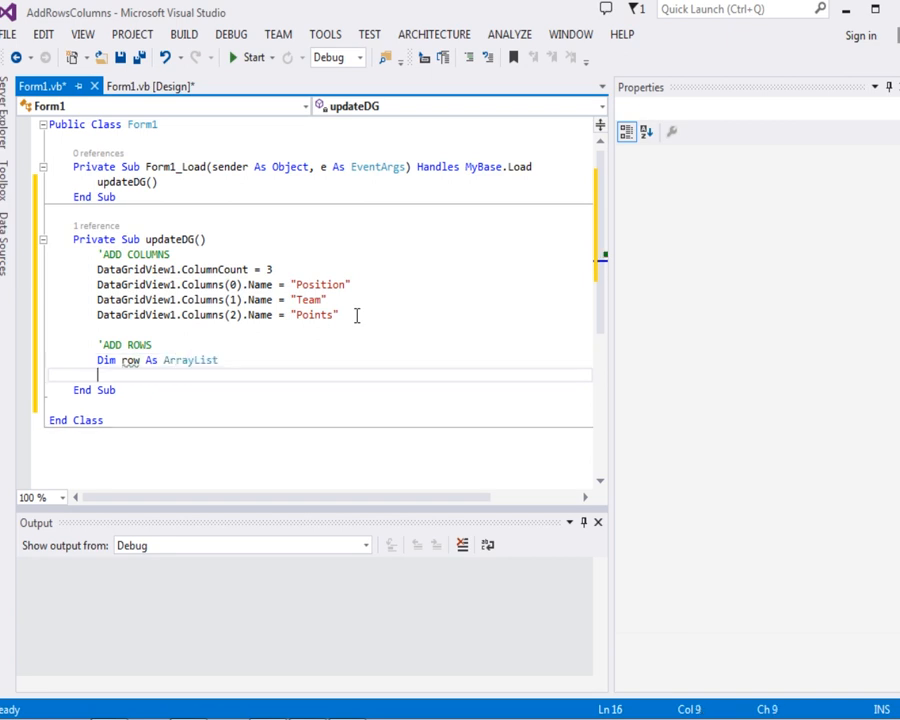
left_click(220, 360)
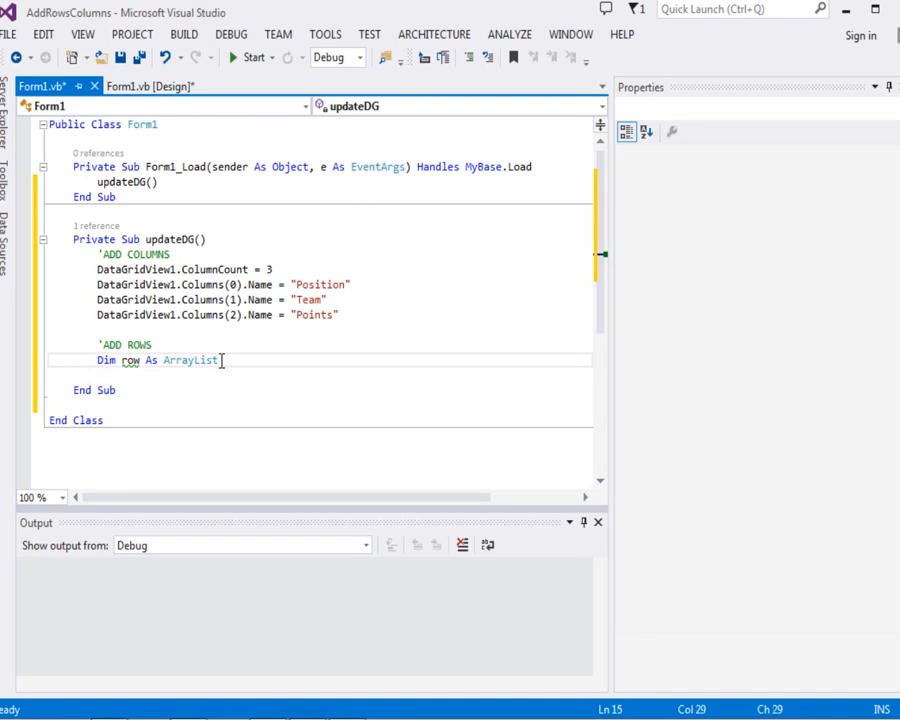
type("(")
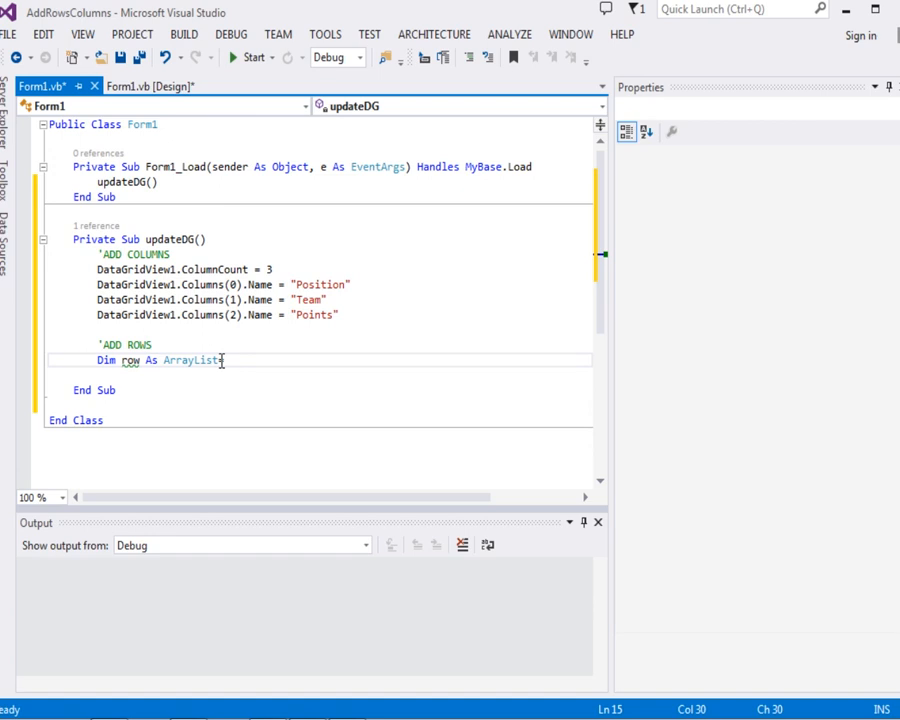
type("New Ar")
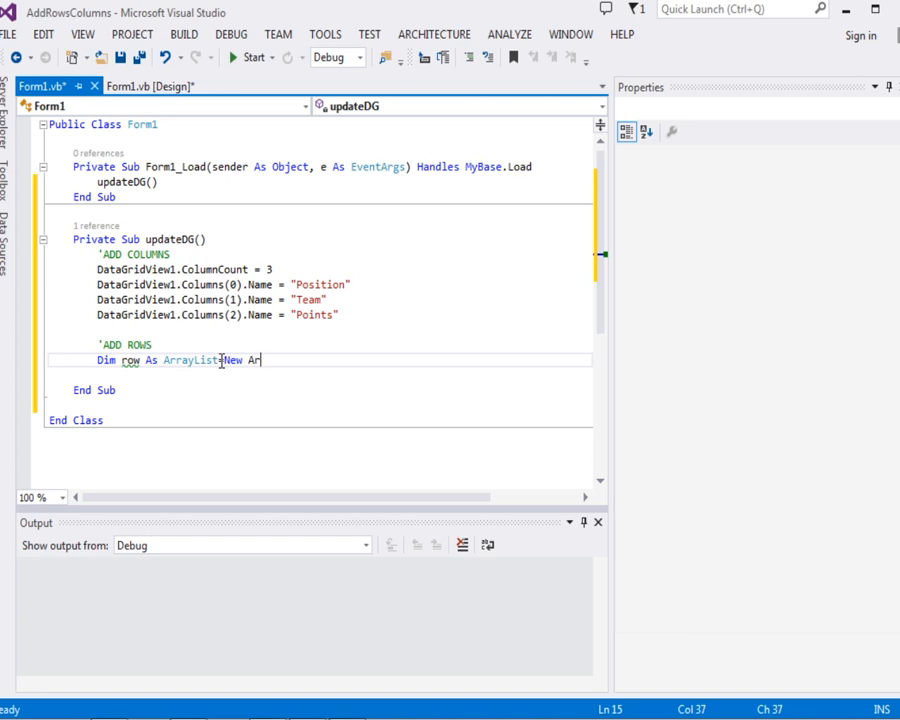
key("Enter")
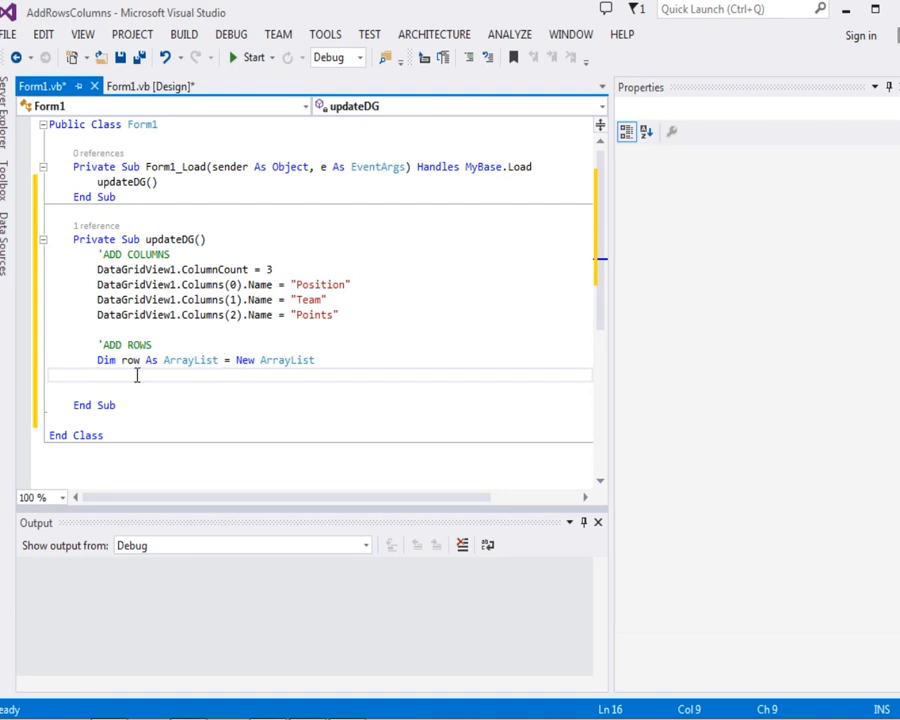
- Add "1", "Man Utd" and "82" to the row list with three row.Add calls
type("row")
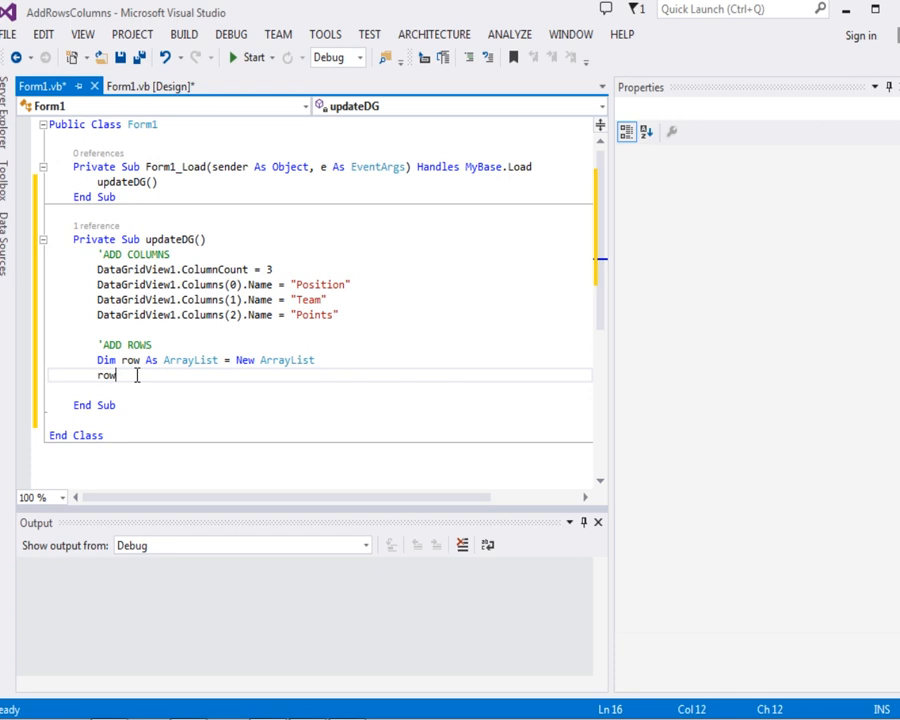
type(".")
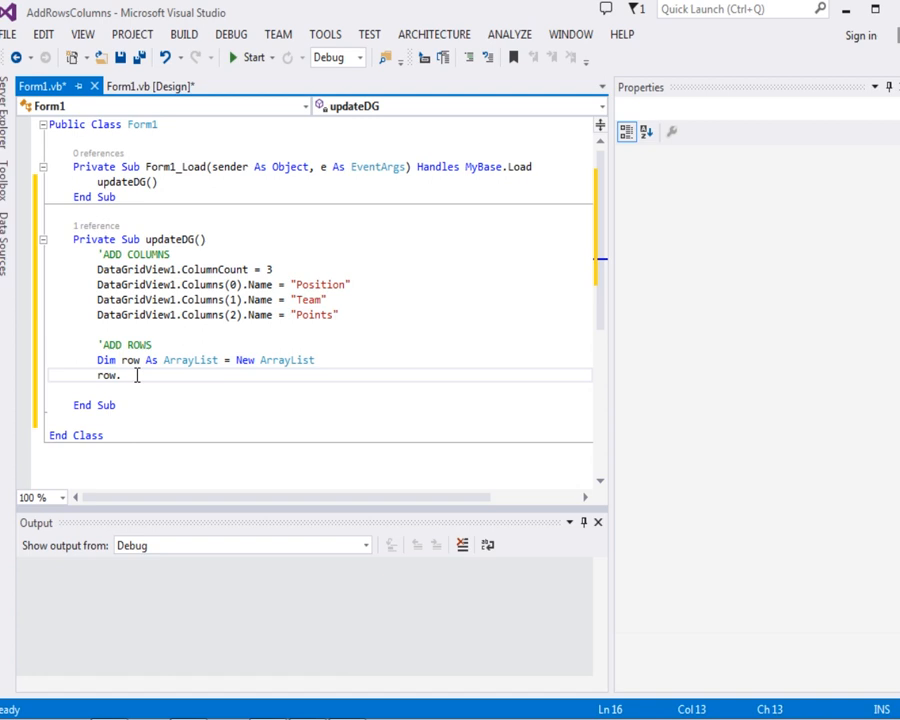
type("Add()")
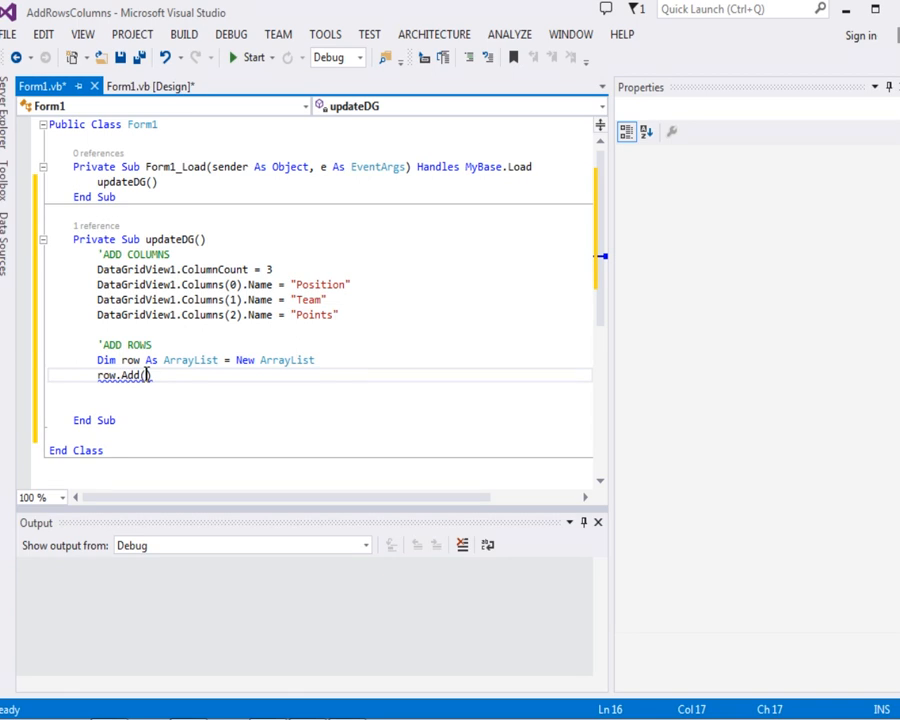
type("\"1")
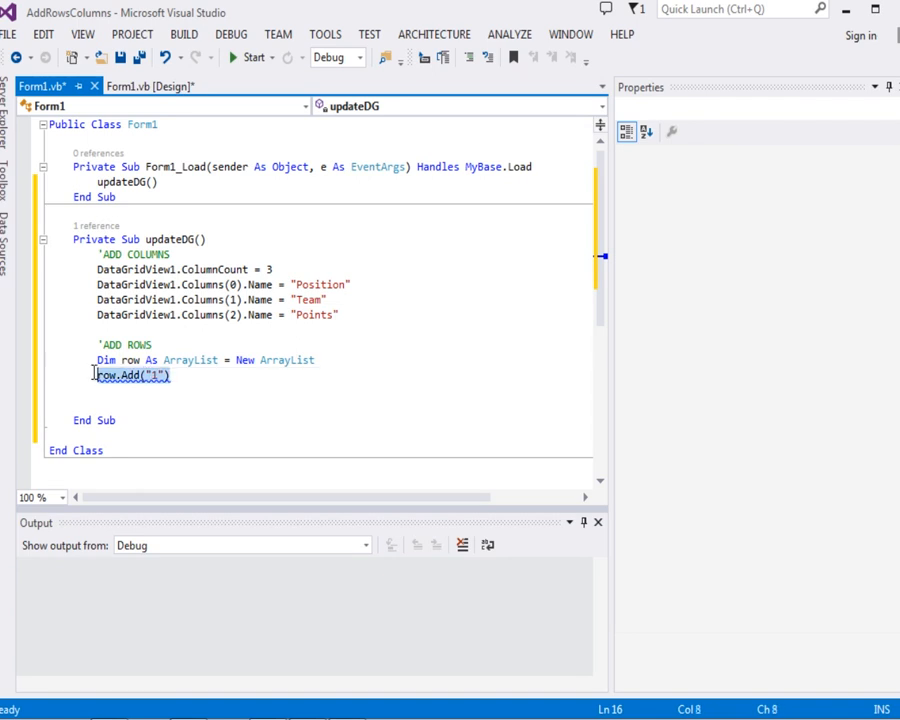
key("enter")
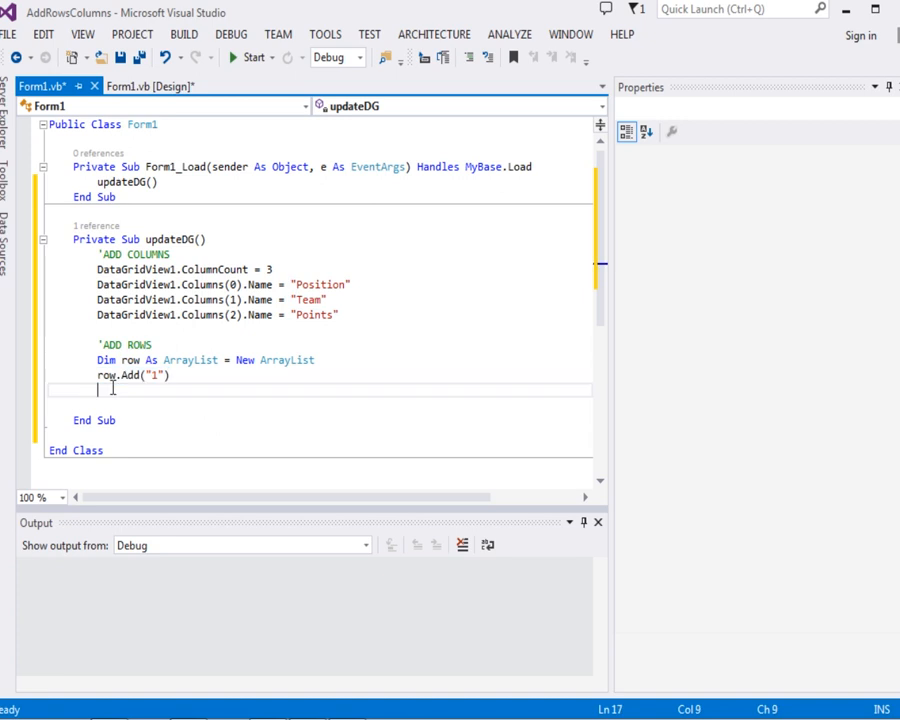
type("row.Add(\"1\")")
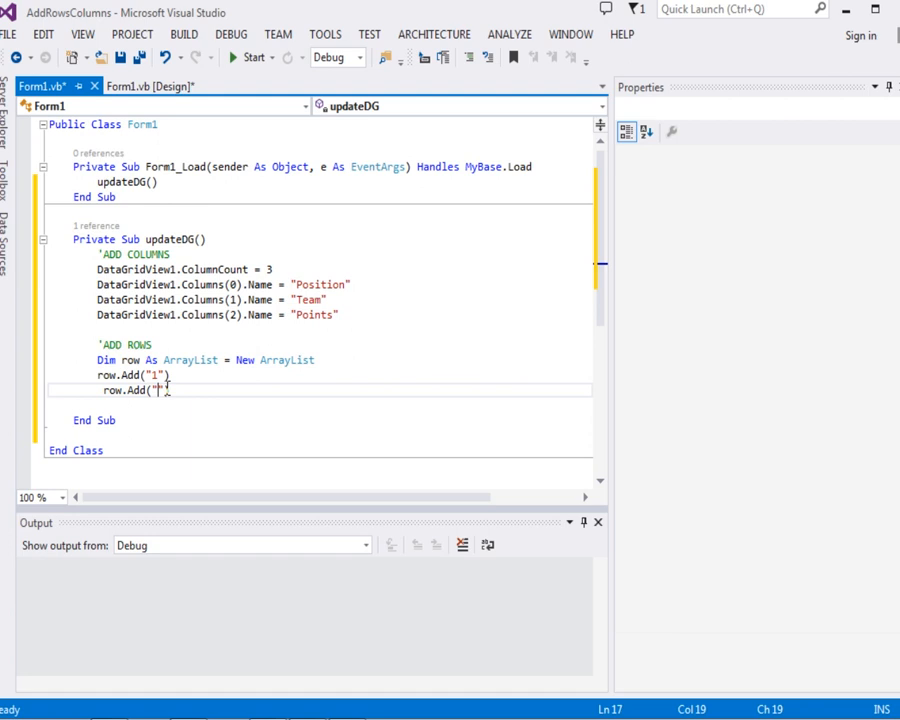
type("Man Utd")
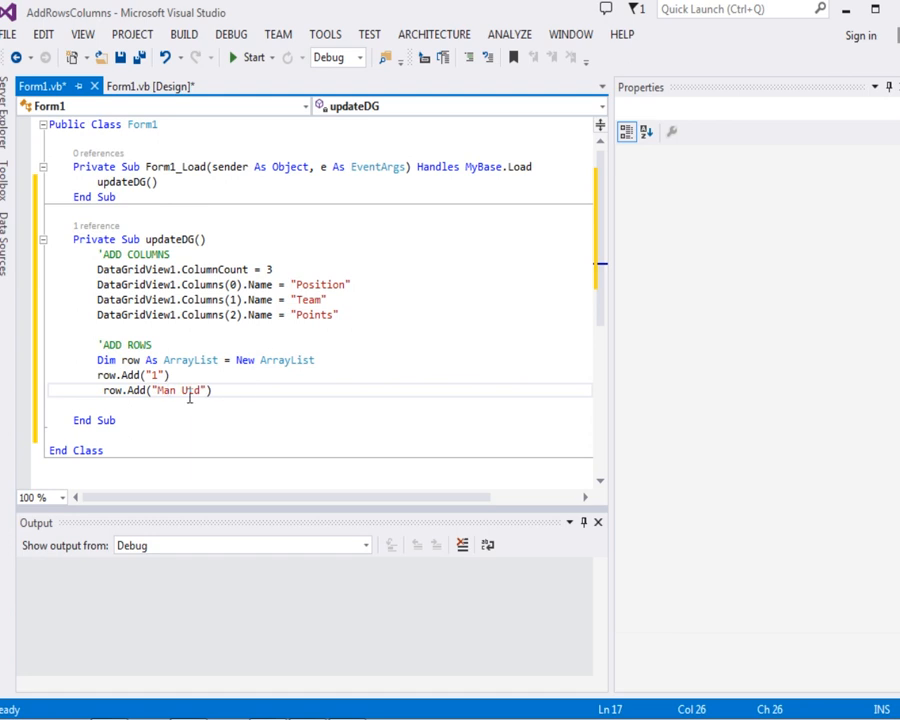
key("Return")
type("row.Add(\"")
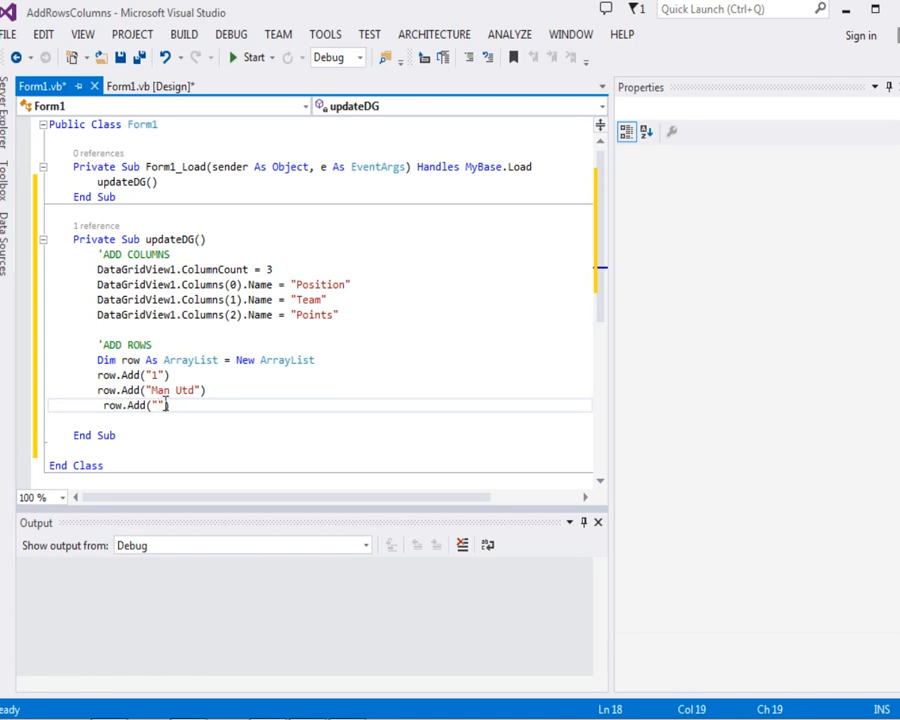
type("82")
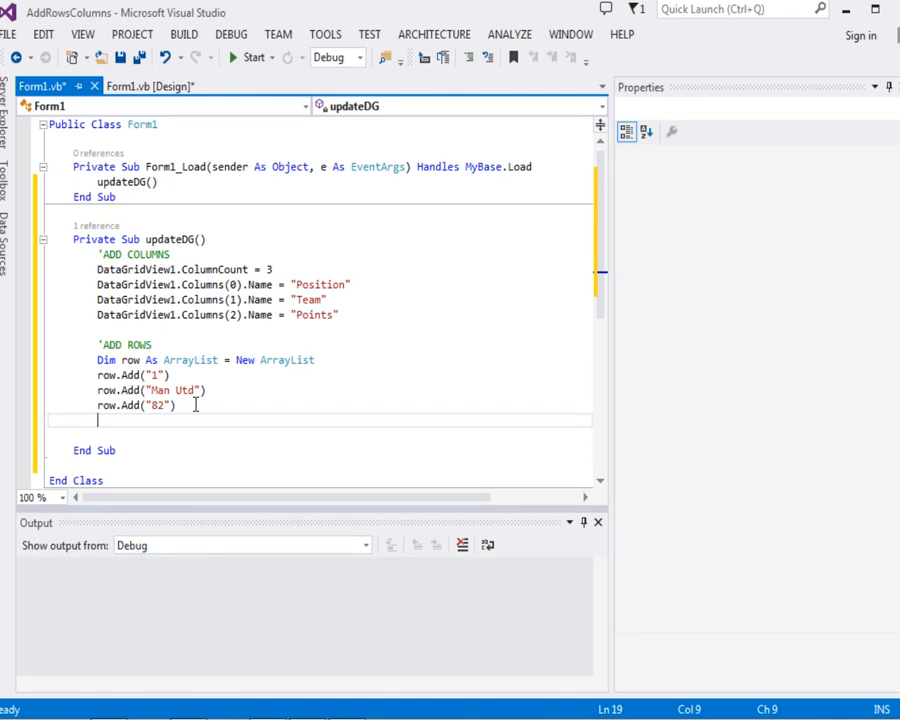
- Write DataGridView1.Rows.Add(row.ToArray()) to put the first row in the grid
type("D")
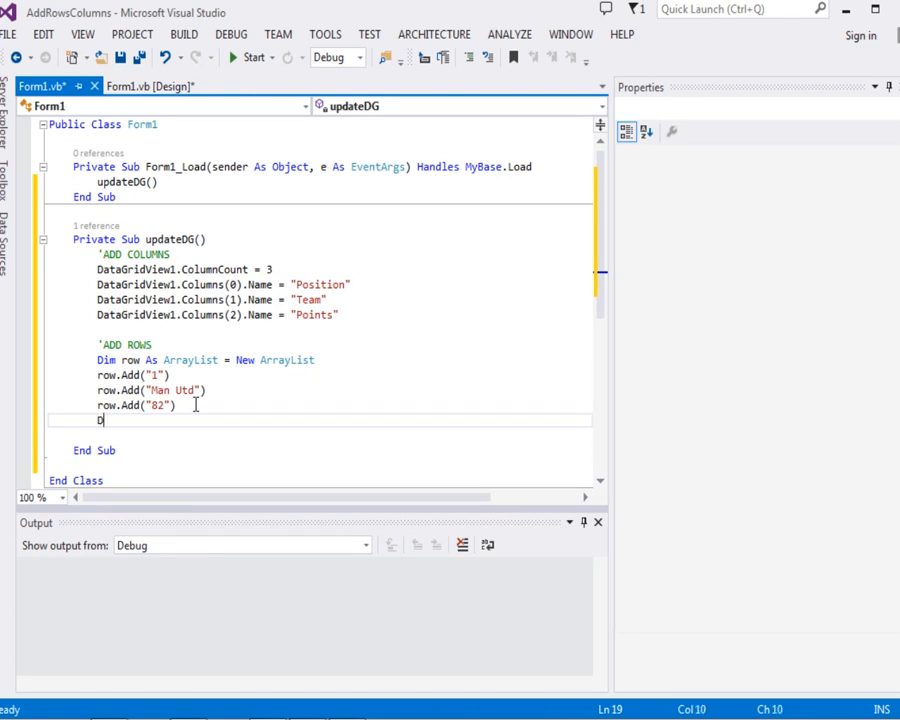
type("ataGridVie")
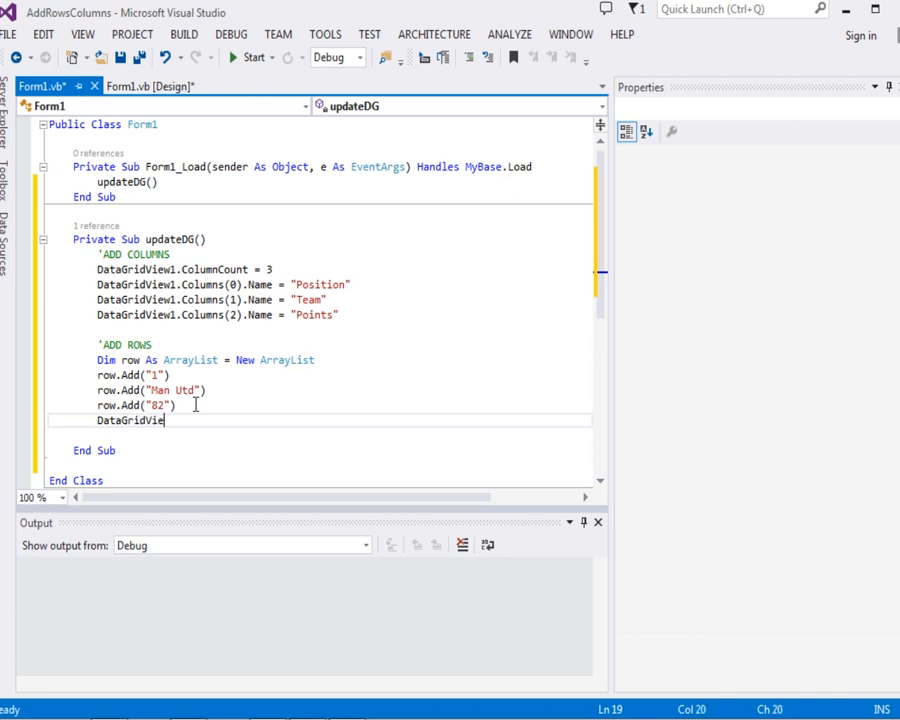
type("w1")
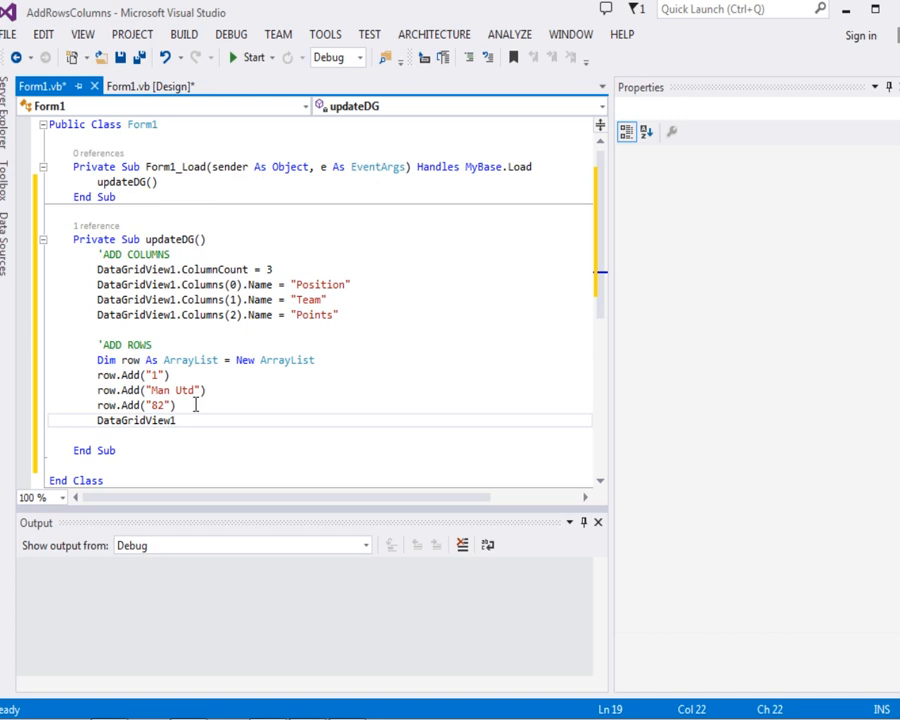
type(".")
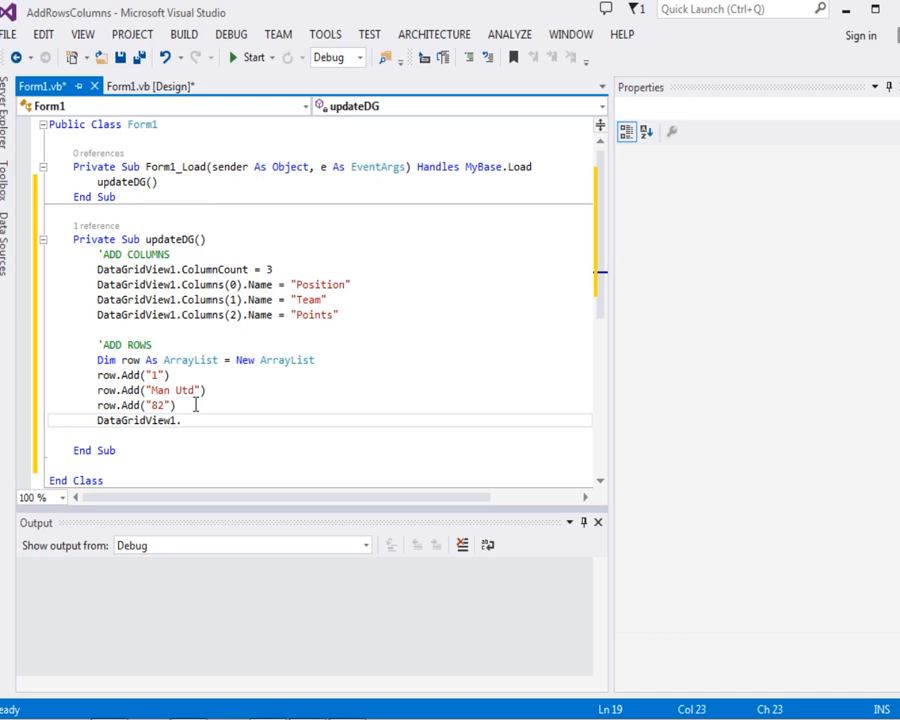
type("R")
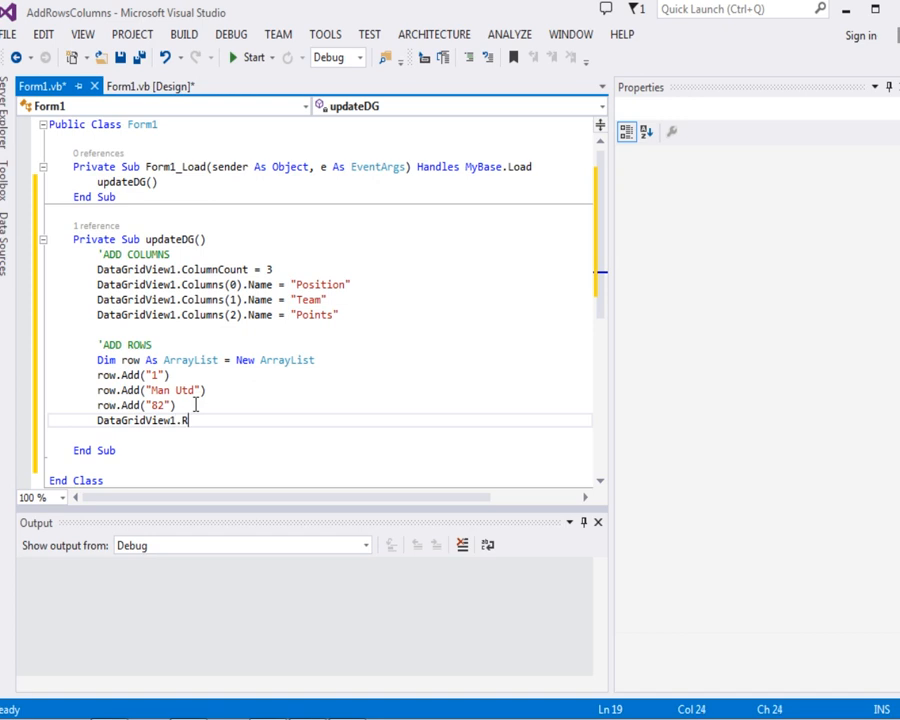
type("ows")
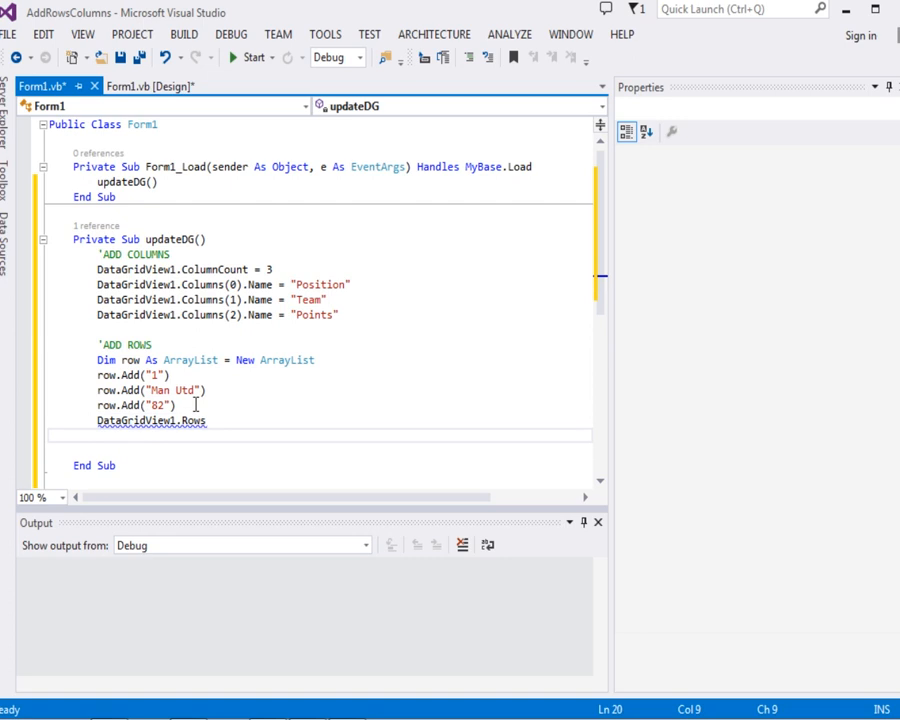
left_click(205, 420)
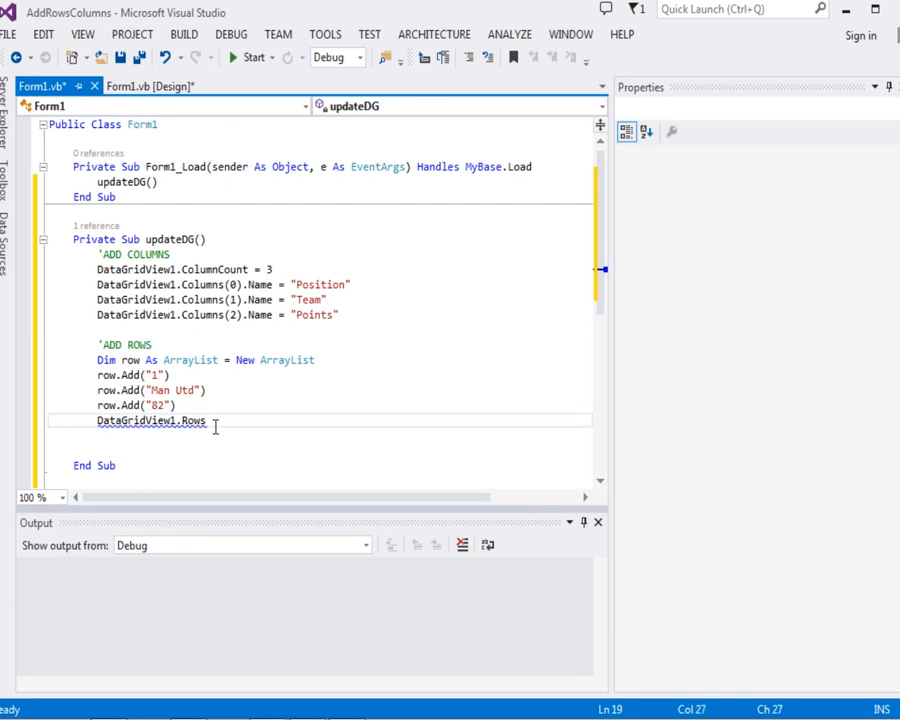
type(".Add()")
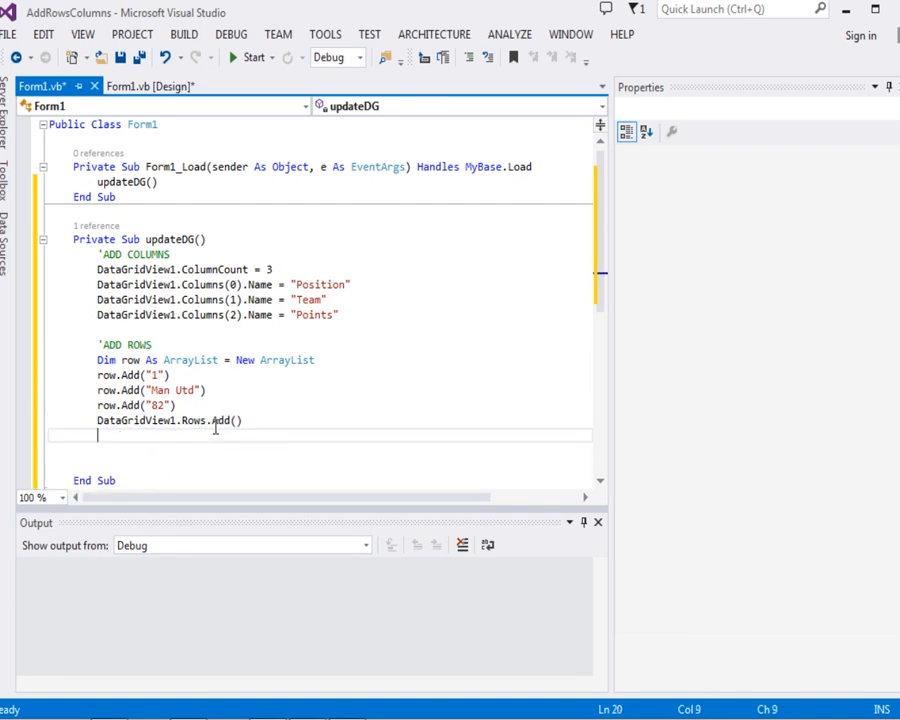
left_click(237, 420)
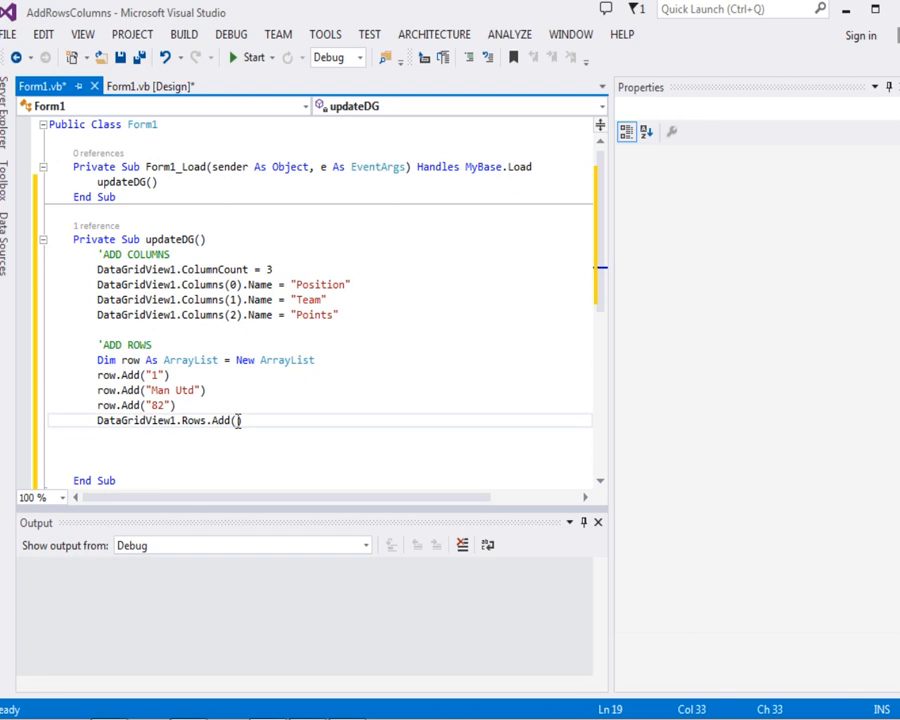
type("ro")
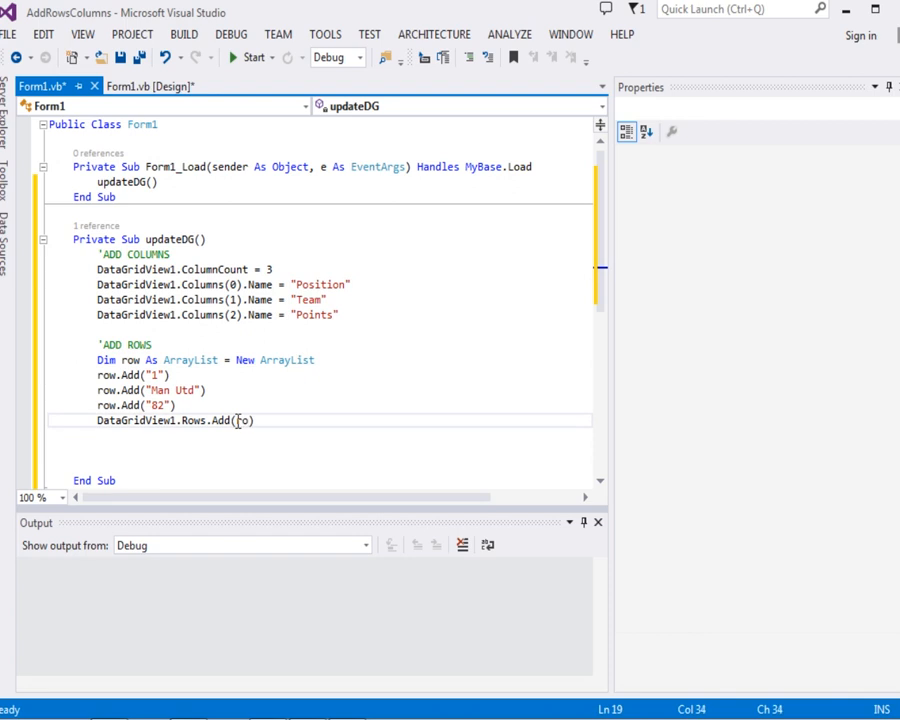
type("w")
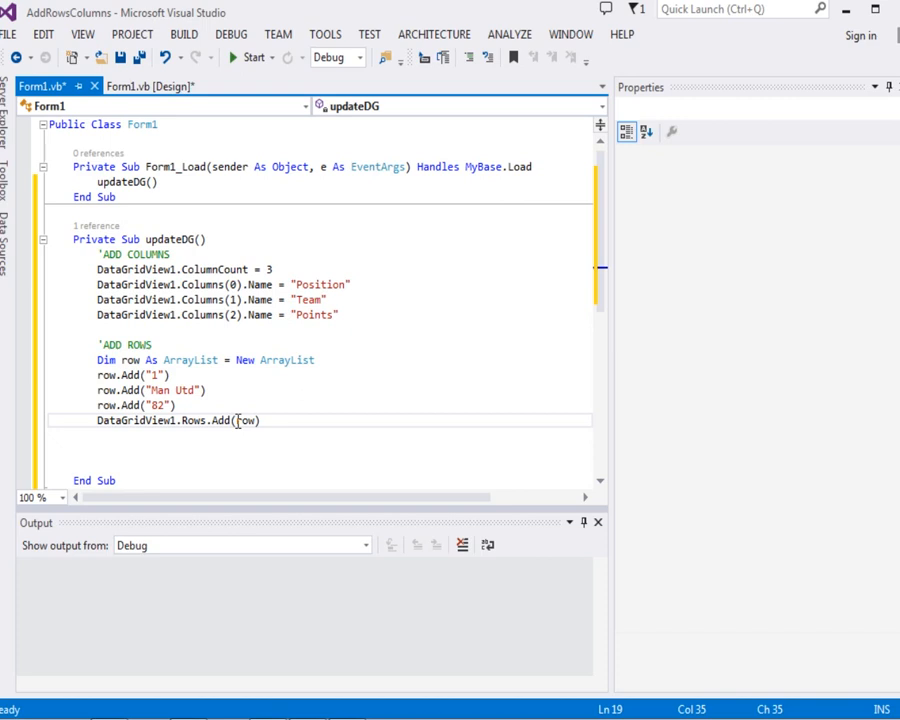
type(".ToArray")
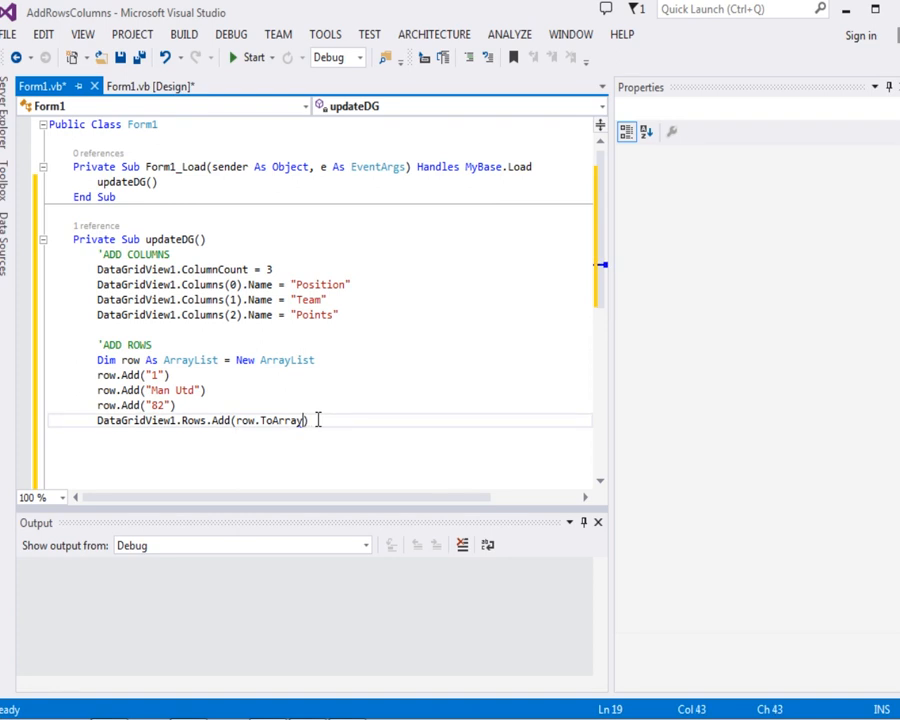
type("()")
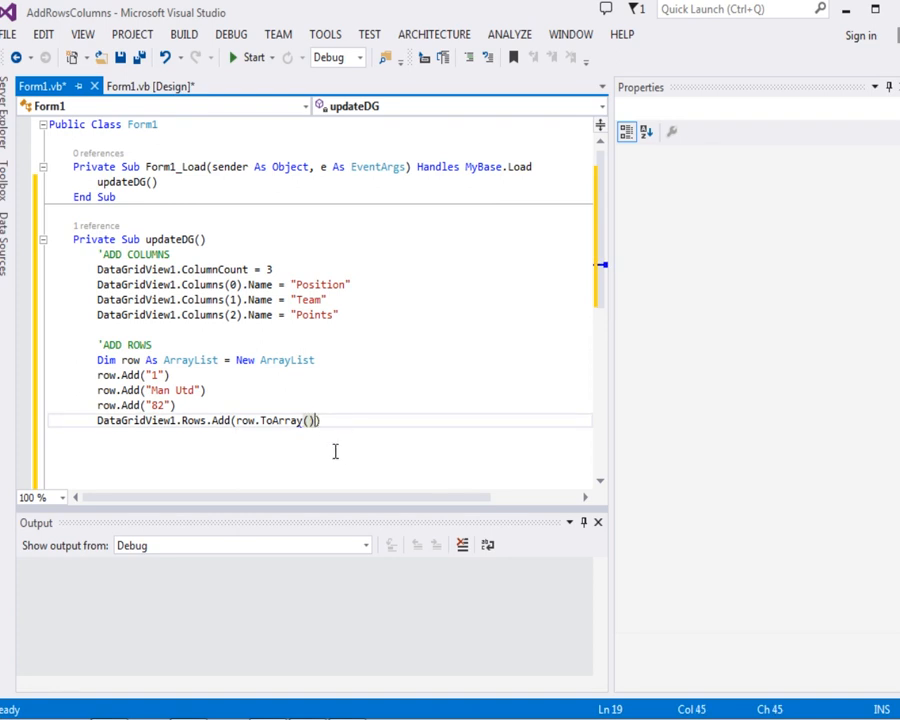
mouse_move(137, 372)
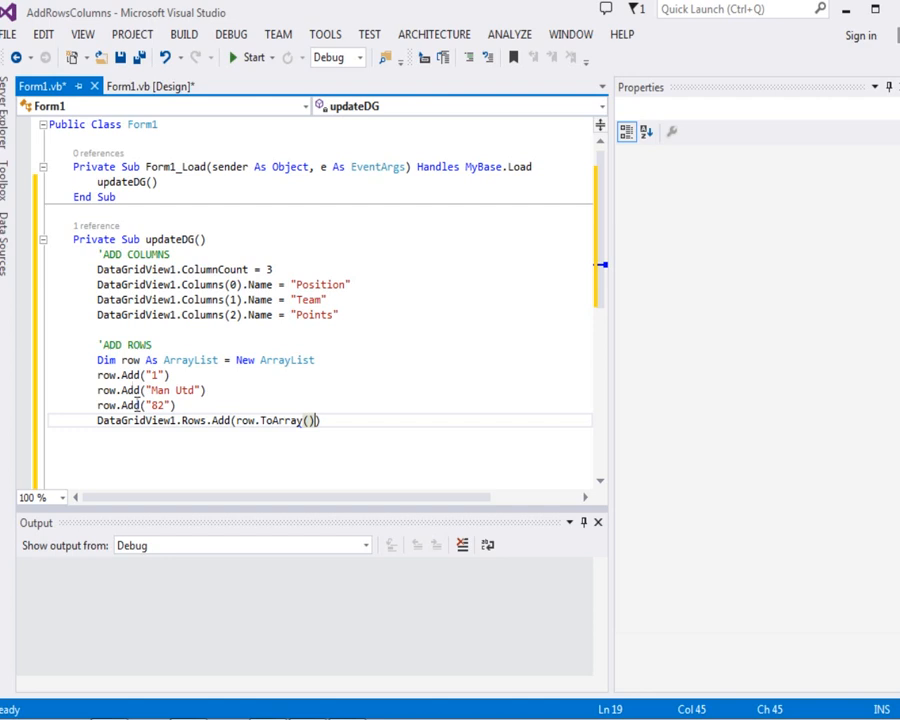
left_click(330, 420)
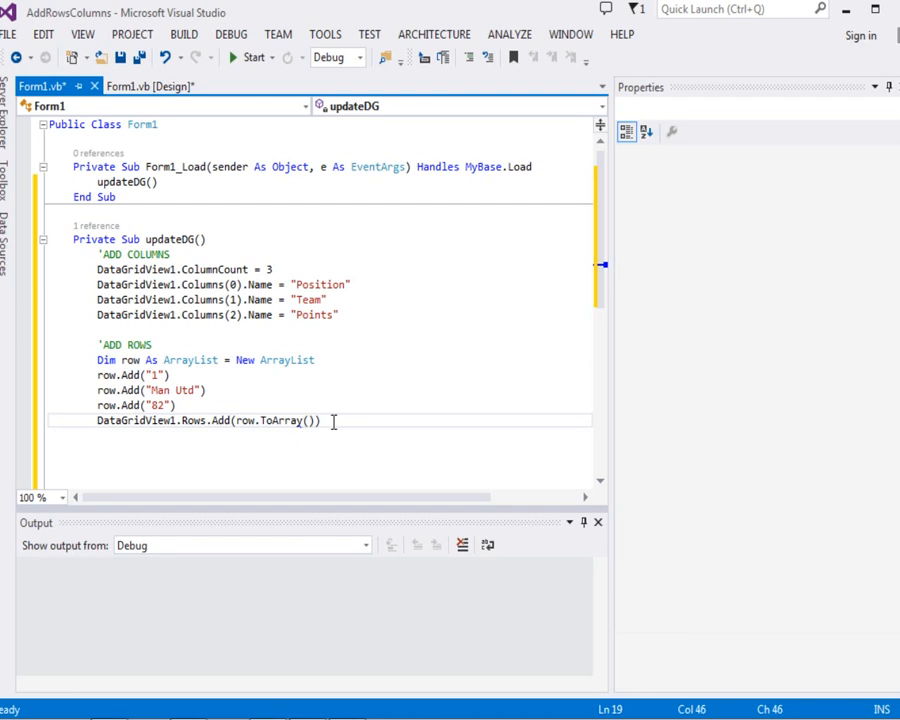
- Add a '2nd row comment and paste a copy of the first row's code below it
key("enter")
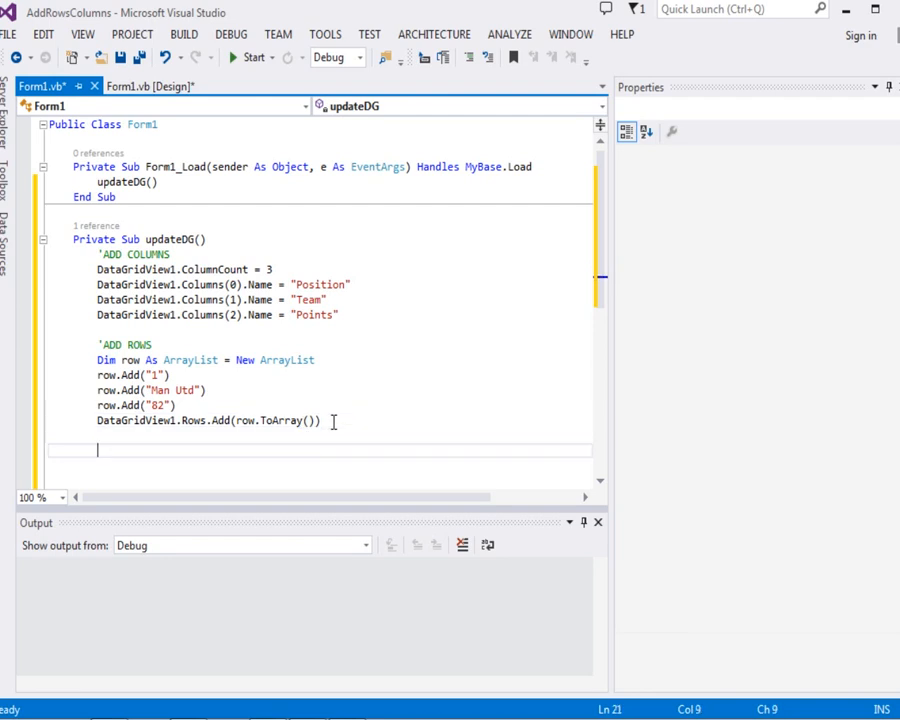
type("'2n")
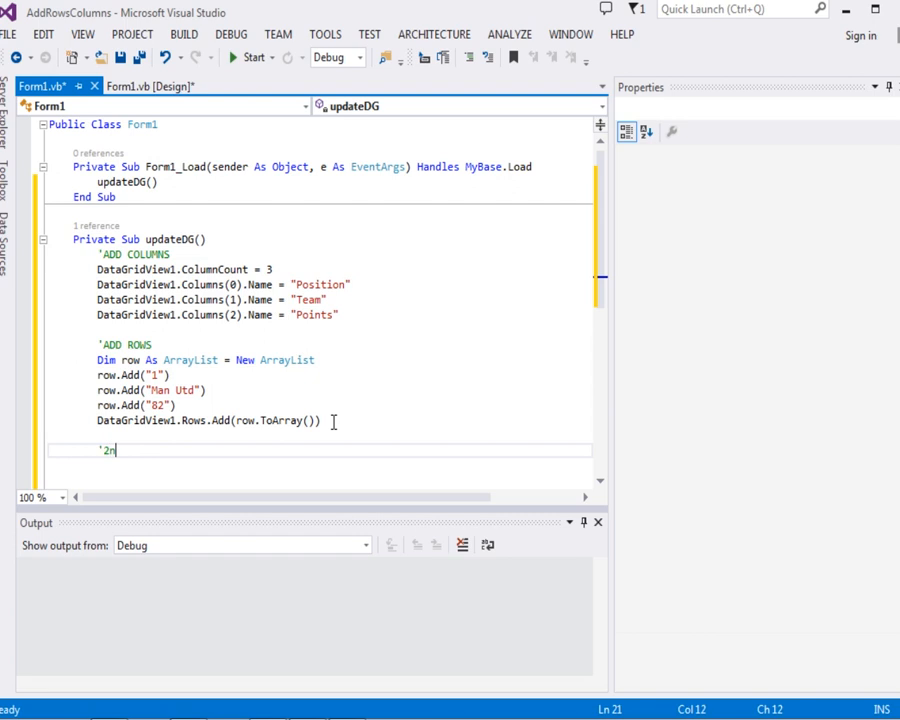
type("d row")
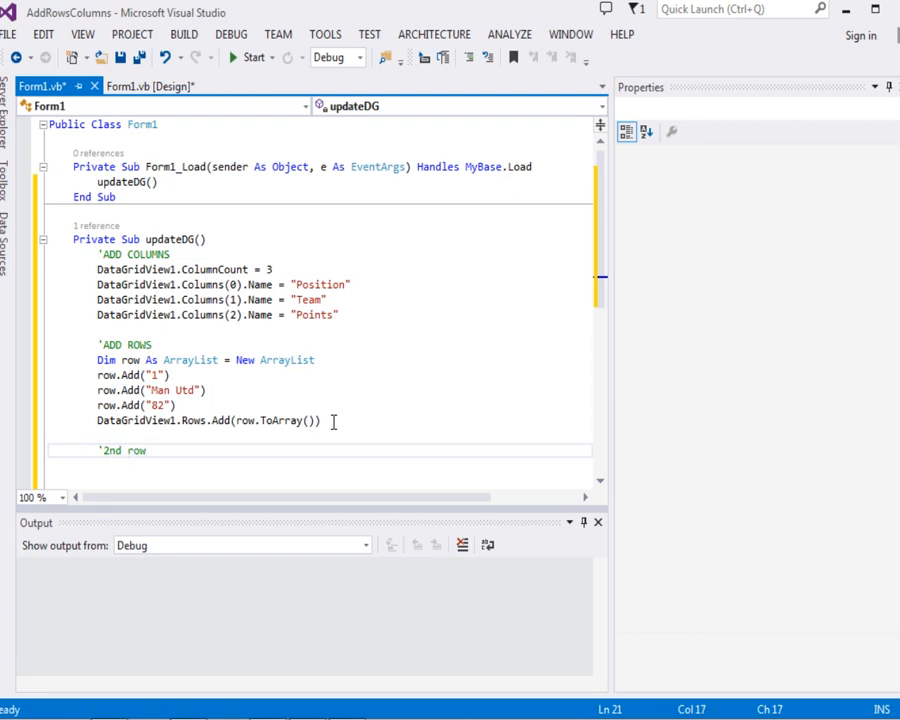
key("Return")
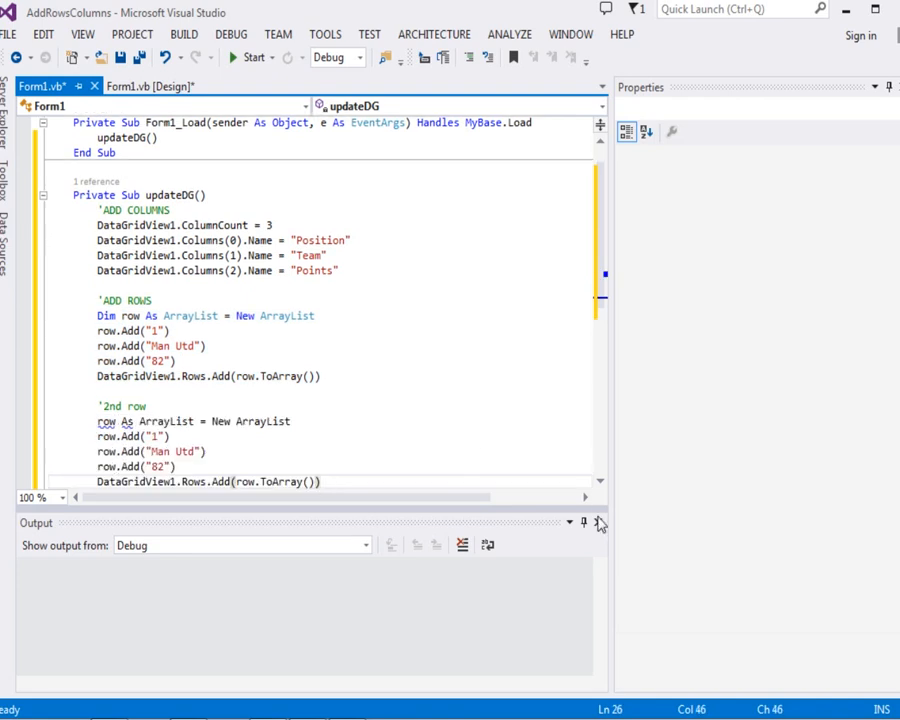
- Hide the Output pane and change the copied row's values to 2, Man City, 80
left_click(599, 522)
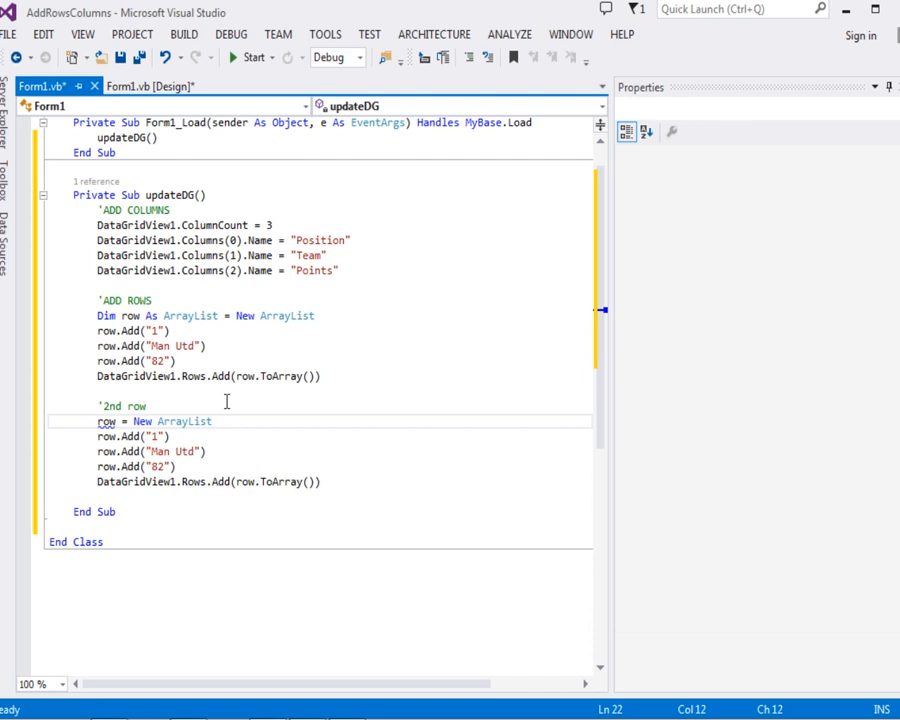
mouse_move(607, 391)
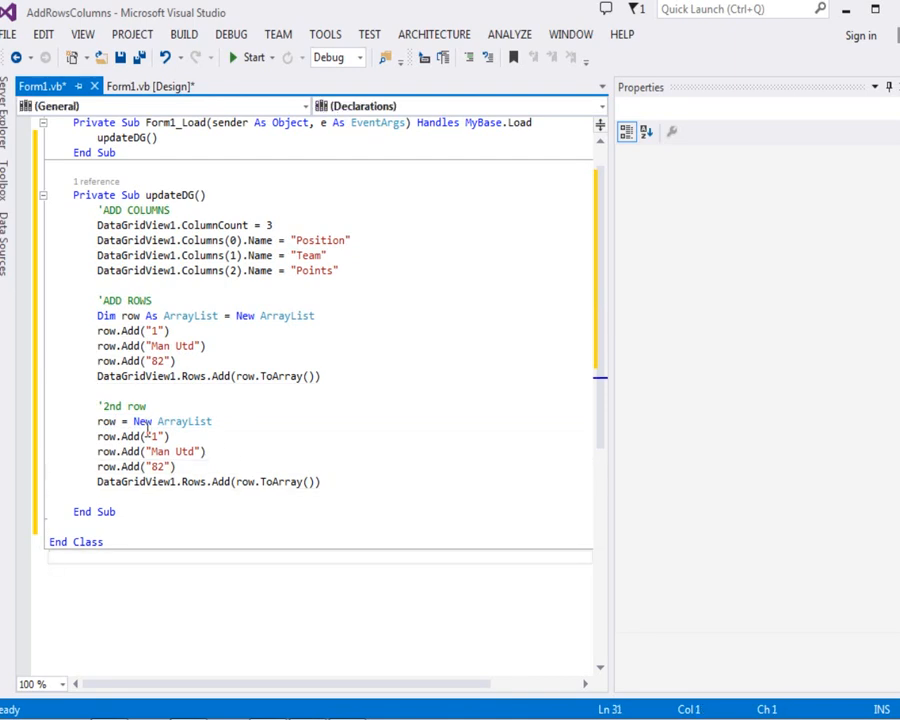
left_click(155, 437)
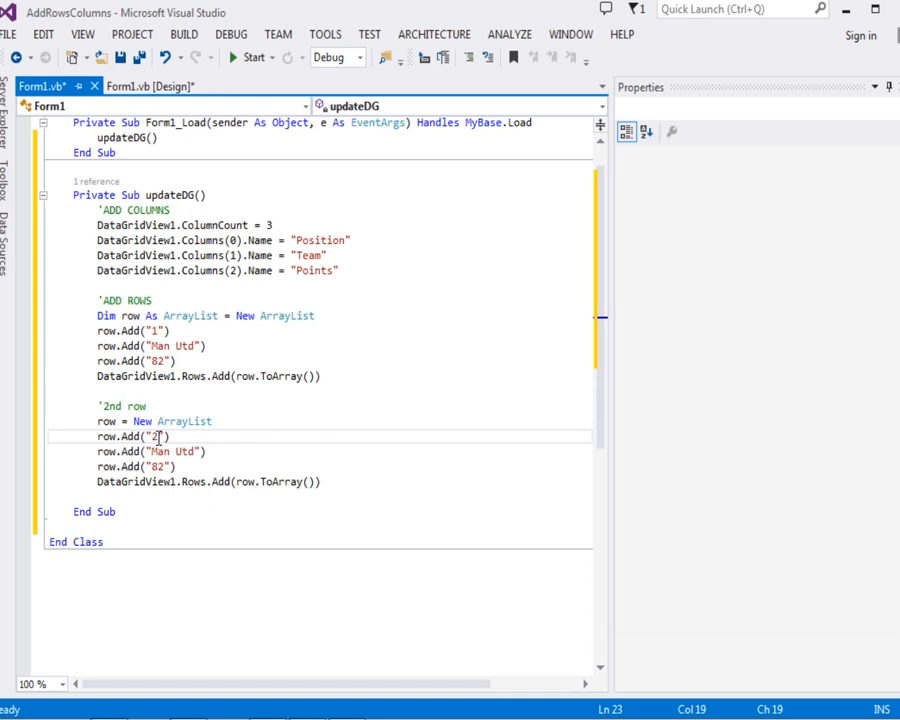
mouse_move(190, 456)
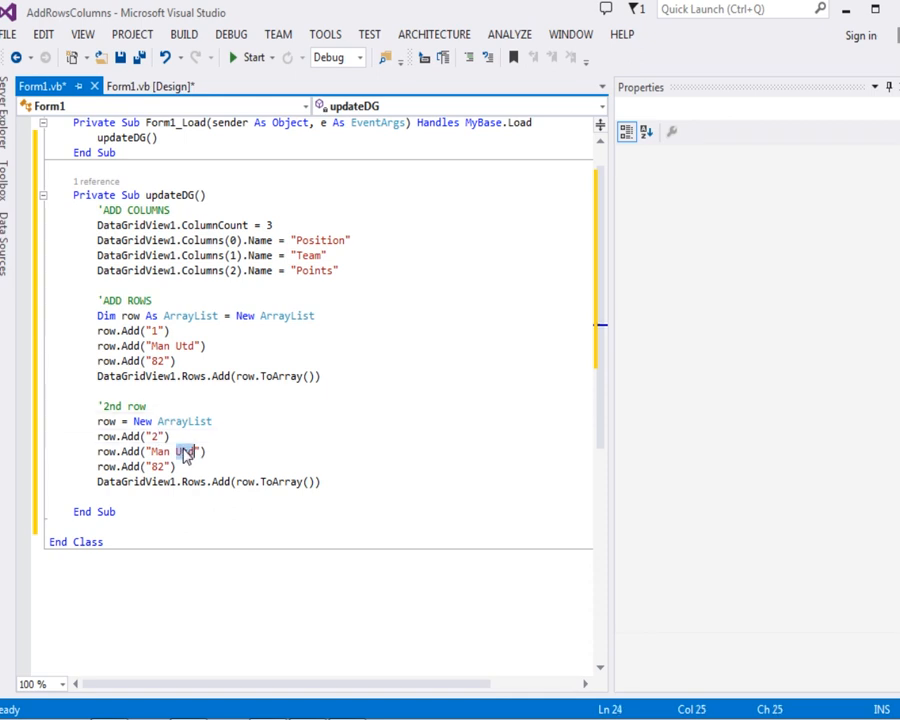
type("City")
left_click(137, 466)
type("0")
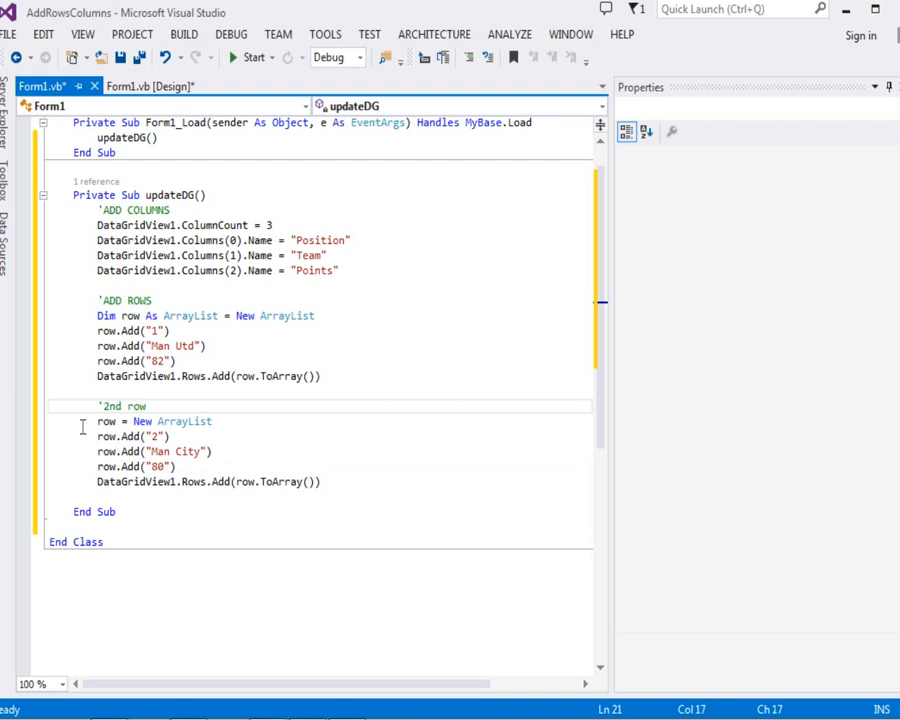
- Duplicate the second-row block as a '3rd row' block adding 3, Chelsea, 78
left_click_drag(96, 406, 322, 482)
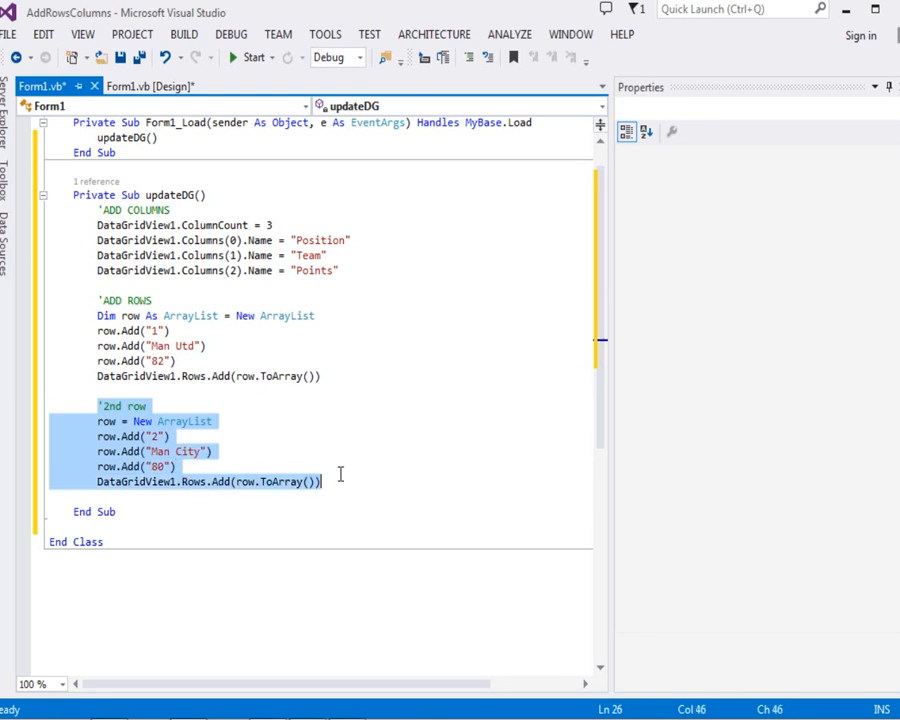
left_click(322, 481)
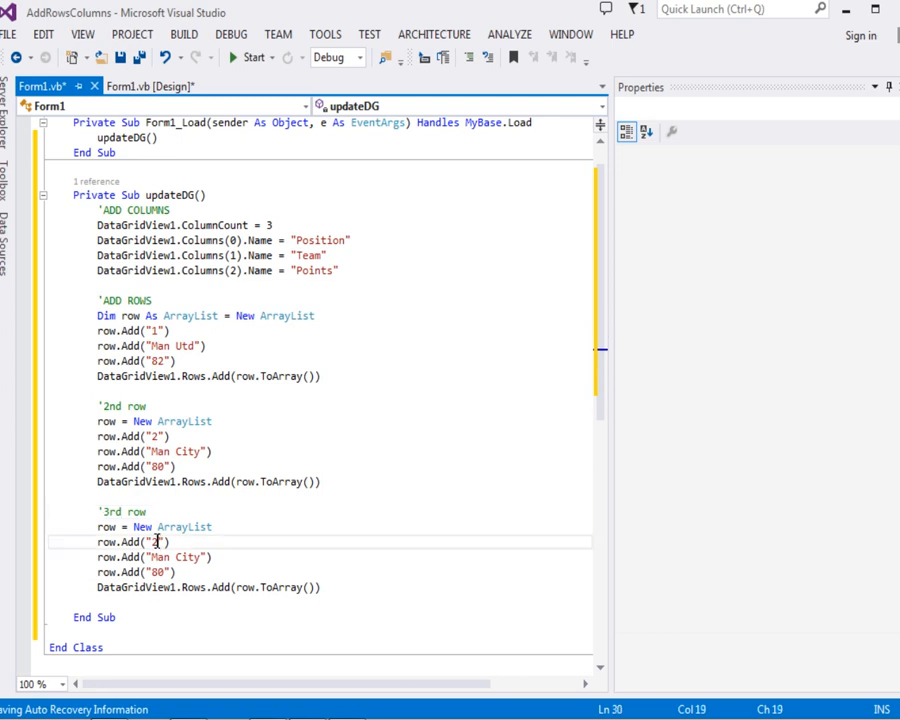
type("3")
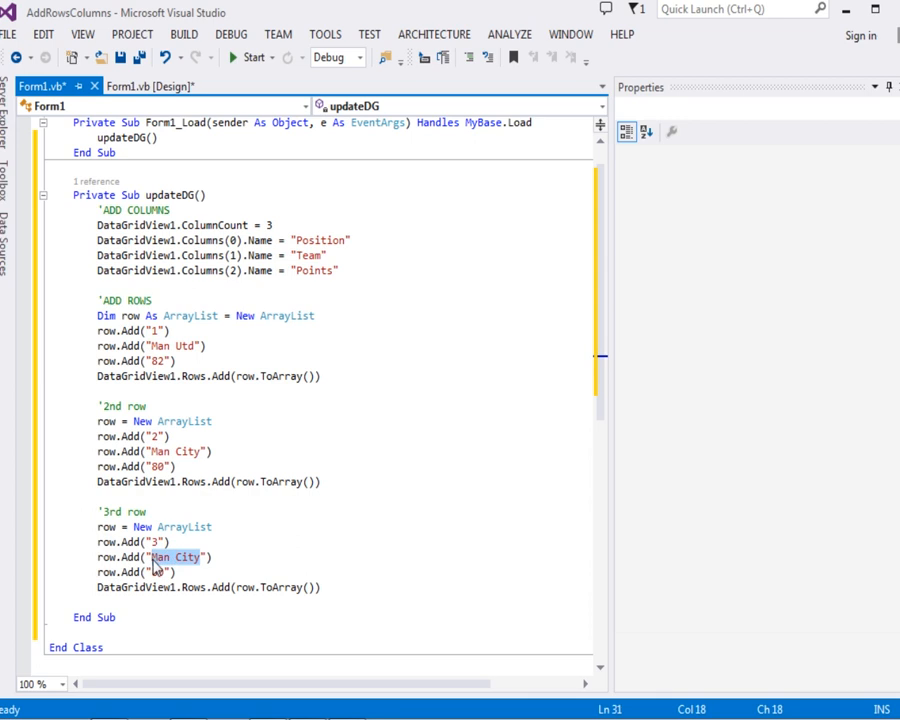
type("Chelsea")
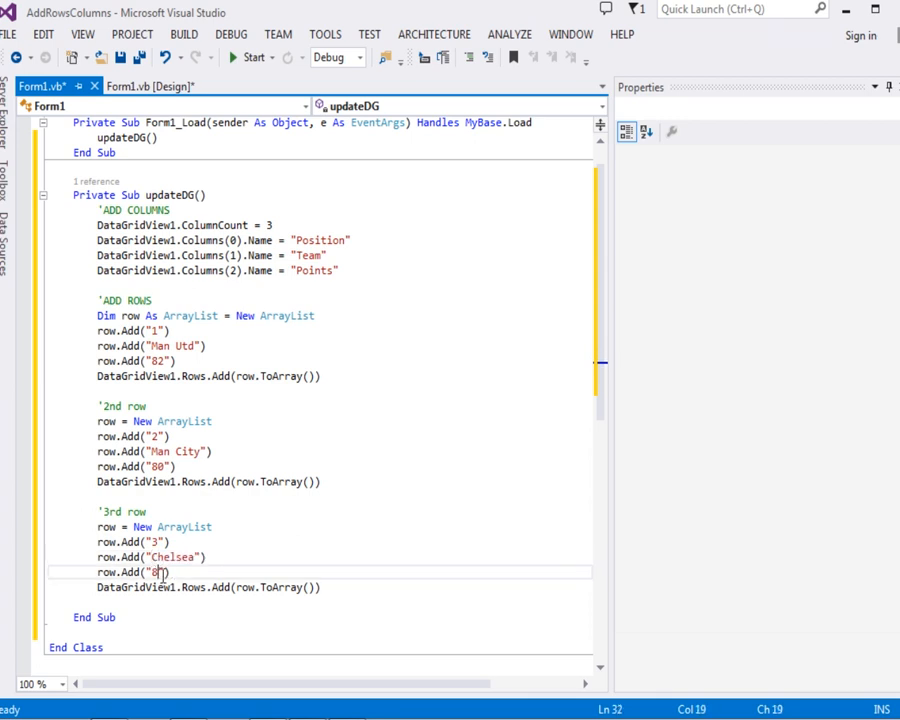
type("7")
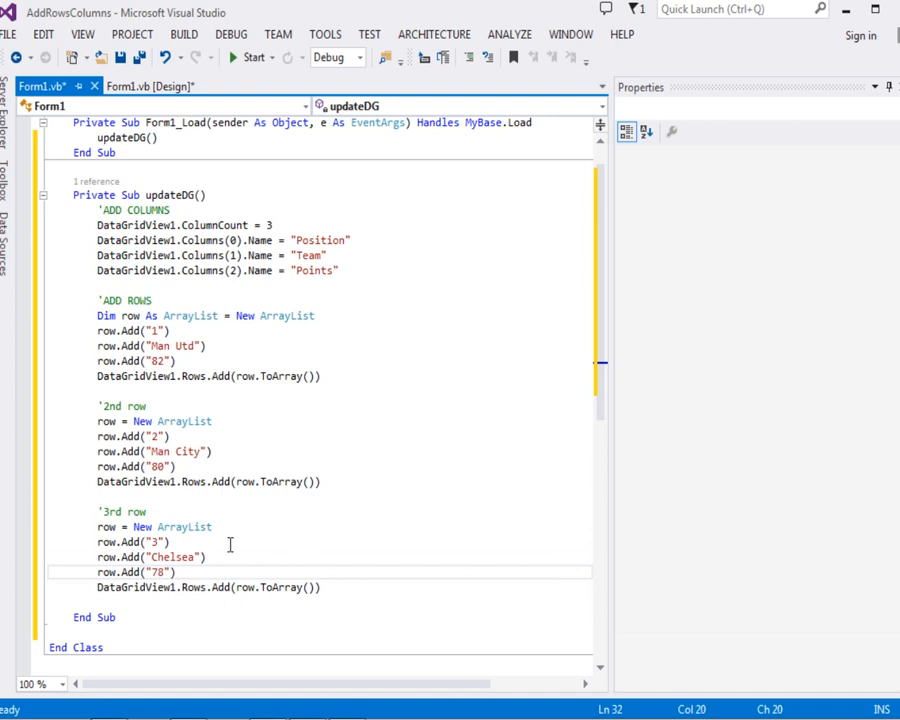
left_click(303, 194)
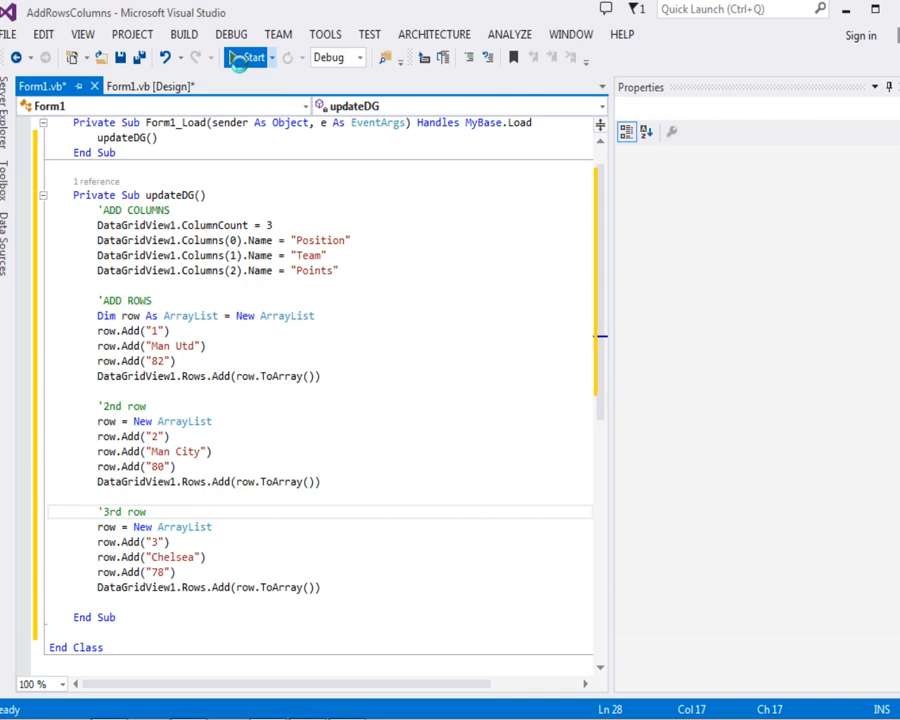
- Start the AddRowsColumns project so it builds and runs in debug mode
left_click(249, 57)
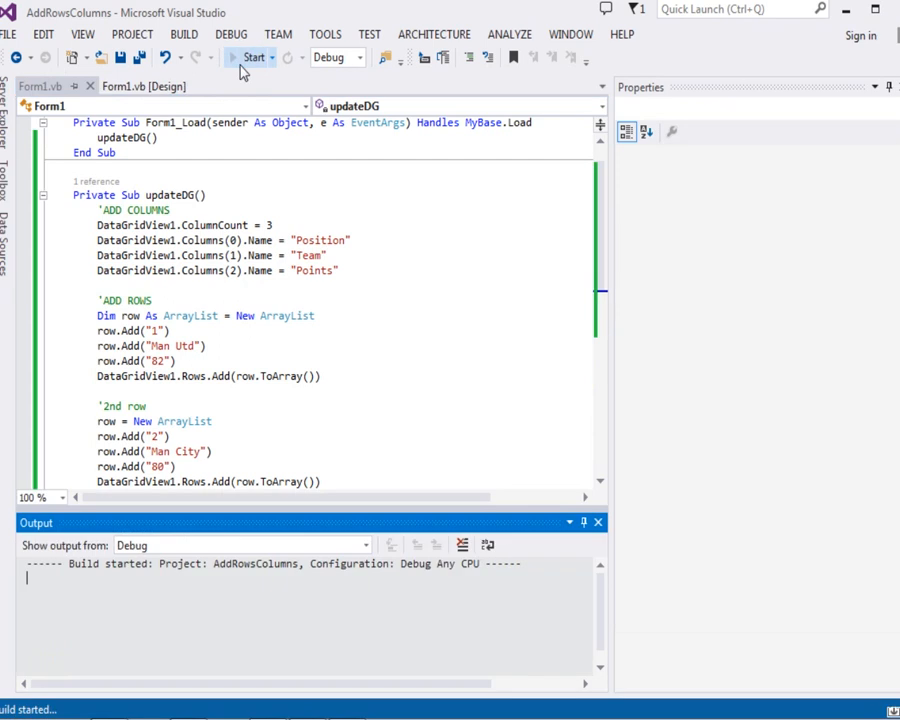
left_click(253, 57)
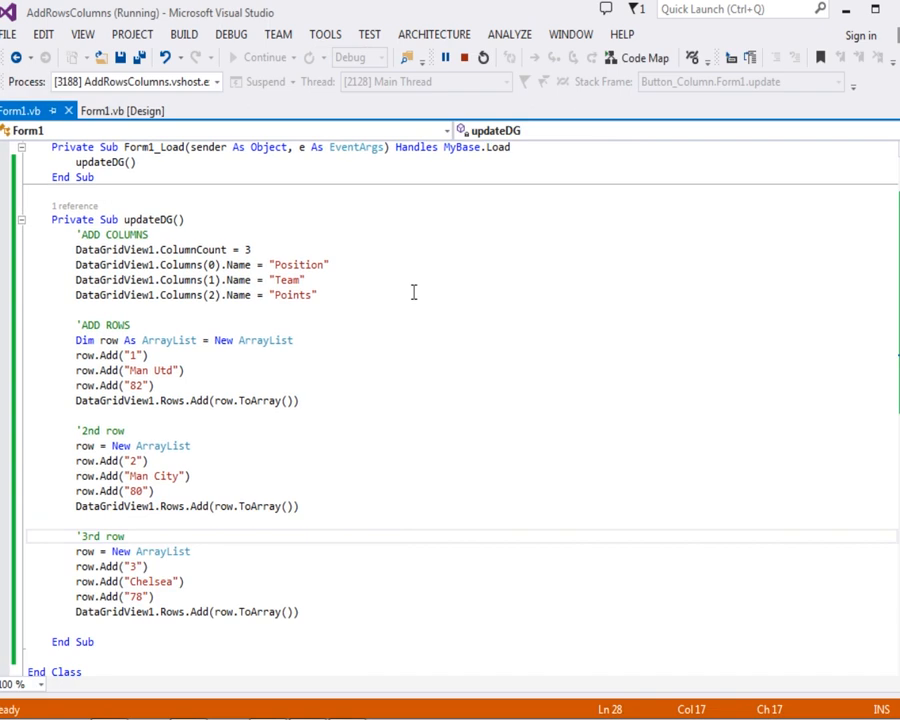
mouse_move(307, 303)
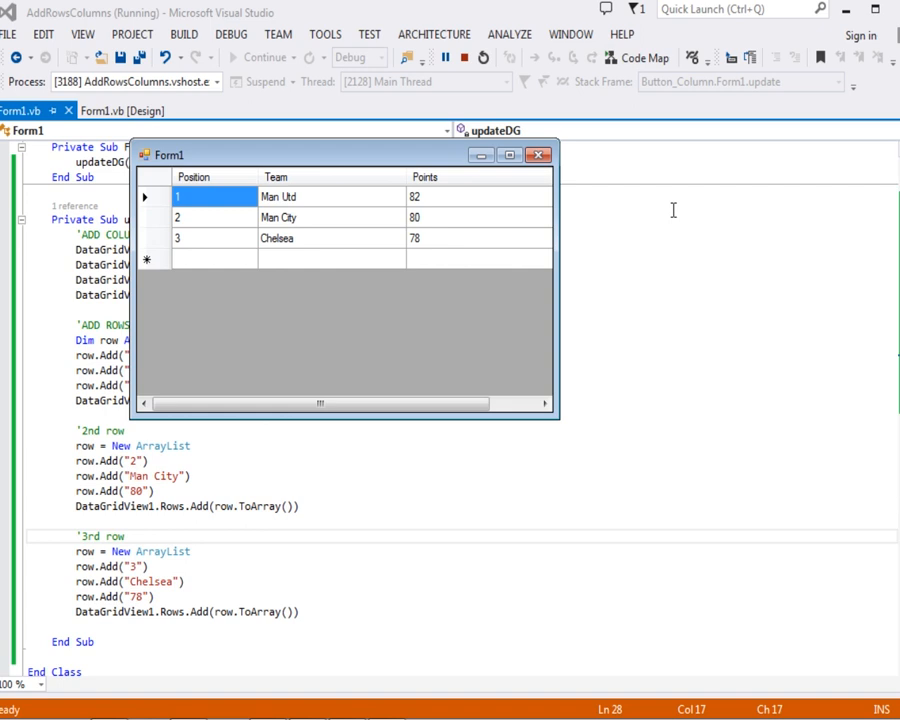
- Confirm the grid shows Man Utd, Man City and Chelsea, then shrink the form to fit the rows
left_click(332, 196)
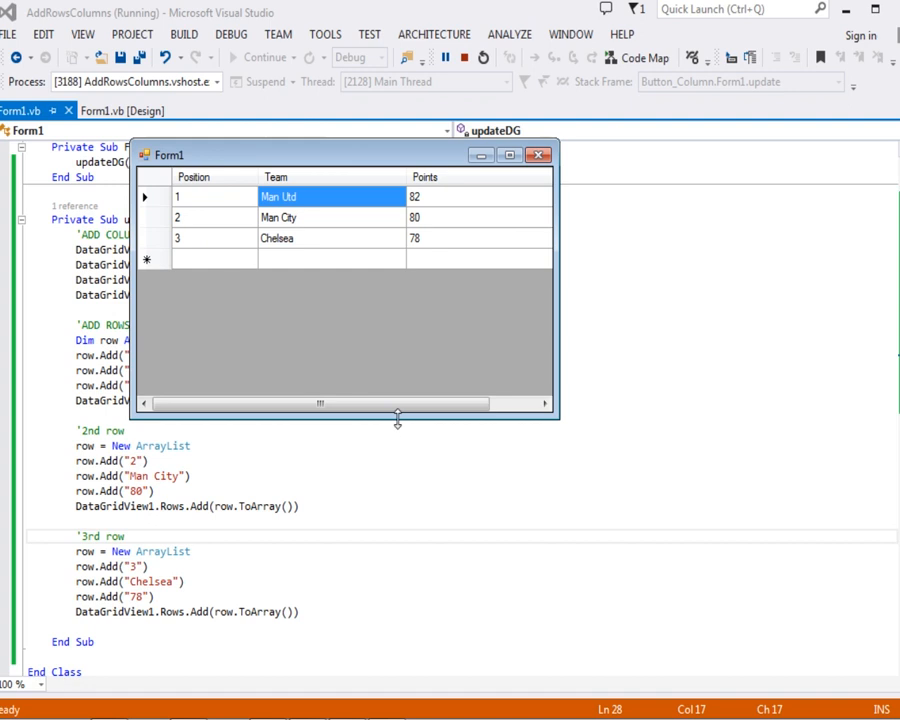
left_click_drag(397, 415, 397, 310)
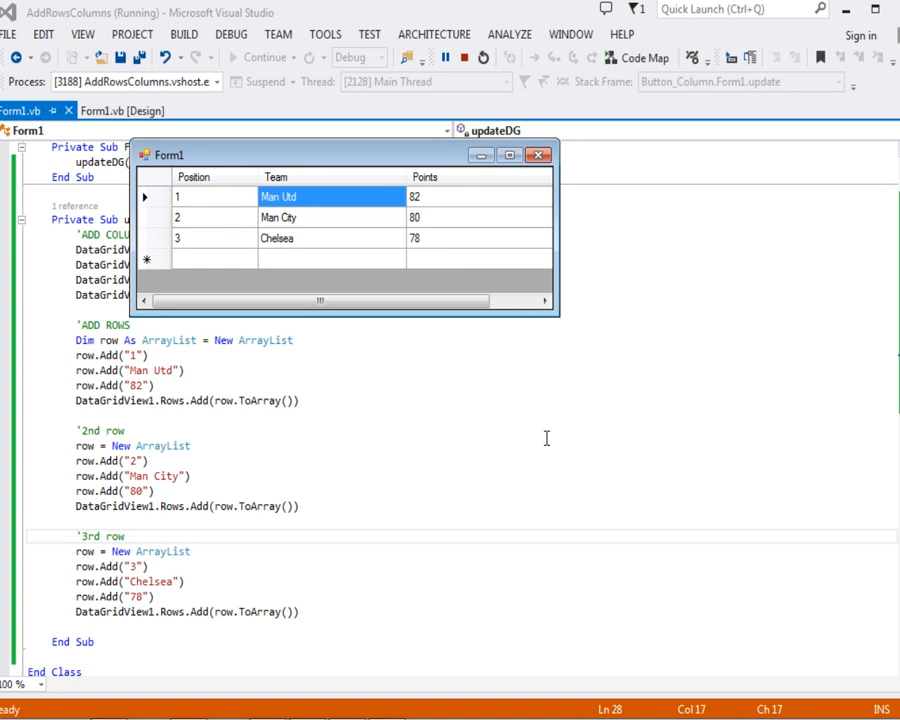
mouse_move(546, 438)
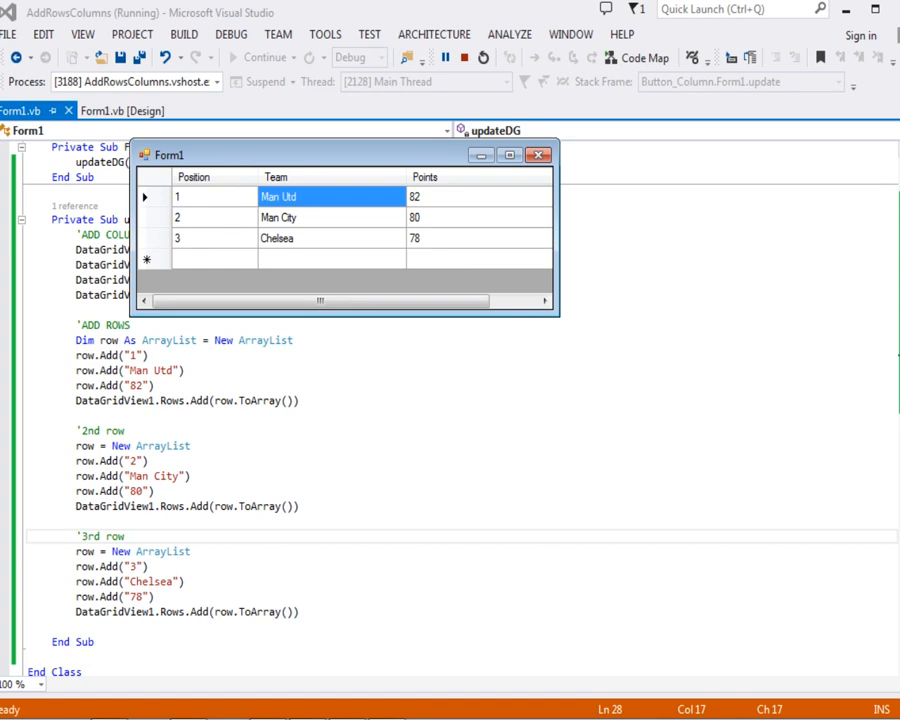